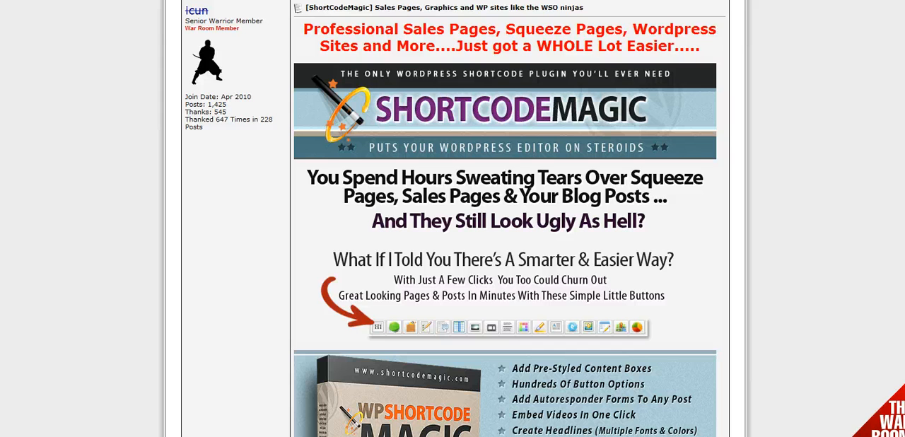
- Browse down the Shortcode Magic WSO sales page through its feature list and demo pages
scroll(down, 3)
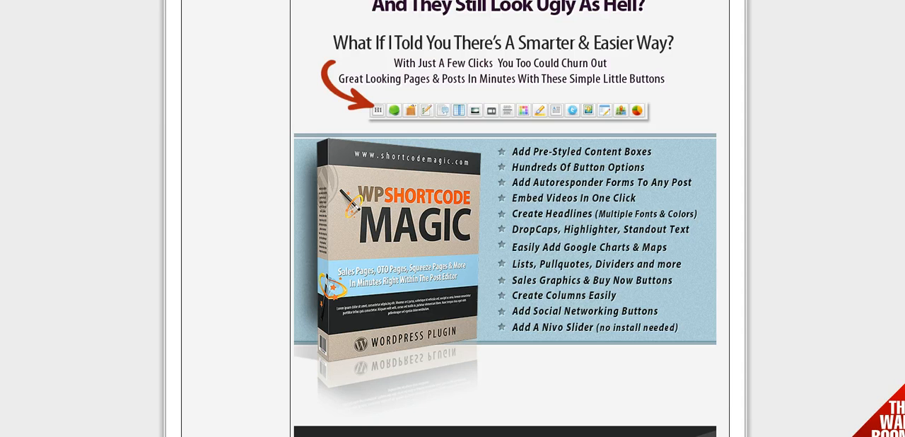
scroll(down, 3)
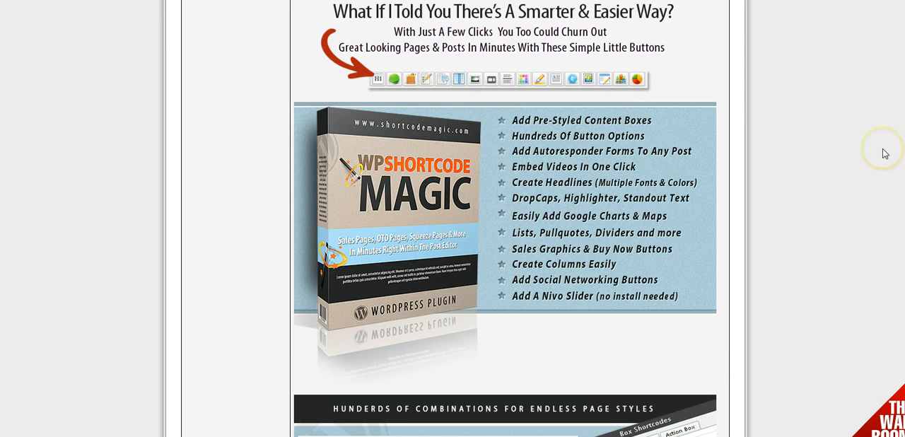
mouse_move(878, 238)
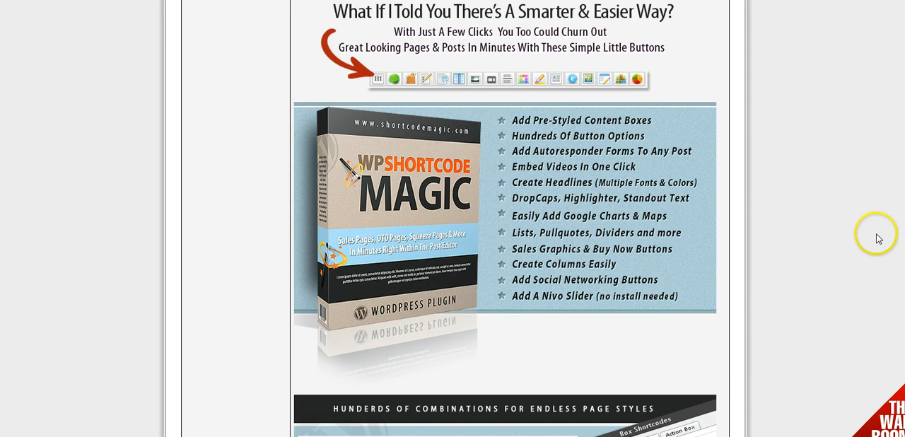
mouse_move(447, 115)
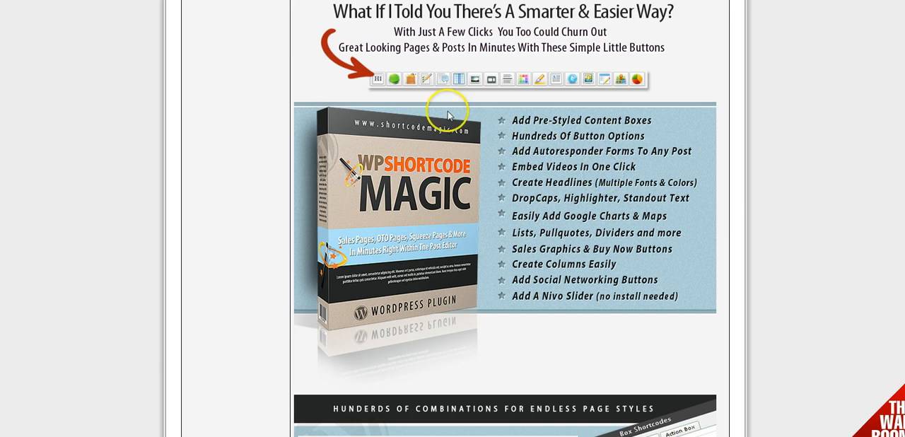
mouse_move(615, 88)
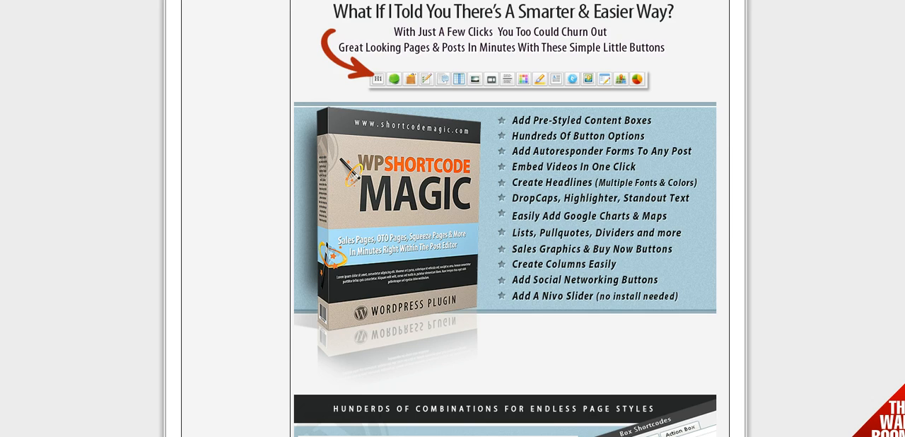
scroll(down, 3)
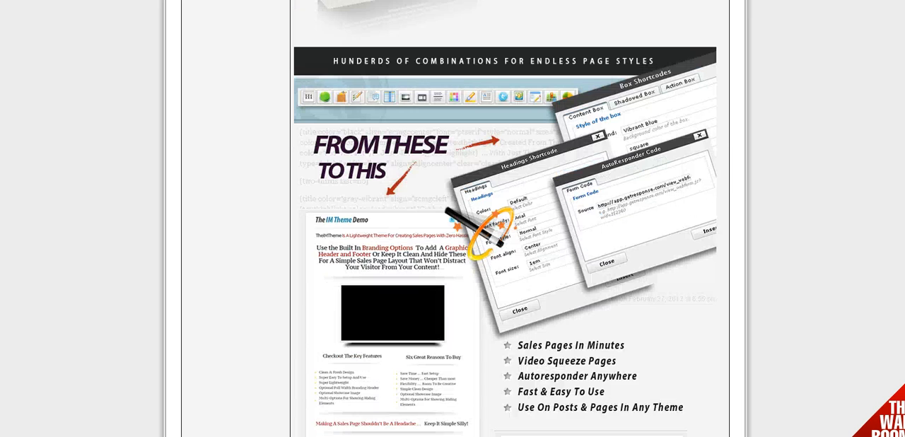
scroll(down, 3)
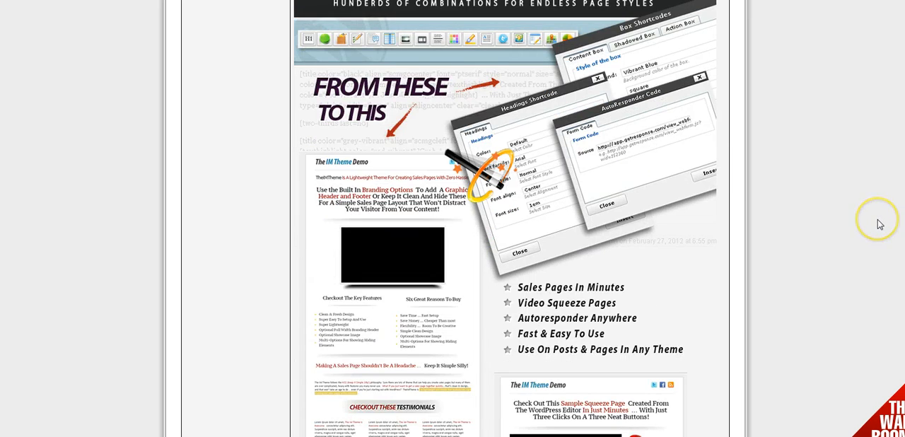
scroll(down, 3)
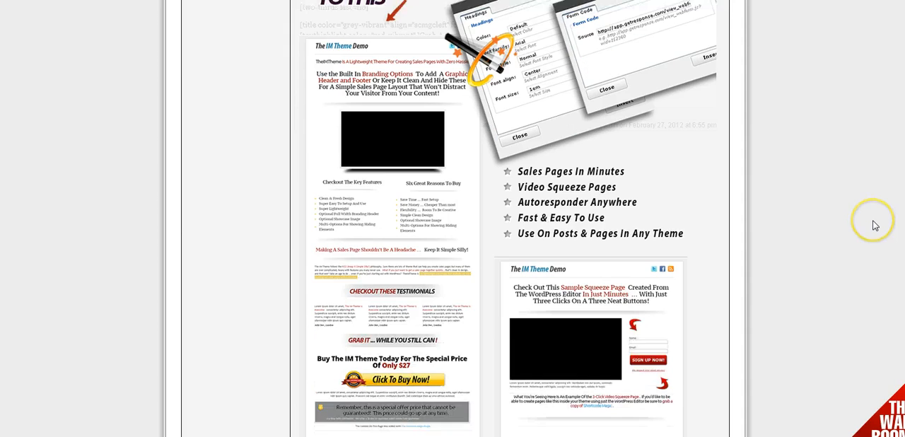
scroll(down, 3)
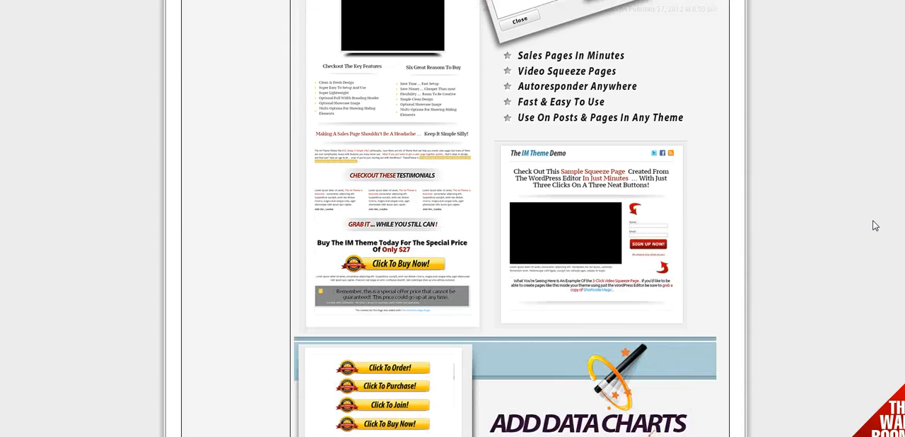
scroll(down, 3)
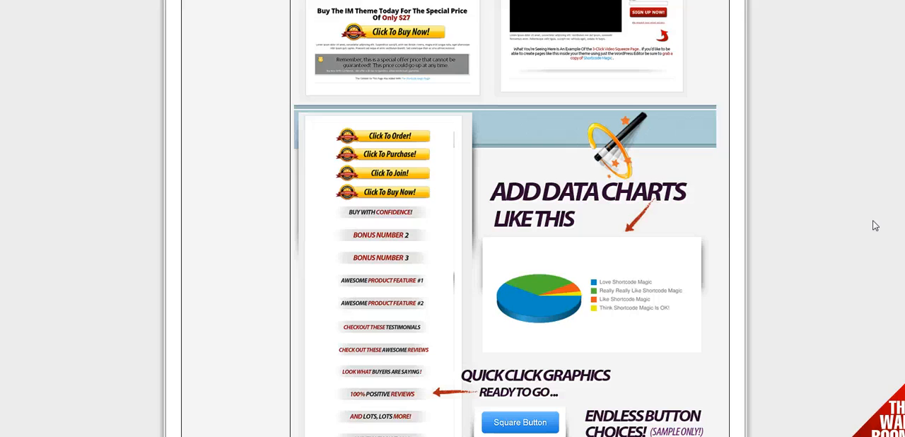
scroll(down, 3)
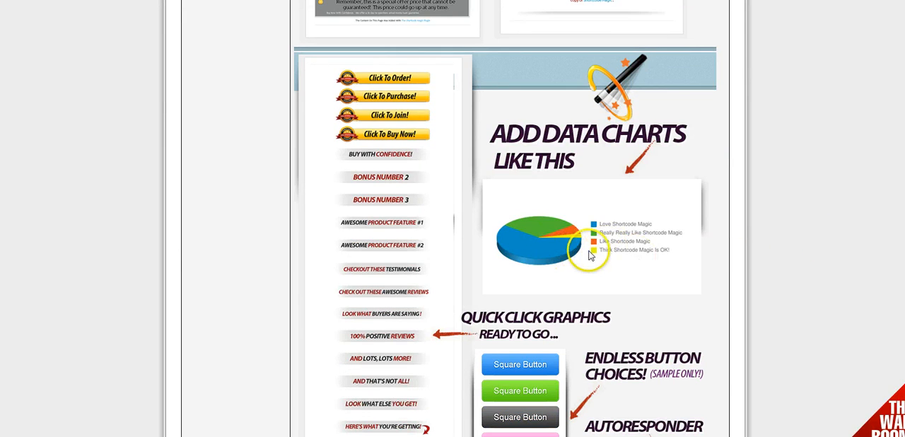
mouse_move(877, 268)
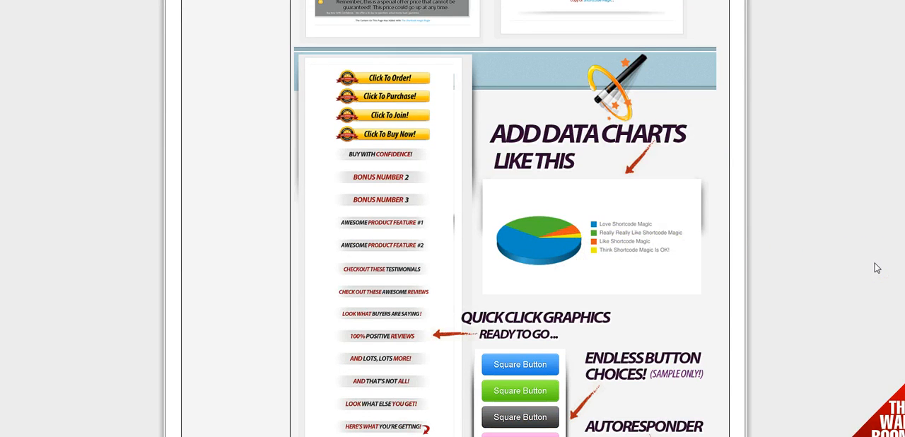
- Continue down to the sample data chart and ready-made button graphics, settling on the Add Data Charts section
scroll(down, 3)
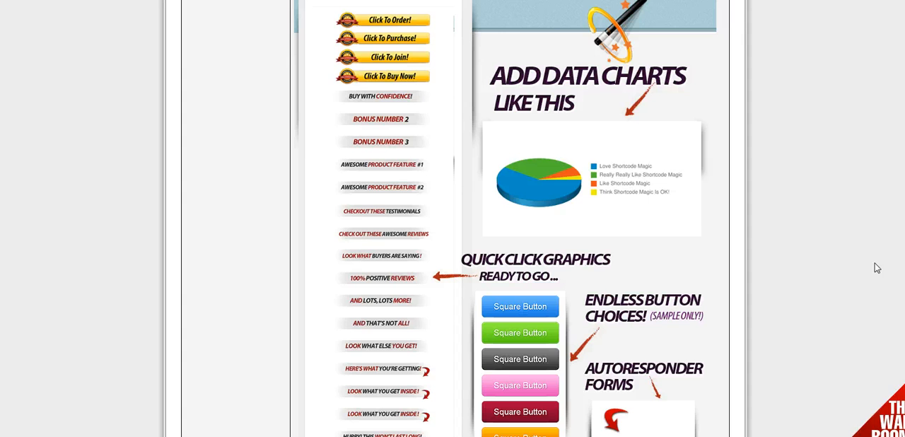
scroll(down, 3)
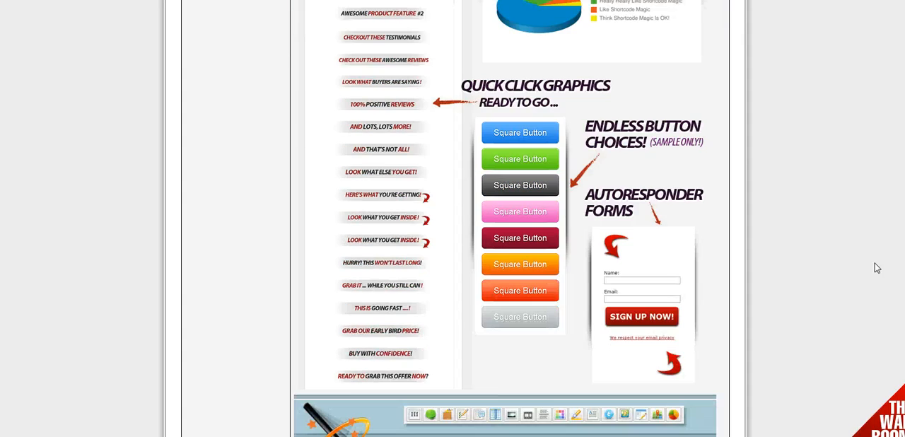
scroll(down, 3)
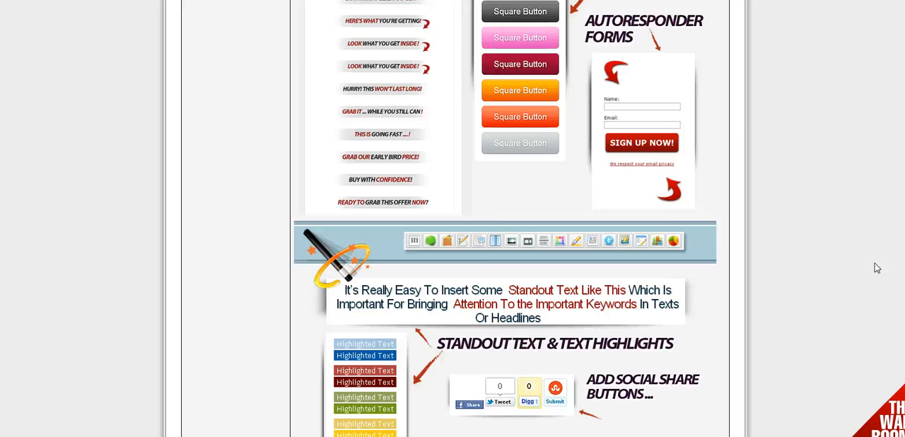
scroll(down, 3)
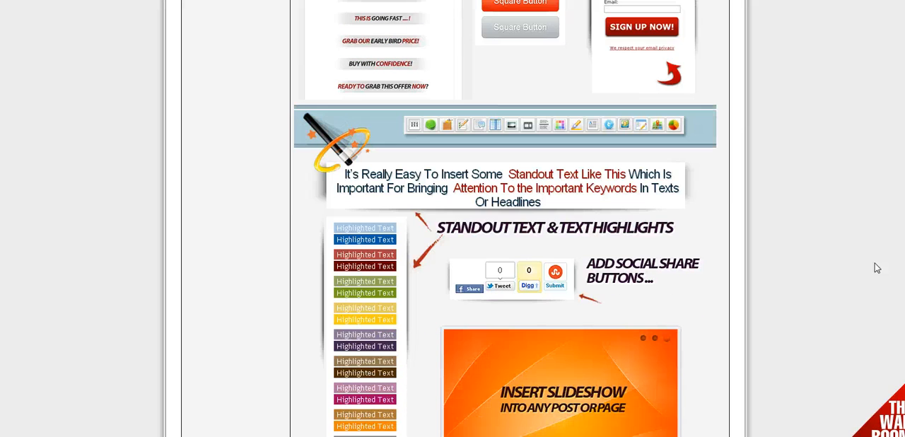
scroll(down, 3)
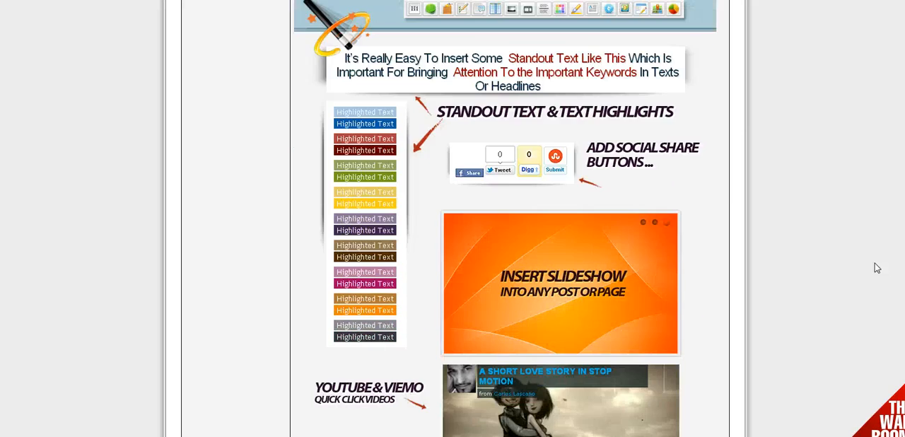
scroll(down, 3)
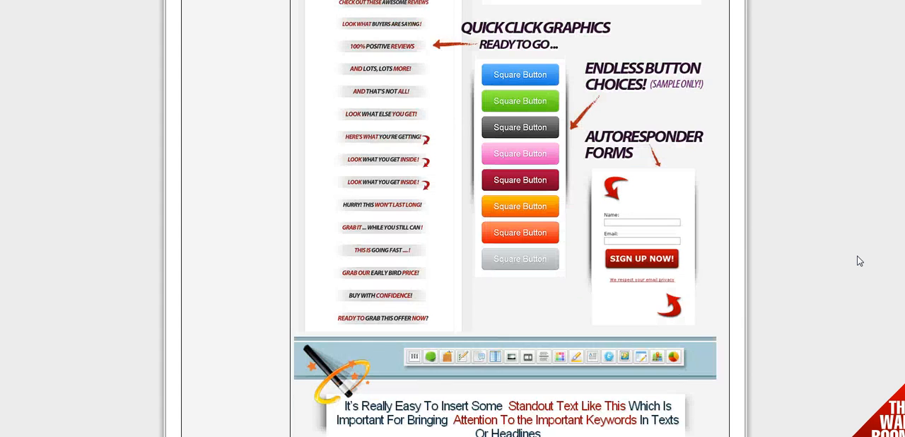
scroll(up, 3)
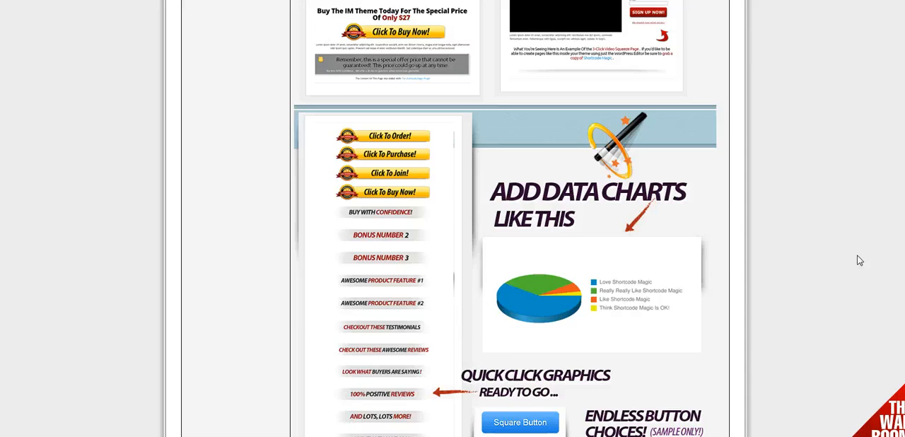
scroll(down, 3)
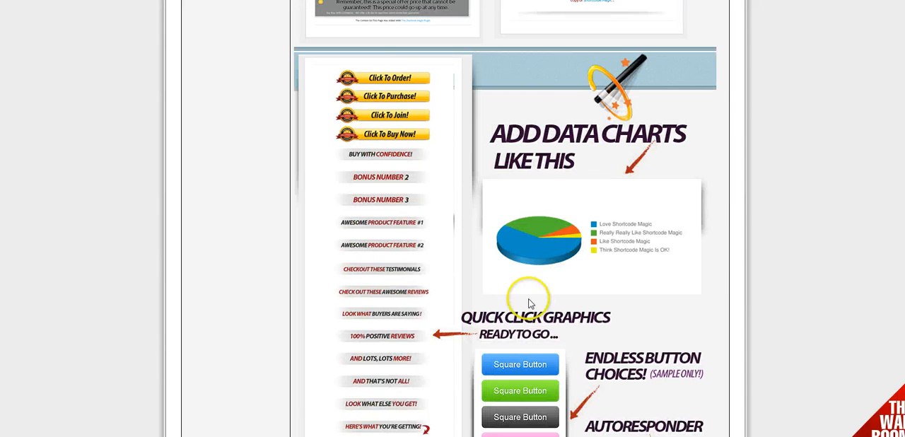
mouse_move(697, 223)
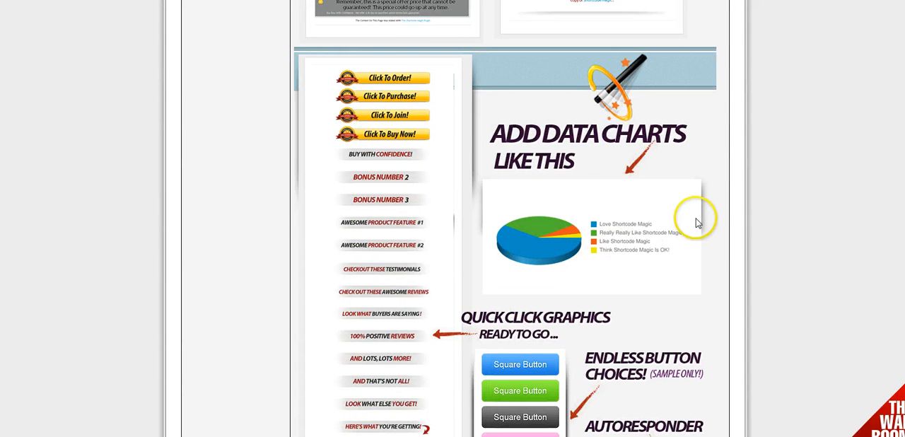
mouse_move(767, 221)
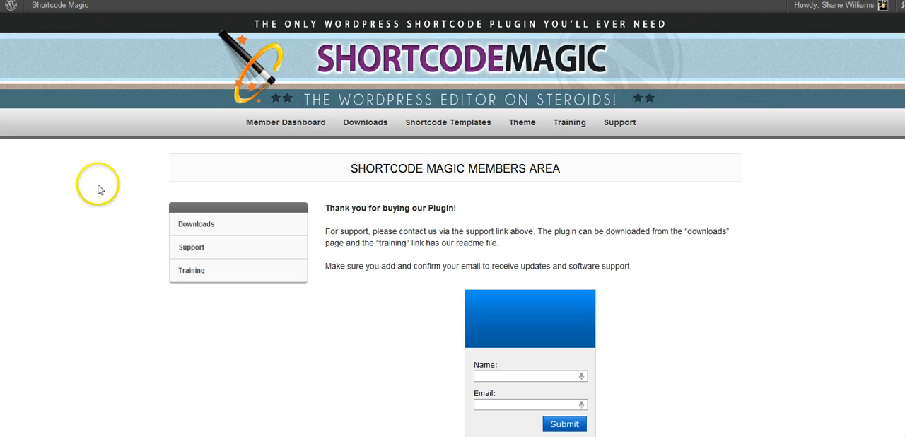
mouse_move(316, 169)
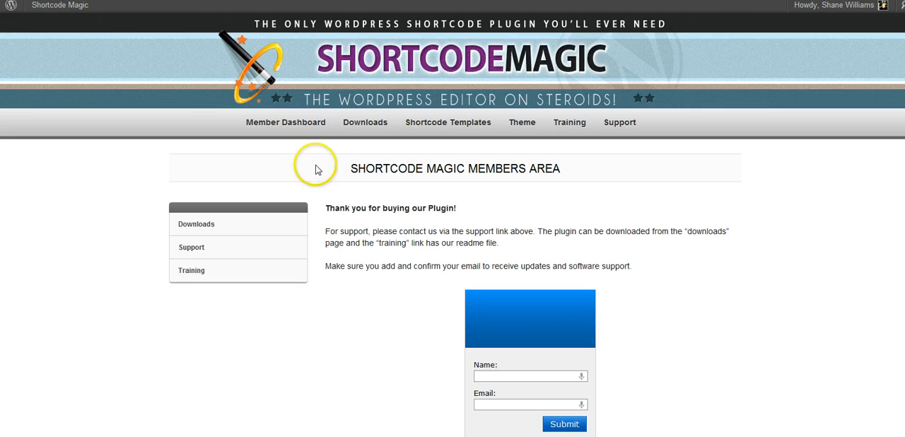
mouse_move(540, 206)
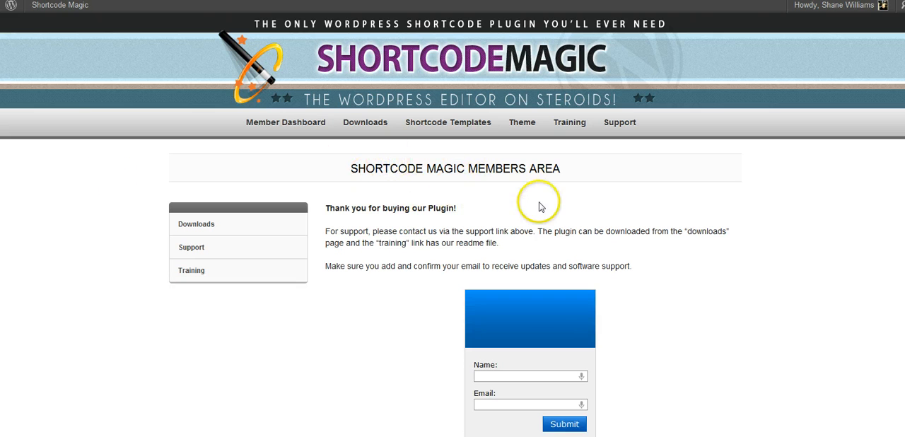
mouse_move(419, 269)
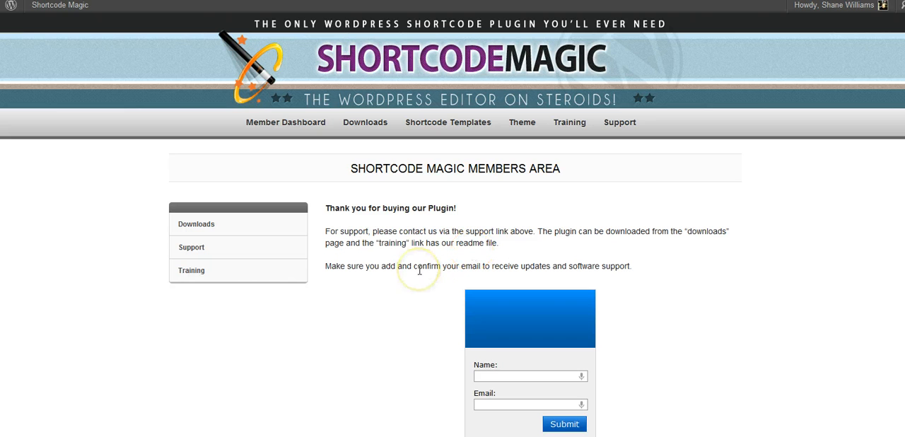
mouse_move(571, 157)
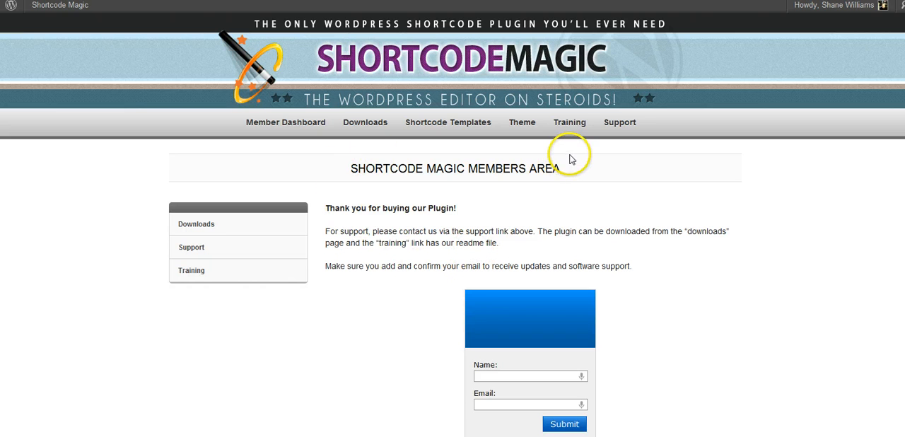
mouse_move(372, 193)
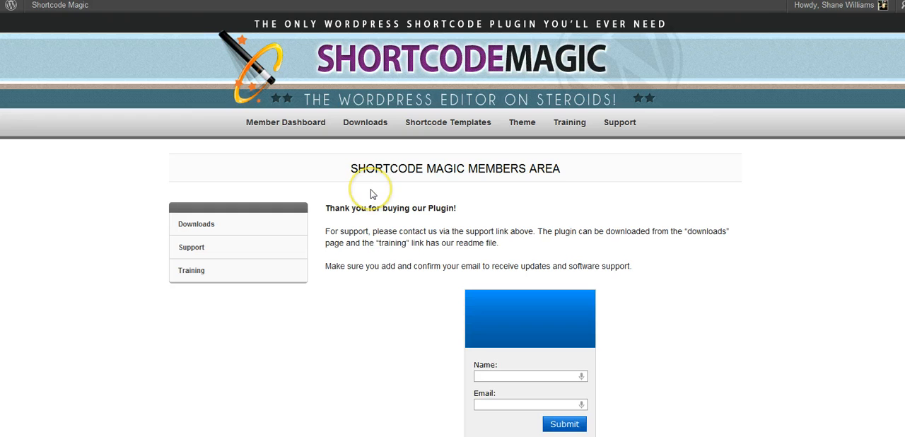
mouse_move(372, 193)
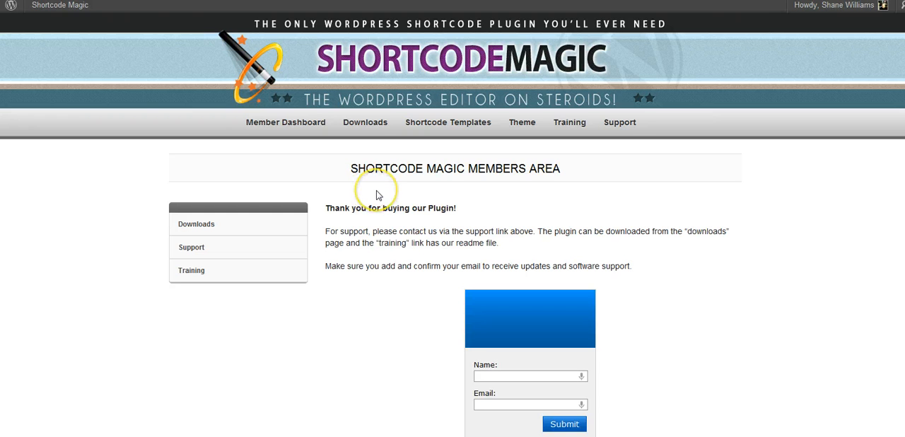
mouse_move(376, 195)
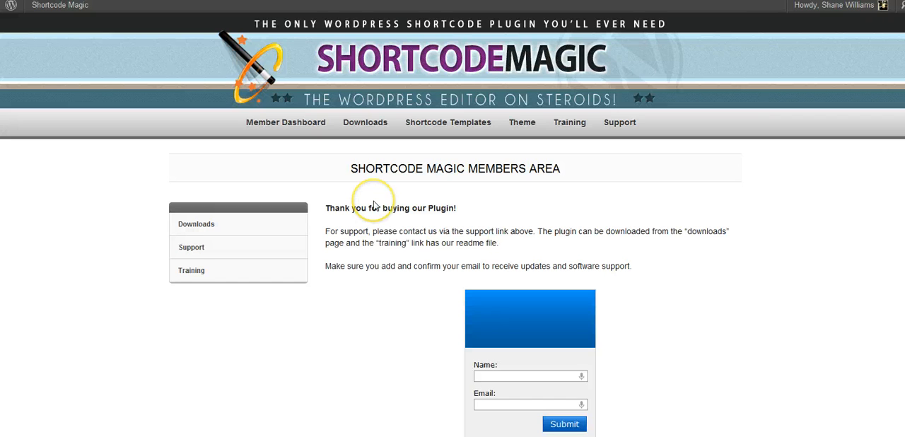
mouse_move(378, 206)
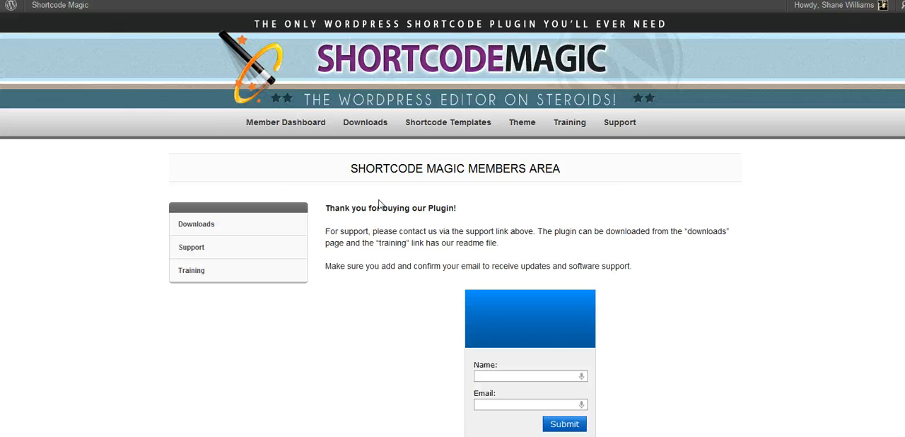
mouse_move(390, 199)
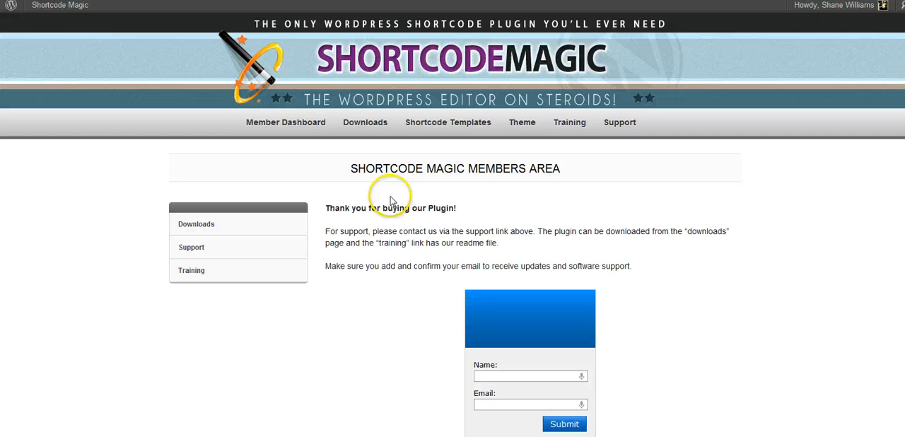
mouse_move(392, 200)
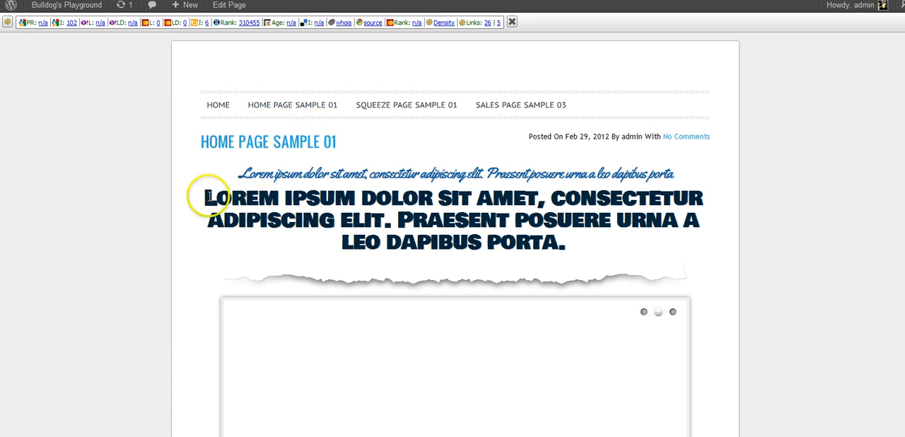
- Scroll Home Page Sample 01 through its headings, columns, video and body text down to the footer
scroll(down, 3)
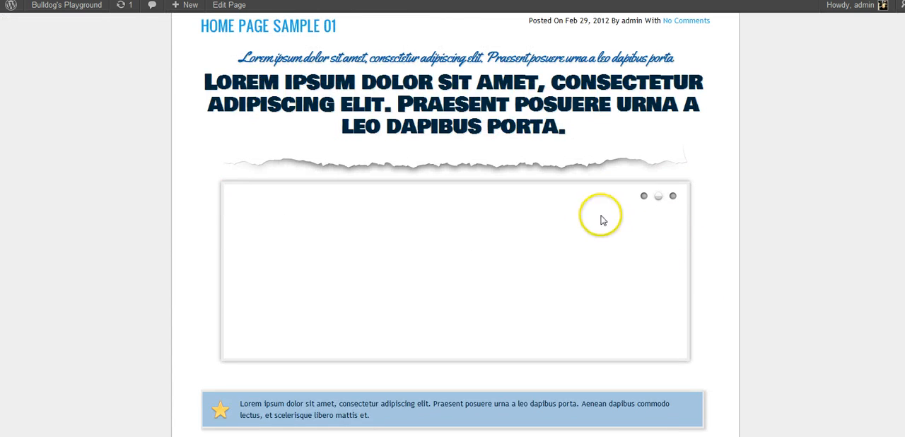
mouse_move(602, 261)
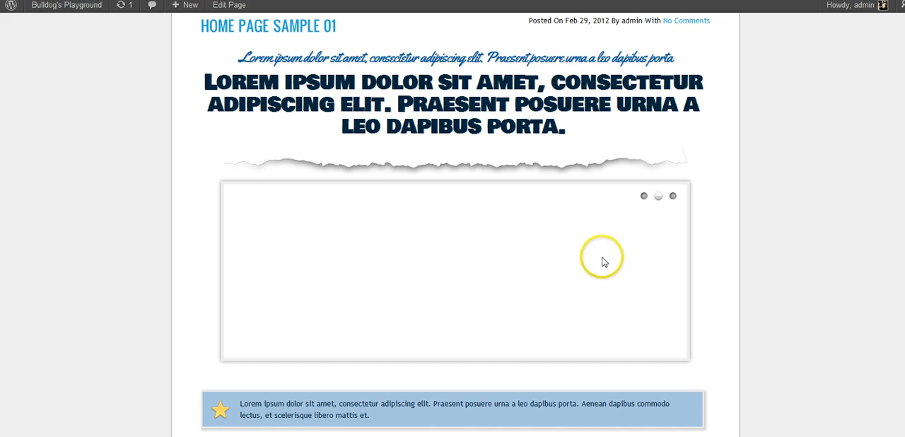
mouse_move(544, 205)
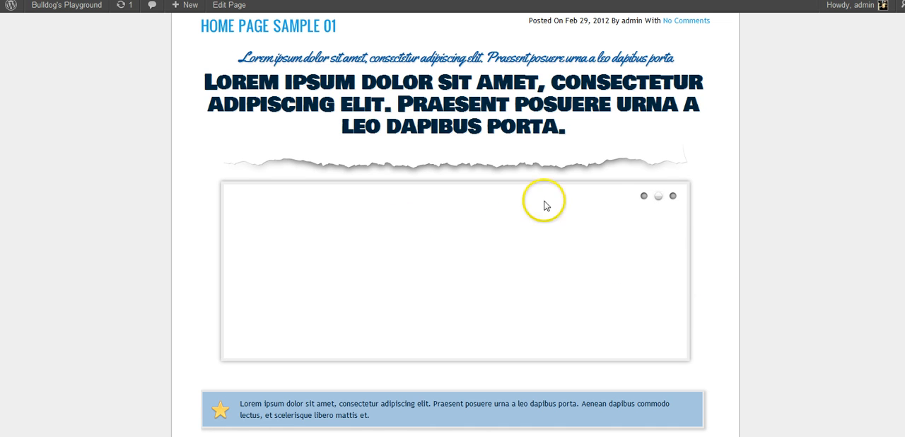
mouse_move(814, 348)
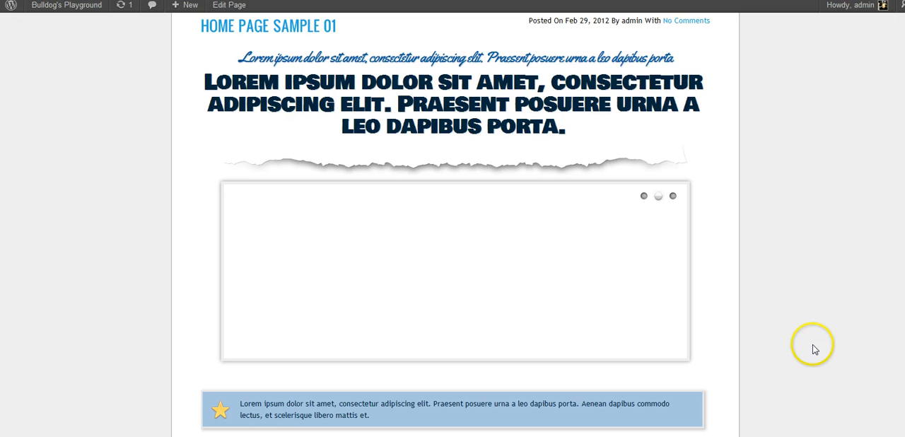
mouse_move(806, 344)
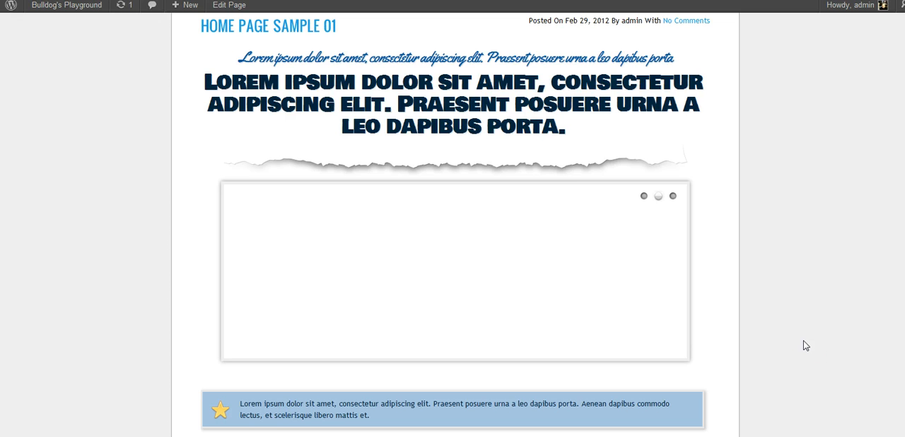
mouse_move(783, 317)
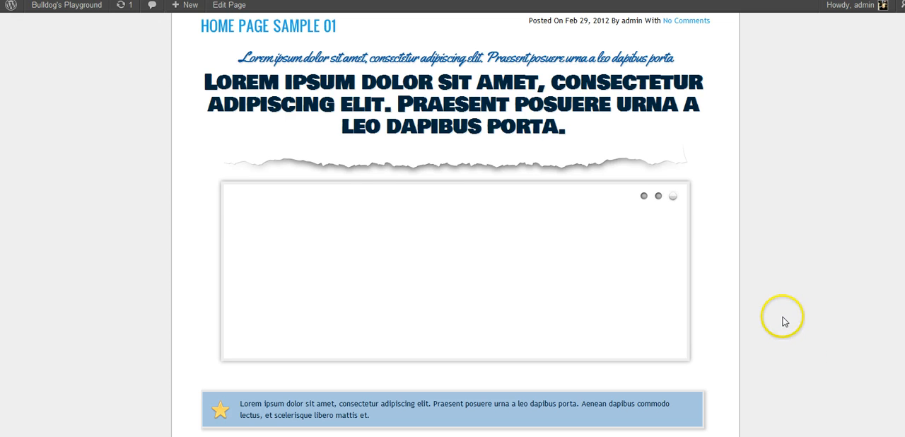
scroll(up, 3)
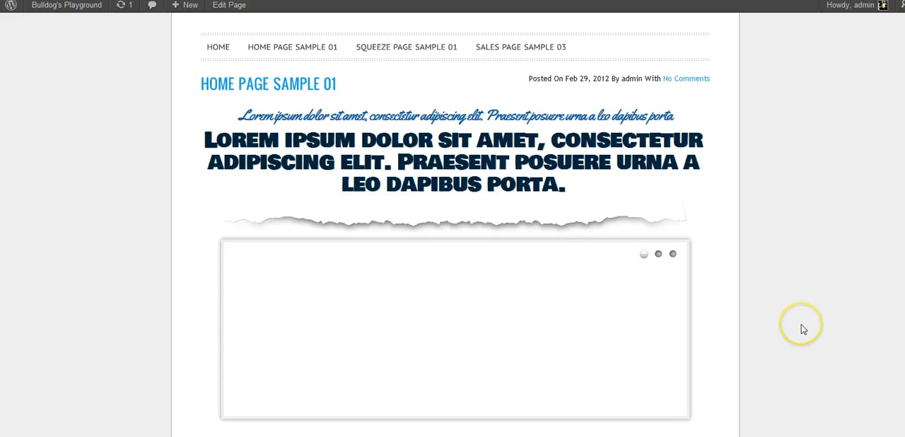
scroll(down, 3)
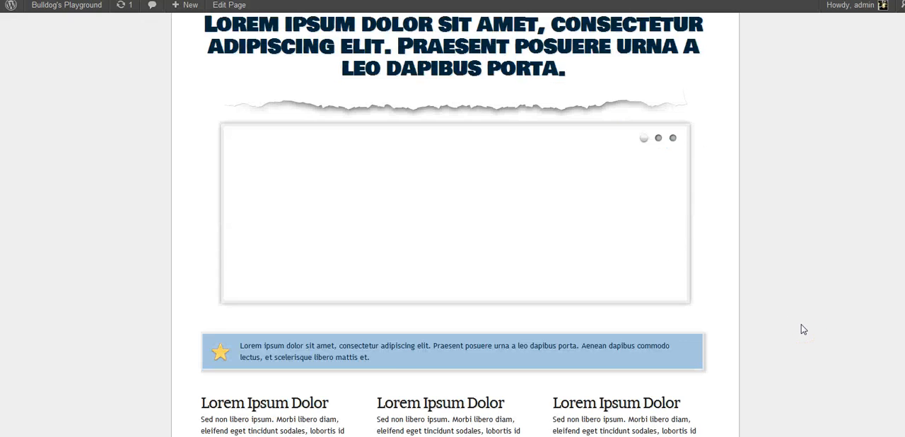
scroll(down, 3)
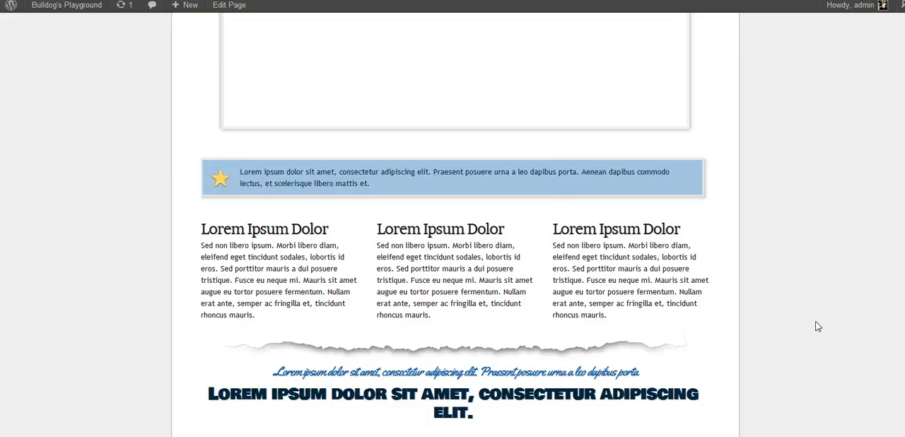
scroll(down, 3)
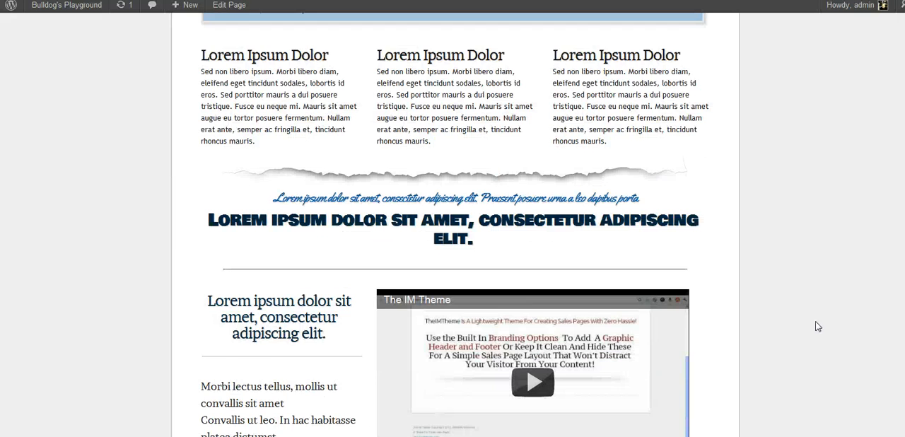
scroll(down, 3)
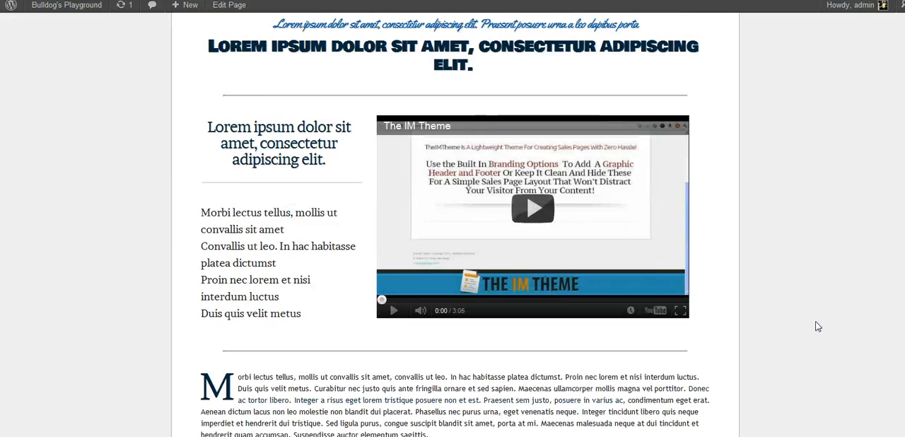
scroll(down, 3)
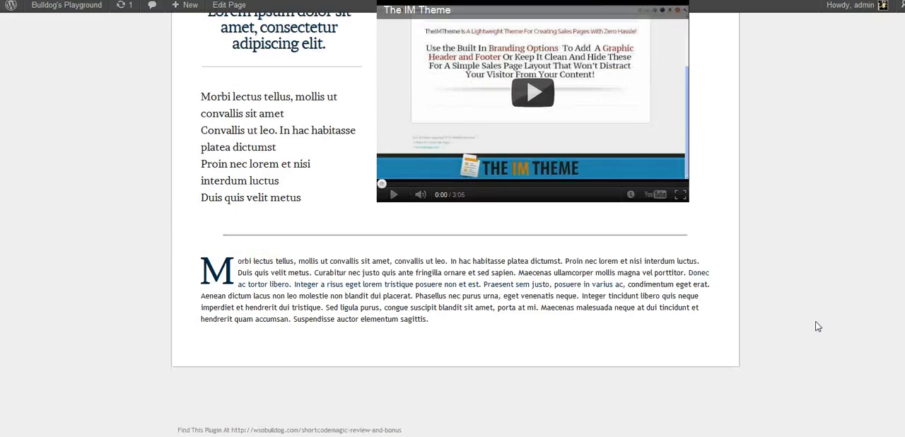
scroll(up, 3)
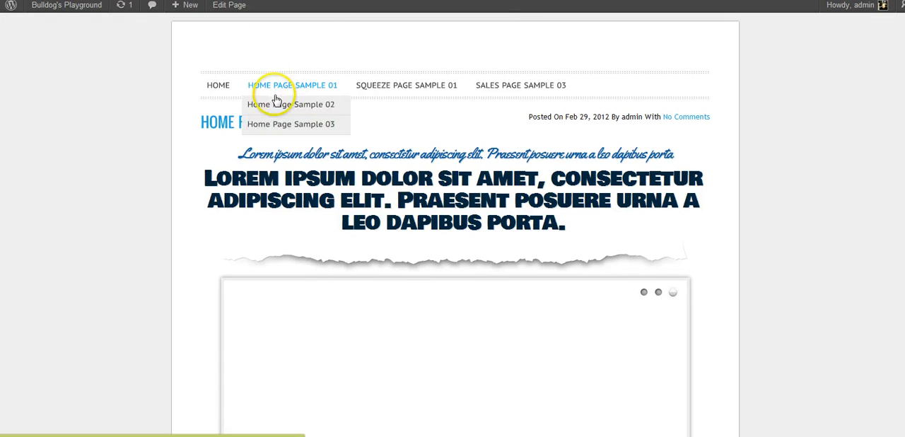
- Switch to Home Page Sample 02 and browse its video, feature lists, map and text columns
click(292, 104)
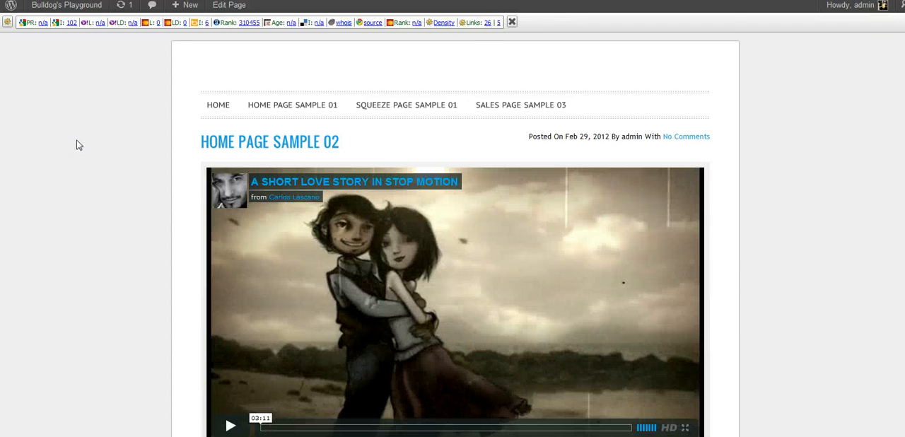
scroll(down, 3)
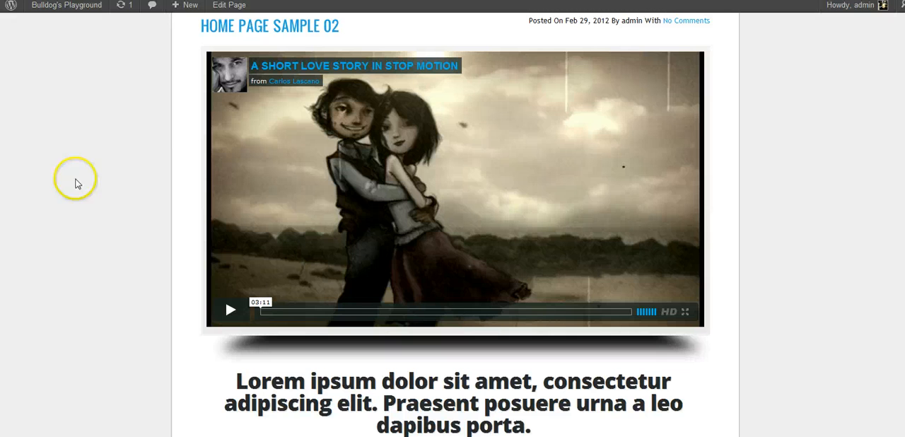
mouse_move(74, 224)
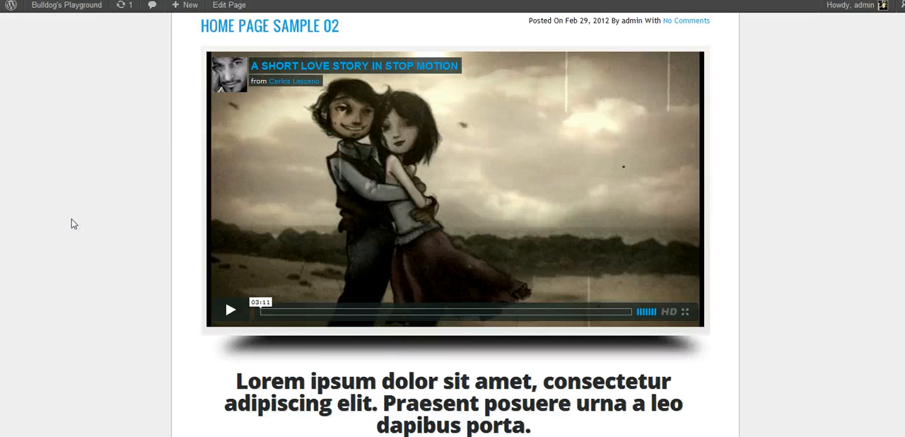
scroll(down, 3)
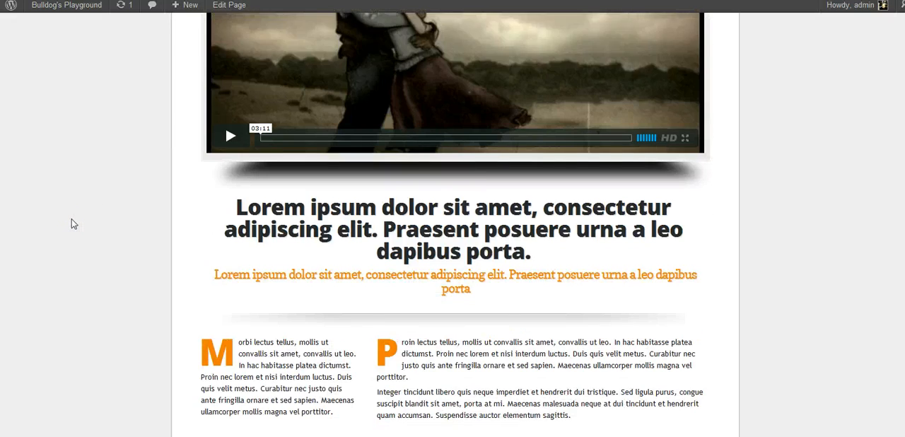
scroll(down, 3)
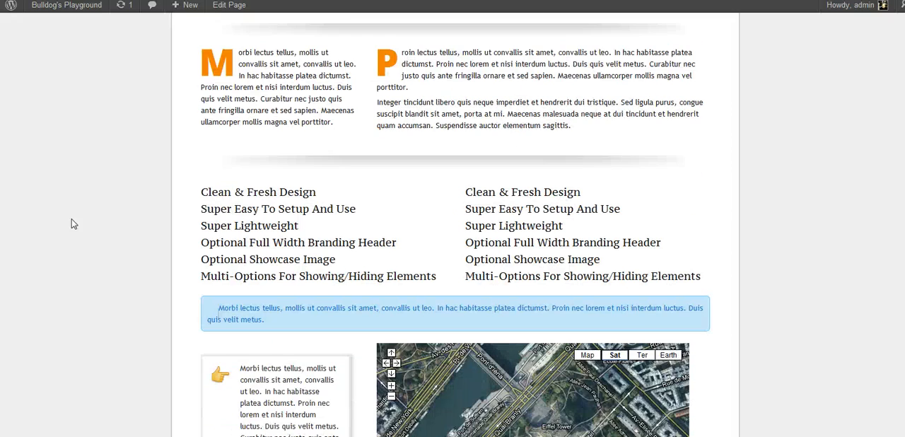
scroll(down, 3)
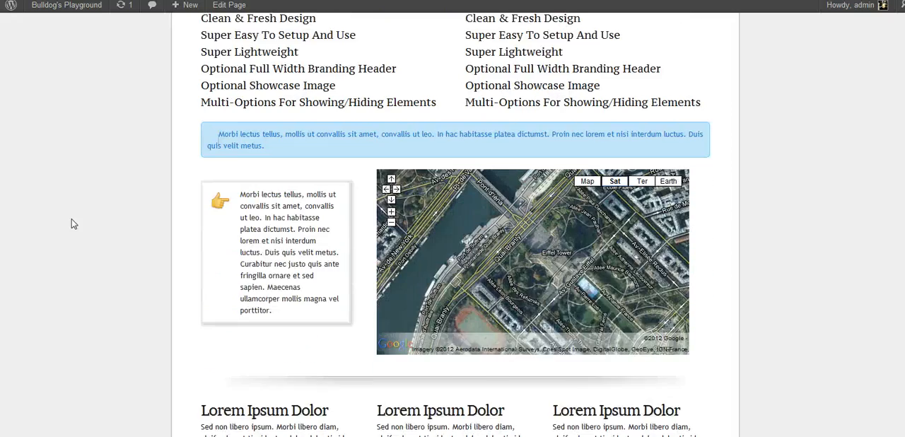
scroll(down, 3)
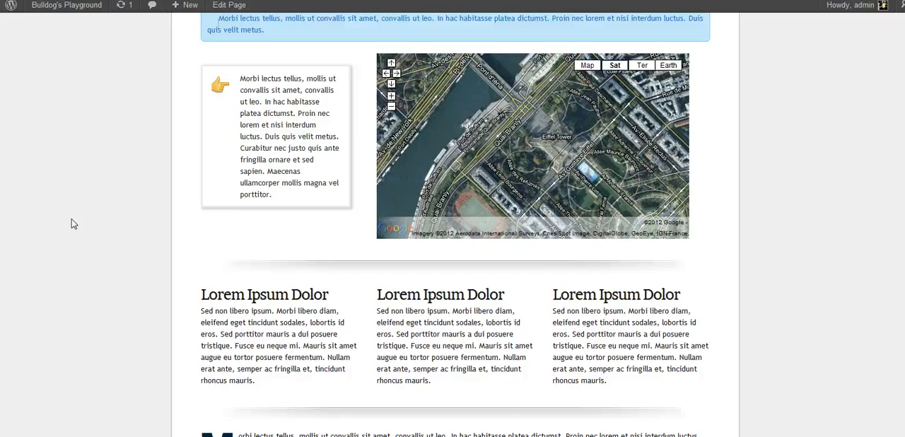
scroll(down, 3)
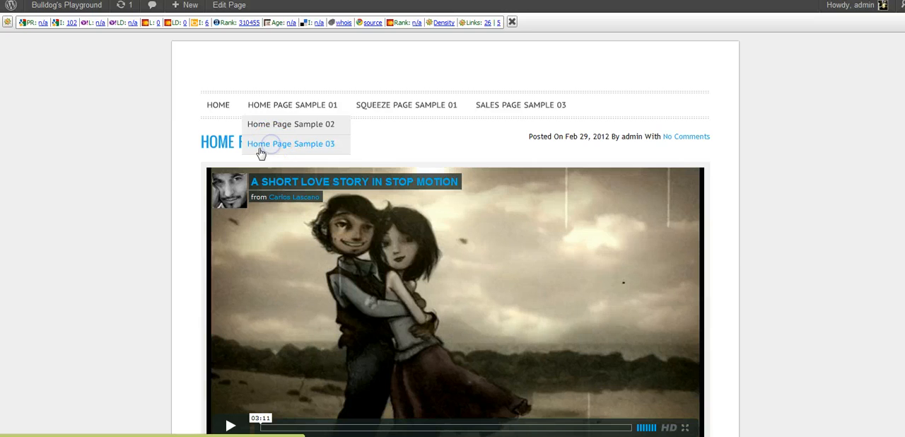
- Switch to Home Page Sample 03 and browse its slider, body text, callout box and three columns
click(290, 144)
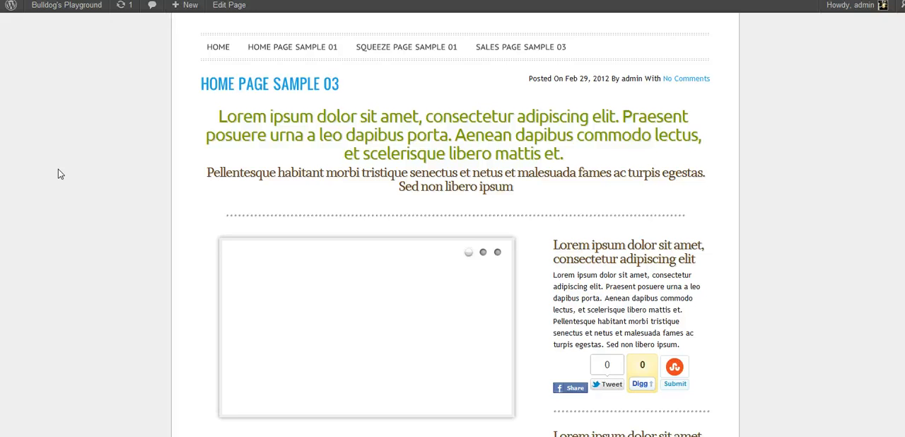
scroll(down, 3)
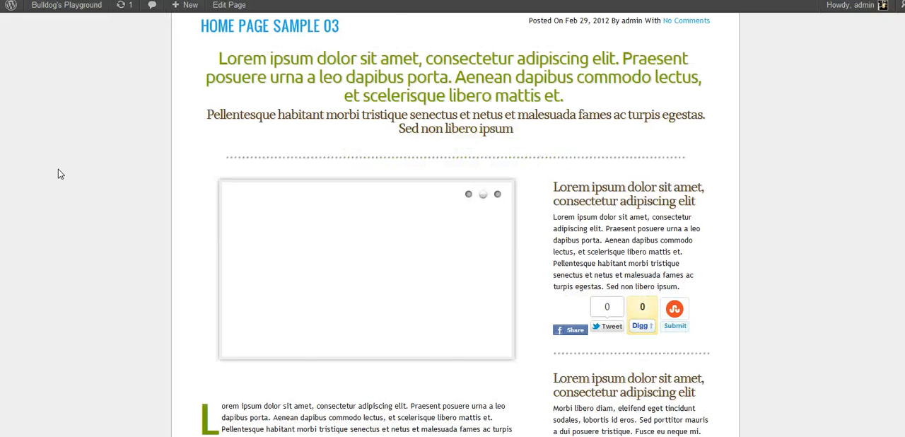
scroll(down, 3)
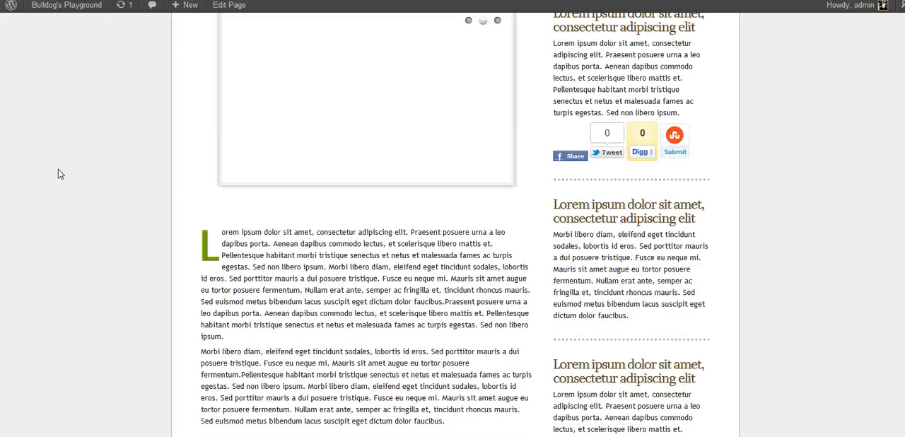
scroll(down, 3)
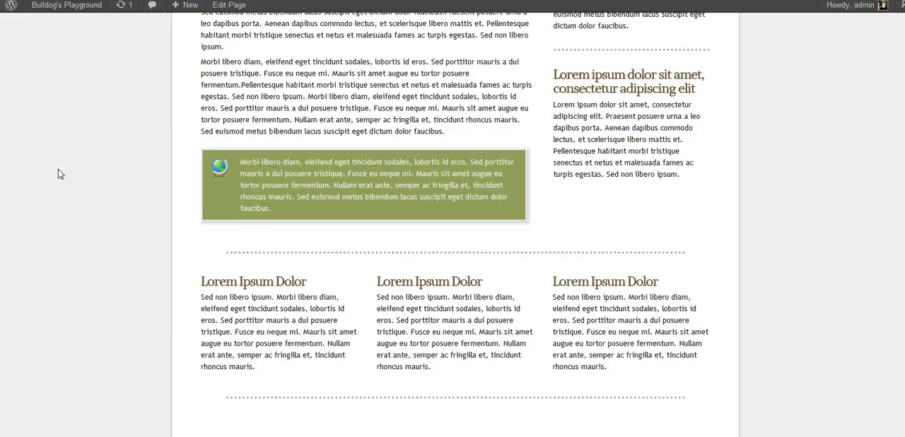
scroll(down, 3)
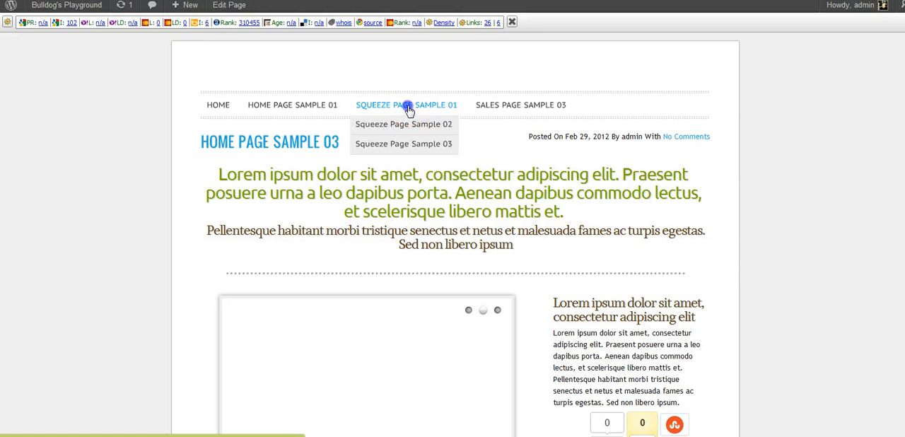
click(405, 104)
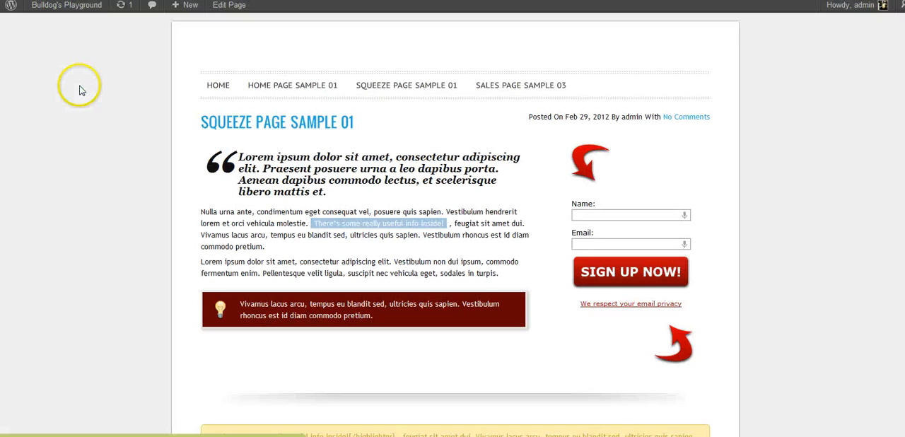
scroll(down, 3)
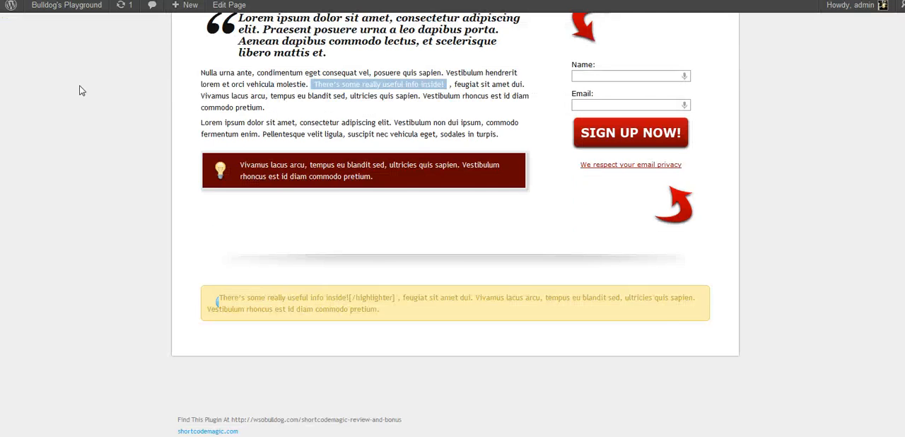
scroll(up, 3)
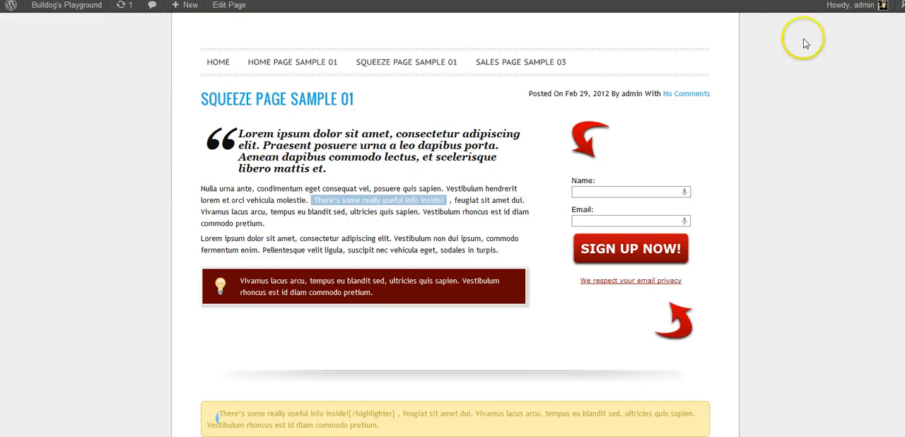
mouse_move(857, 131)
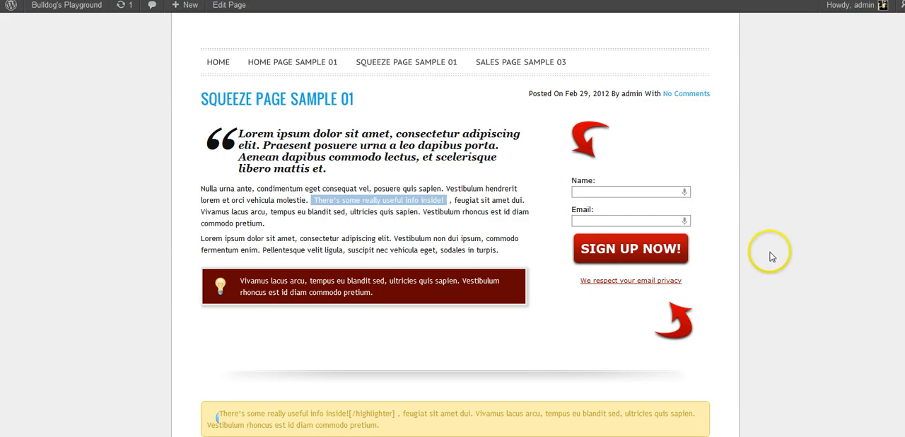
mouse_move(703, 208)
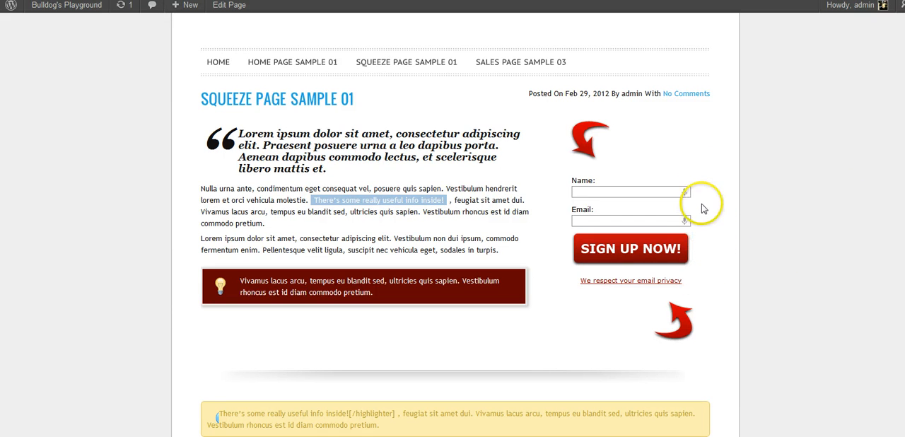
mouse_move(700, 255)
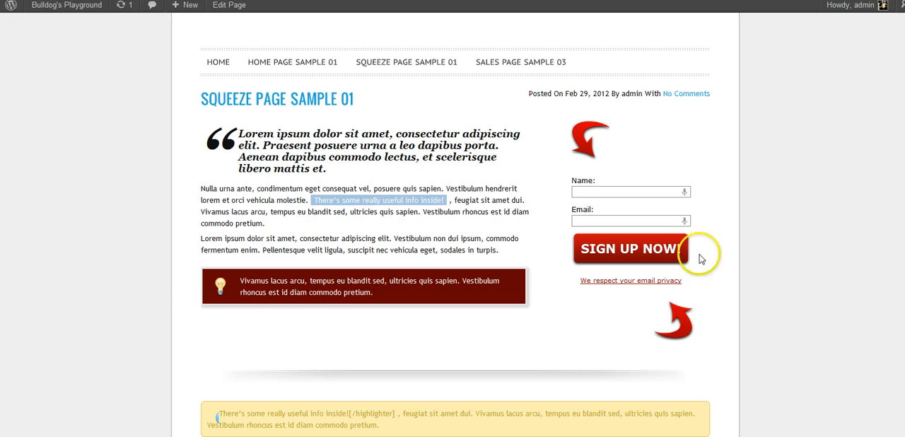
mouse_move(773, 220)
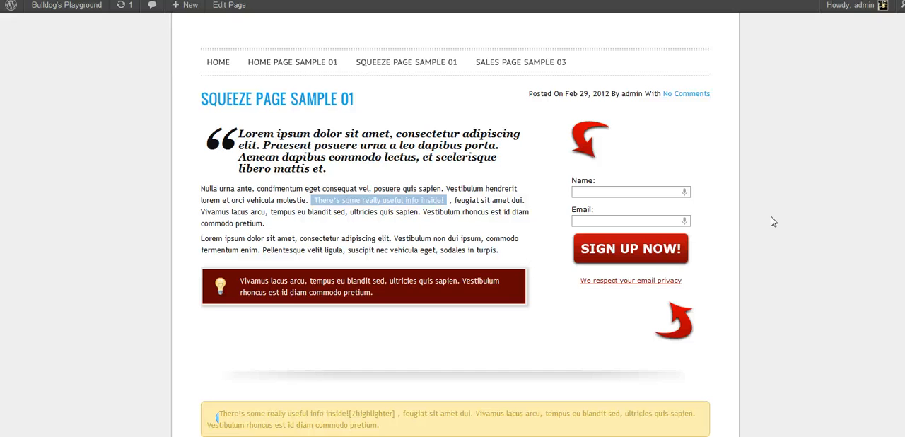
mouse_move(696, 281)
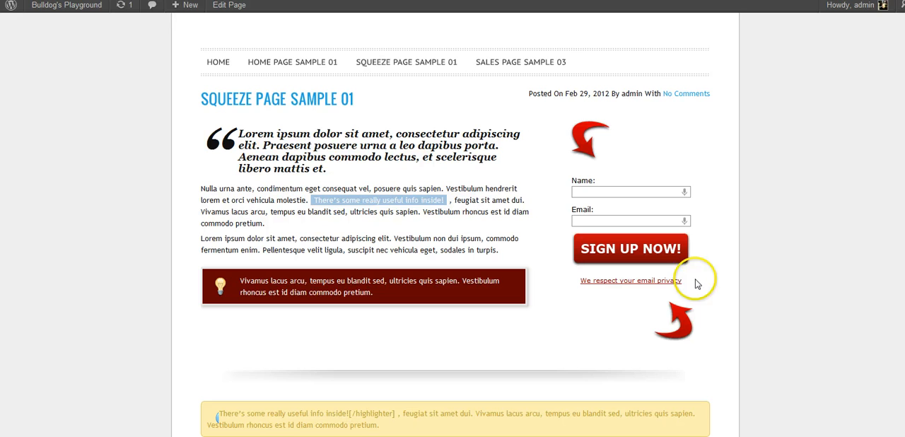
mouse_move(721, 256)
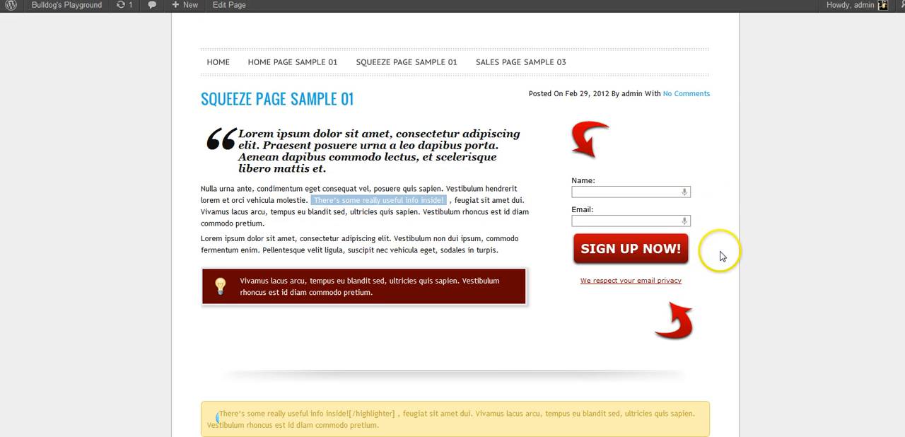
mouse_move(682, 177)
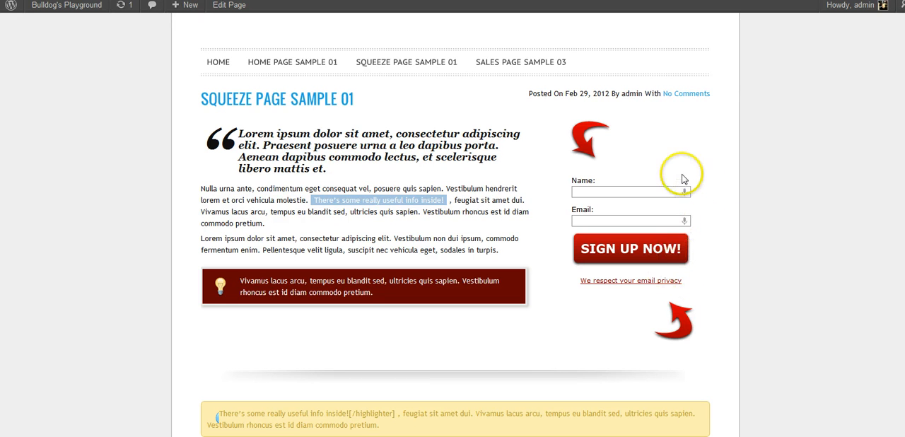
mouse_move(758, 223)
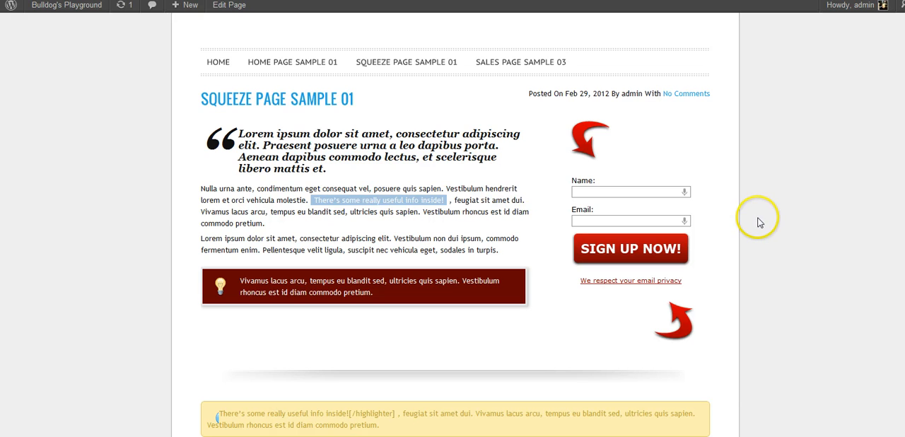
mouse_move(763, 216)
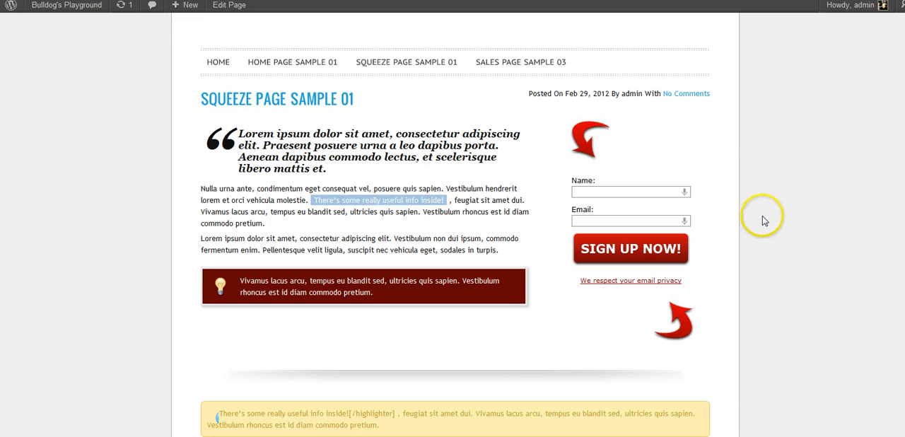
mouse_move(769, 206)
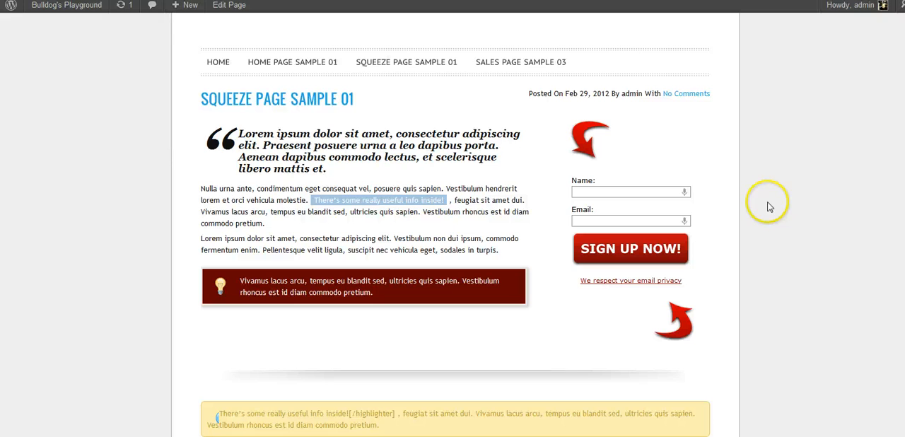
mouse_move(775, 188)
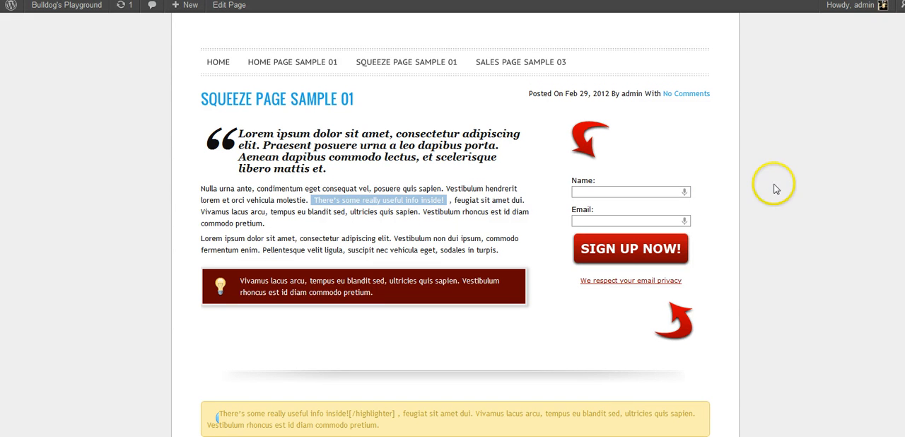
mouse_move(579, 55)
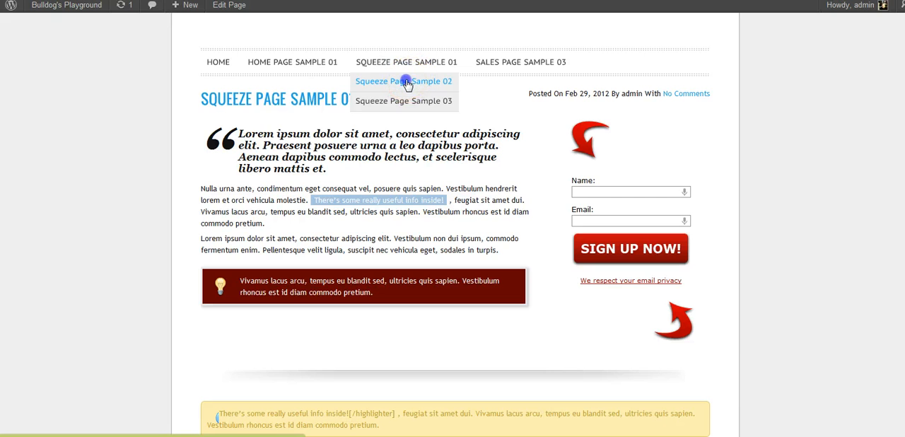
- Switch to Squeeze Page Sample 02 and look over its headline, video, signup form and promotional text
click(403, 80)
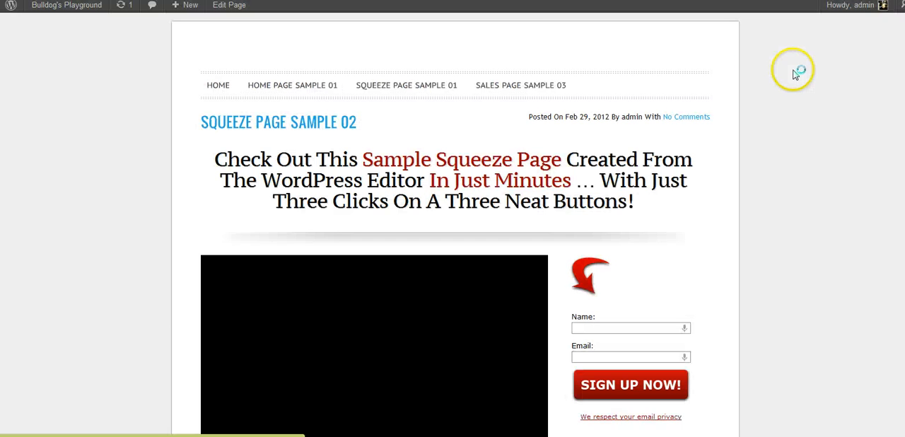
scroll(down, 3)
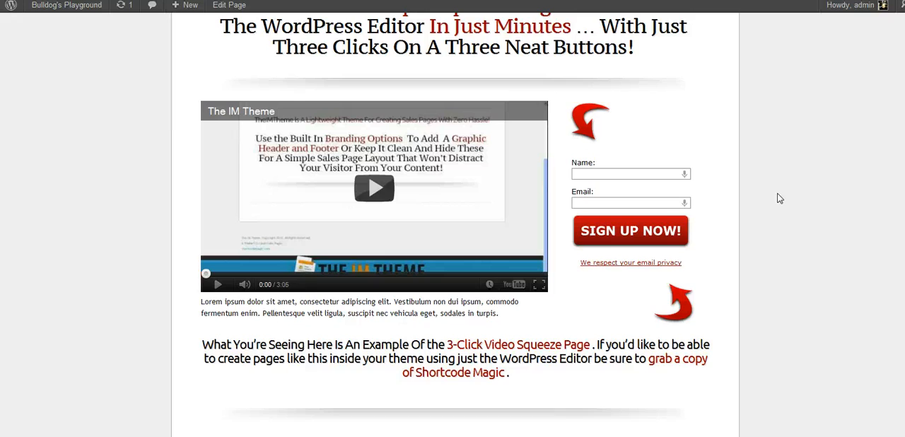
scroll(up, 3)
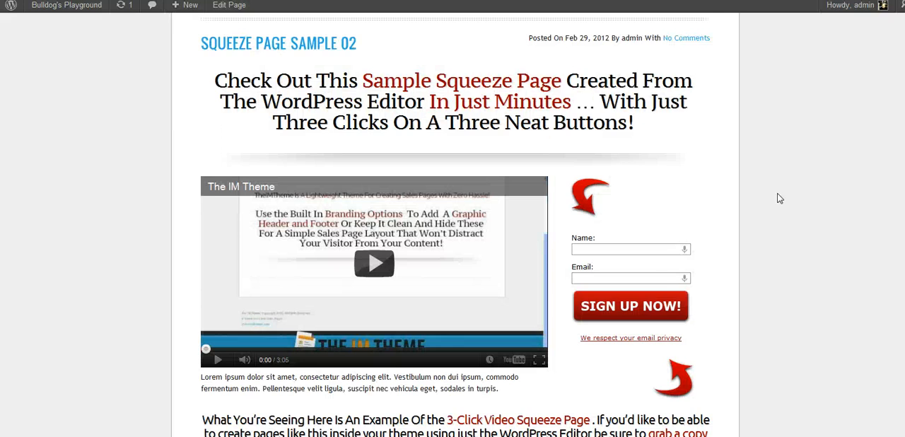
scroll(down, 3)
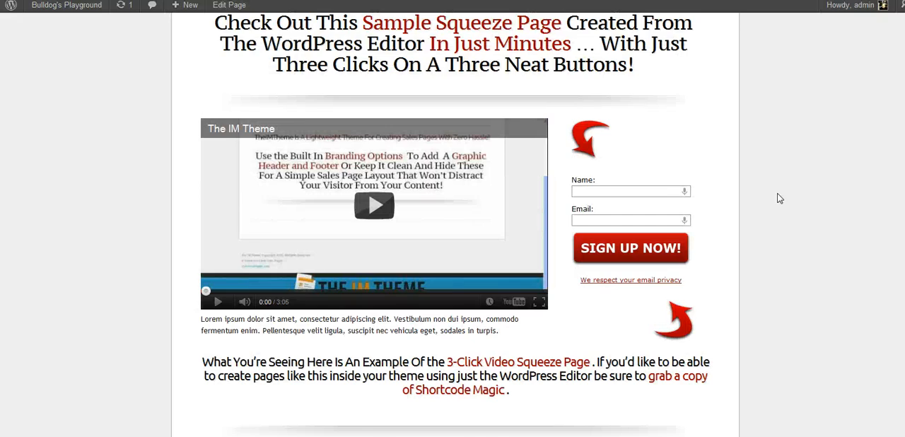
scroll(up, 3)
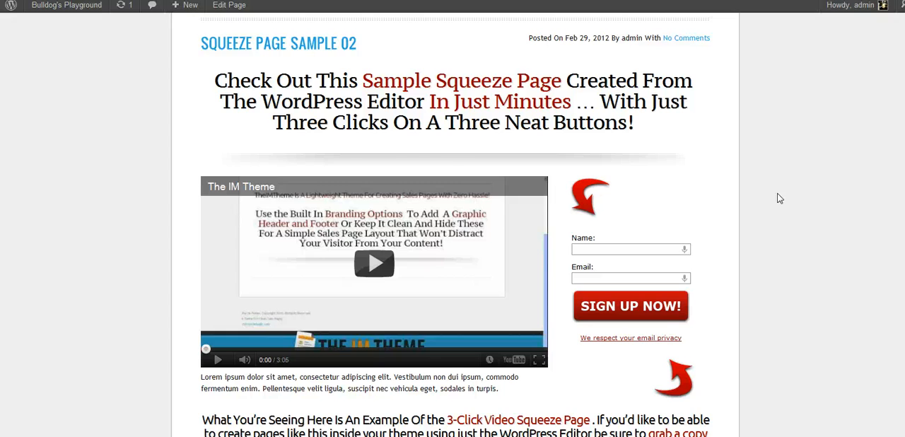
scroll(down, 3)
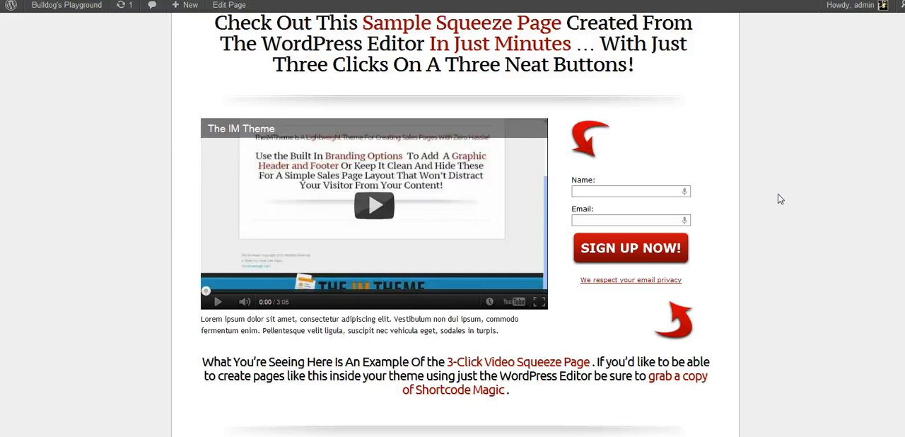
scroll(up, 3)
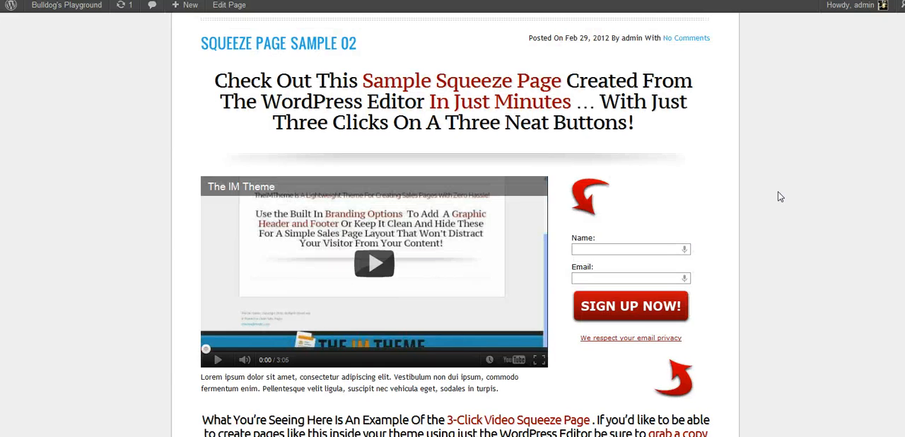
scroll(down, 3)
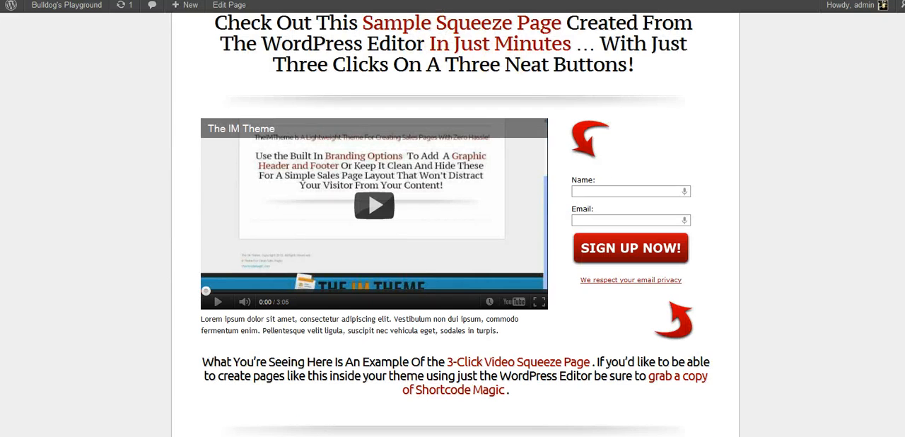
scroll(up, 3)
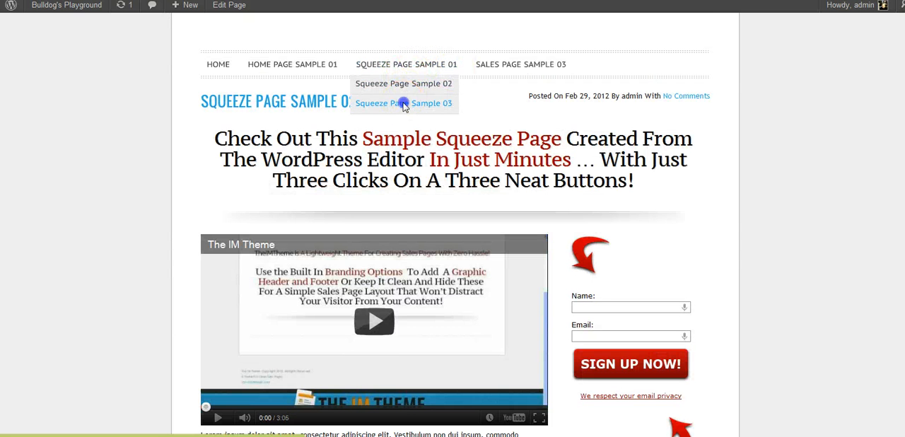
- Switch to Squeeze Page Sample 03 and look over its Four Reasons list, signup form and promotional text
click(403, 104)
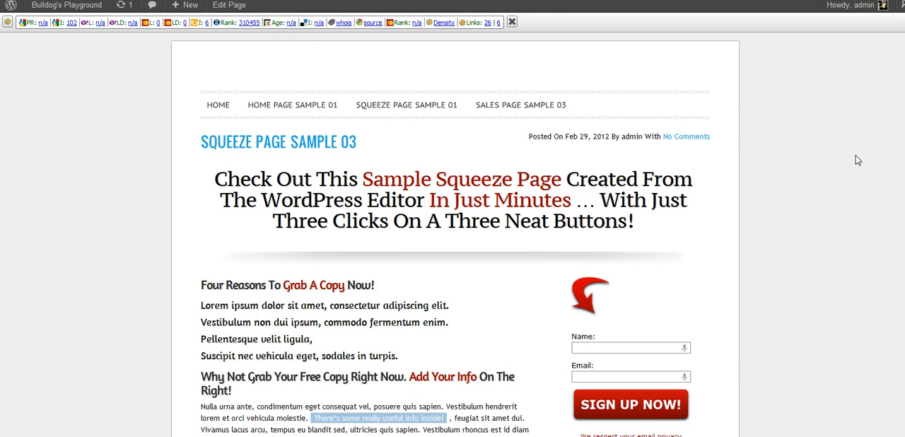
scroll(down, 3)
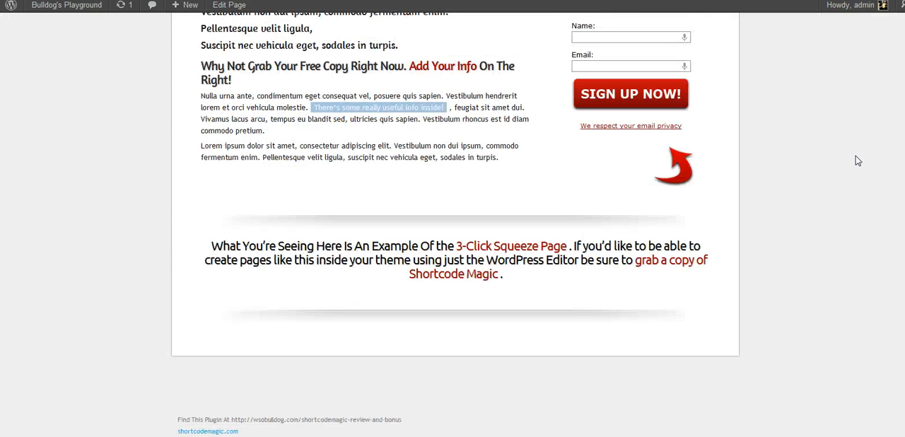
scroll(up, 3)
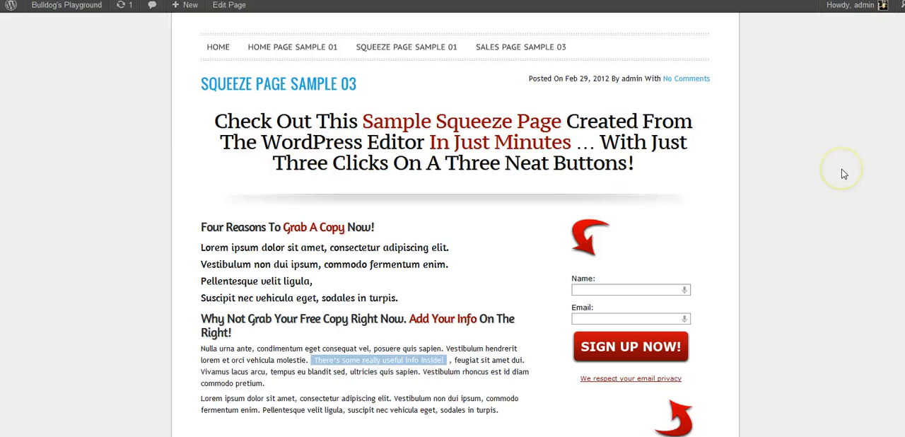
scroll(down, 3)
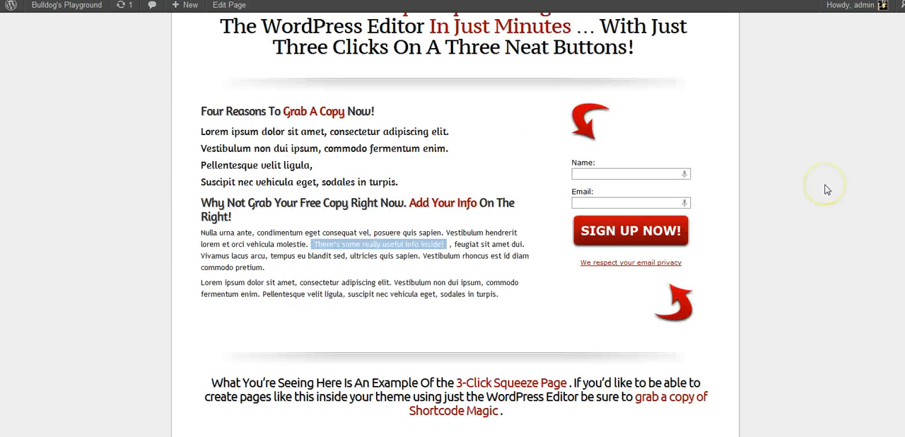
scroll(up, 3)
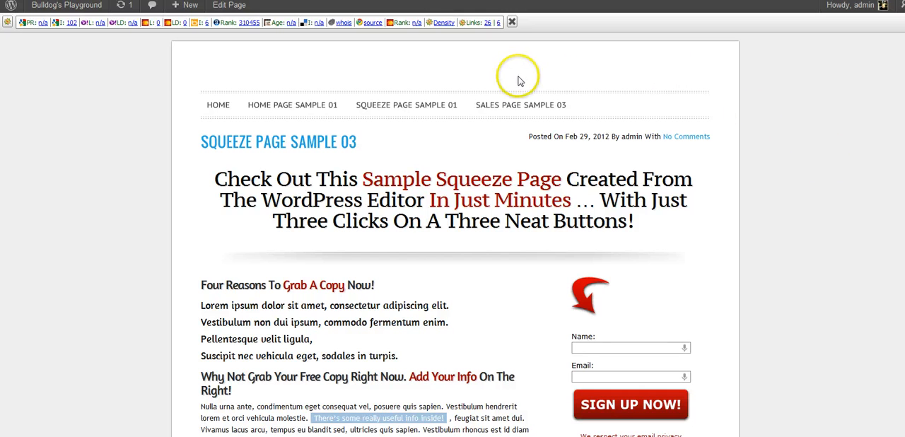
mouse_move(520, 105)
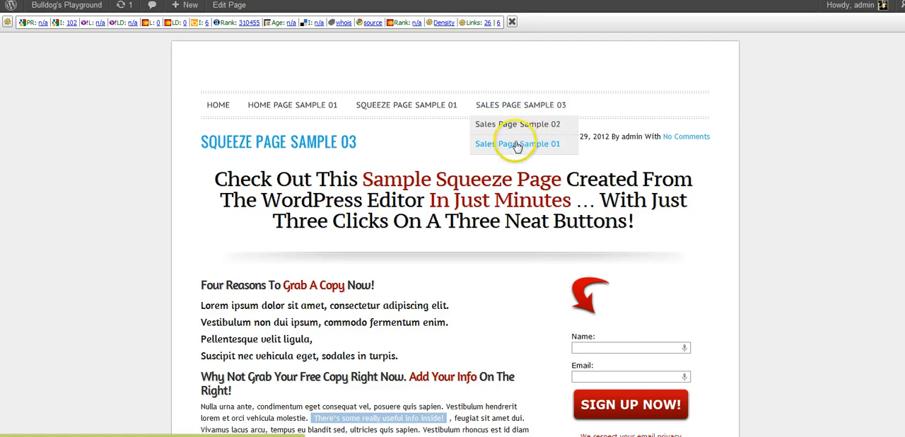
click(517, 143)
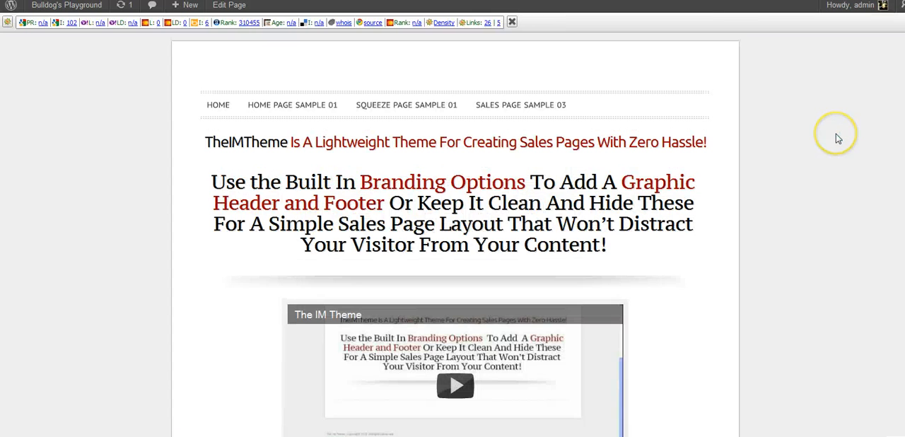
scroll(down, 3)
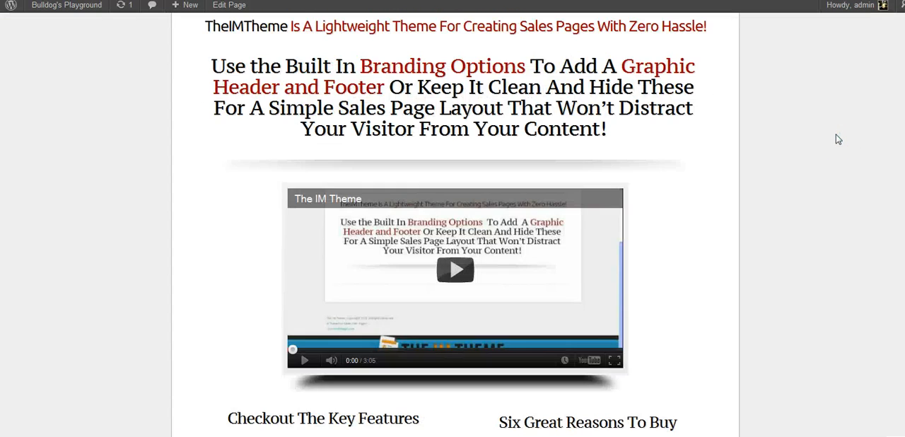
scroll(down, 3)
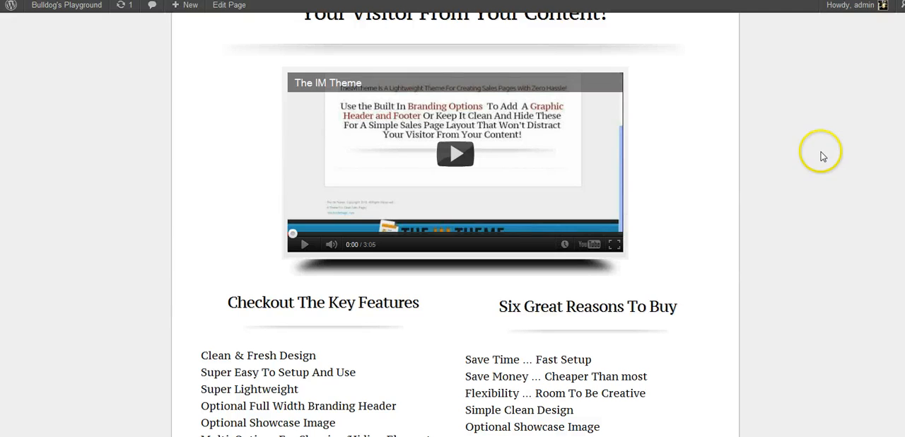
mouse_move(643, 302)
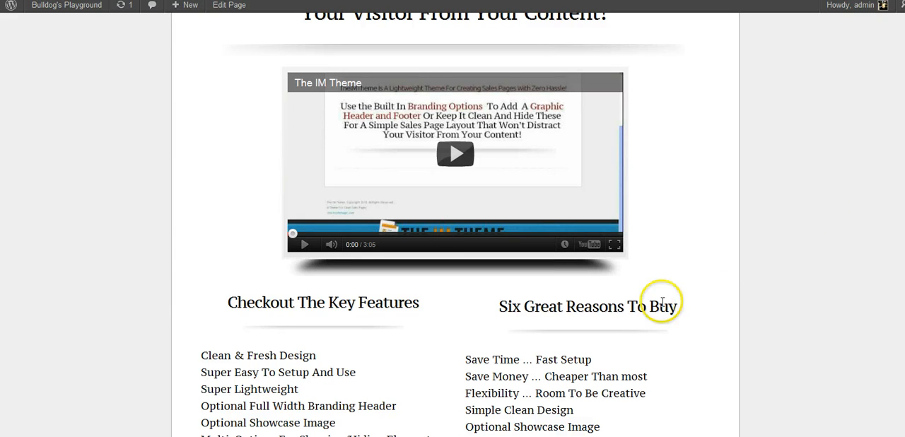
mouse_move(849, 259)
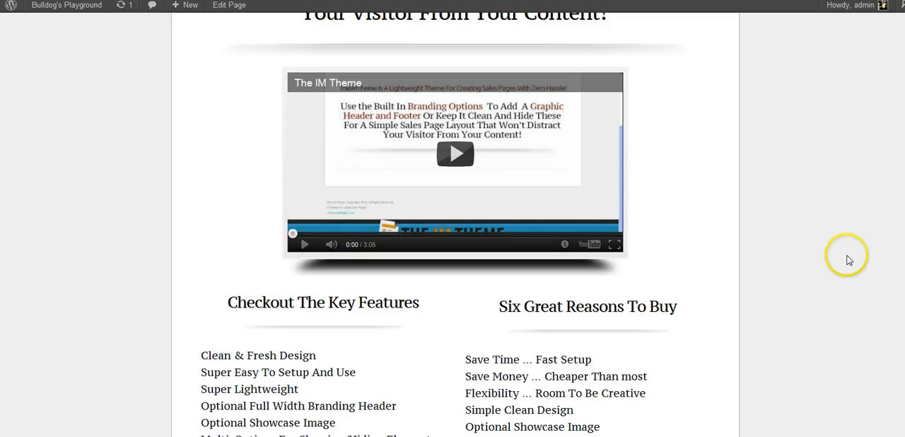
scroll(up, 3)
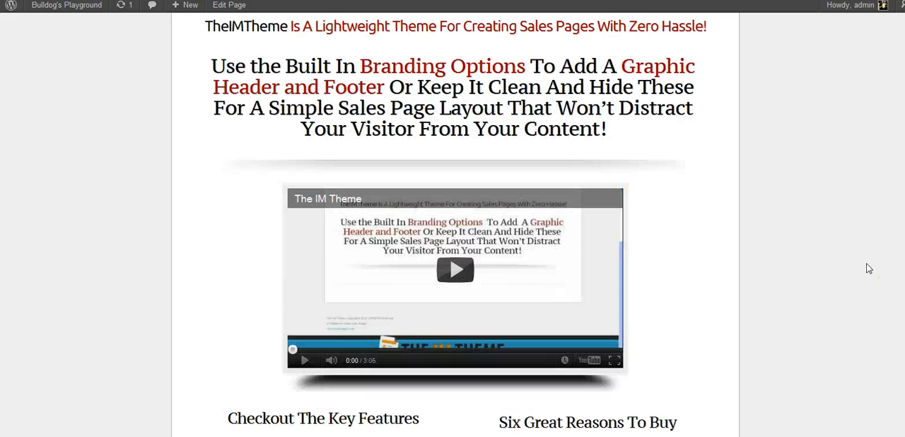
scroll(down, 3)
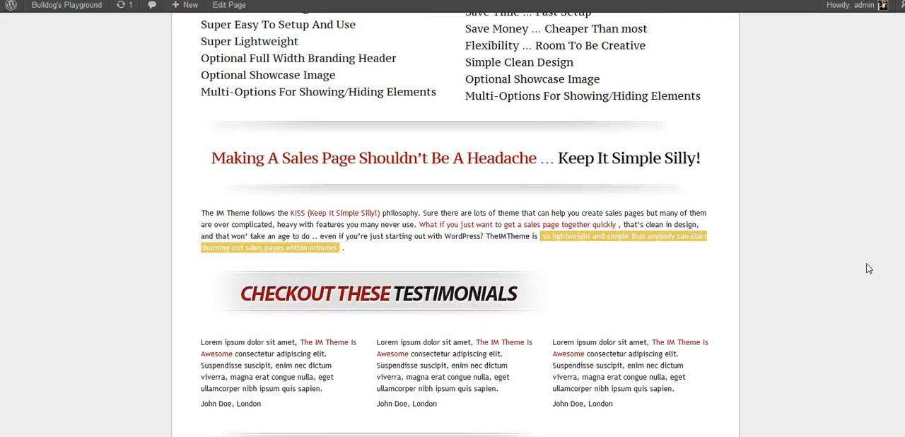
scroll(down, 3)
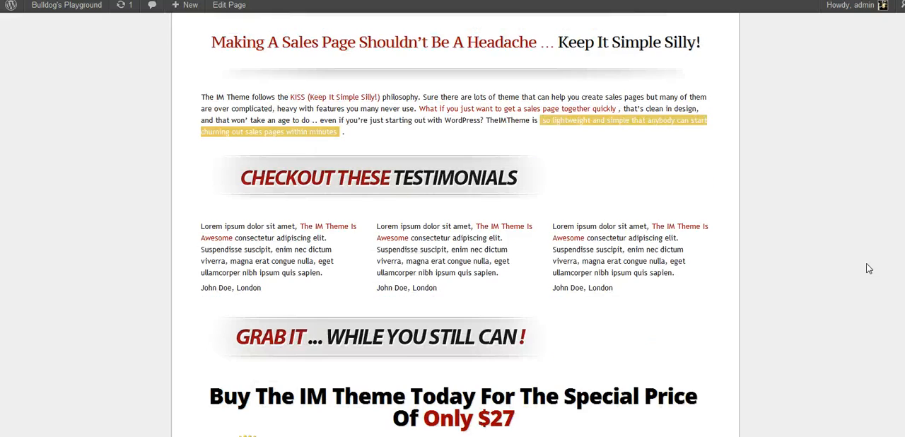
scroll(down, 3)
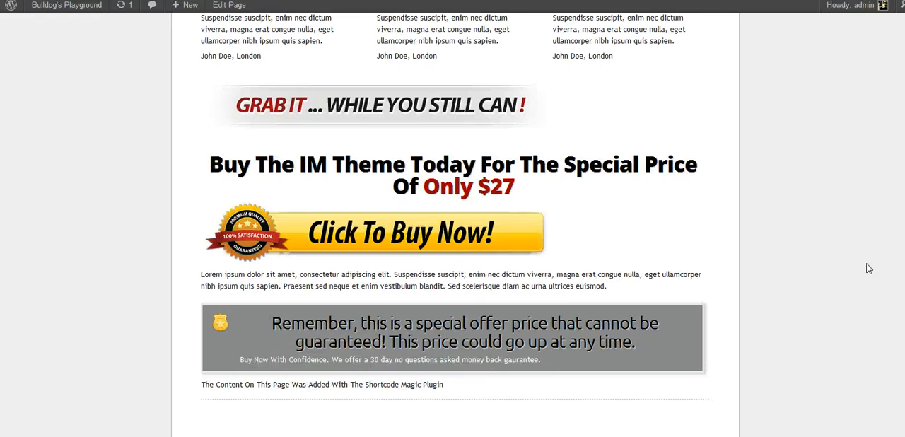
scroll(up, 3)
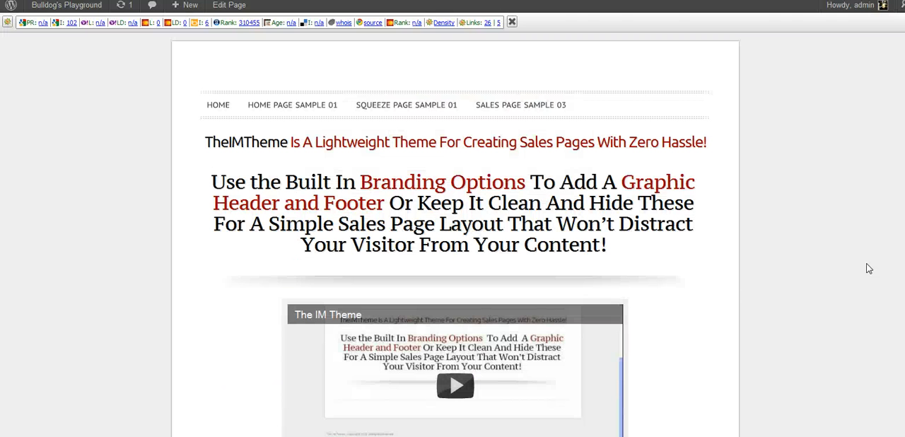
mouse_move(520, 104)
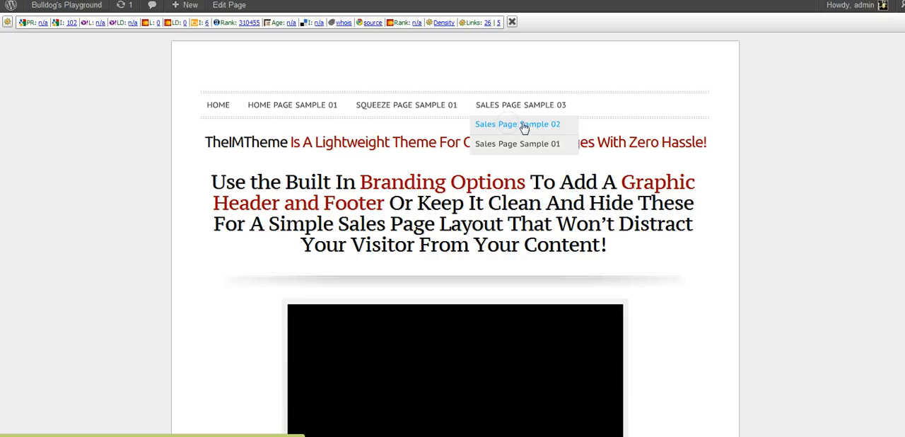
- Switch to Sales Page Sample 02 and browse its notice box, four-video grid and quote section
click(518, 124)
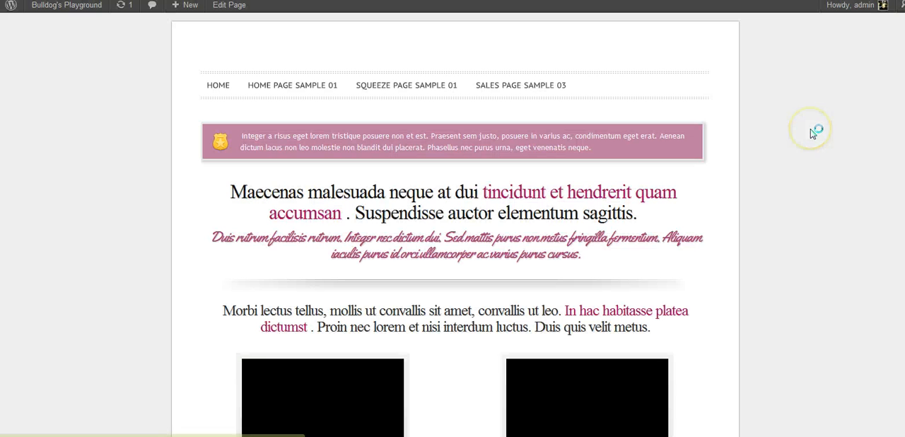
scroll(down, 3)
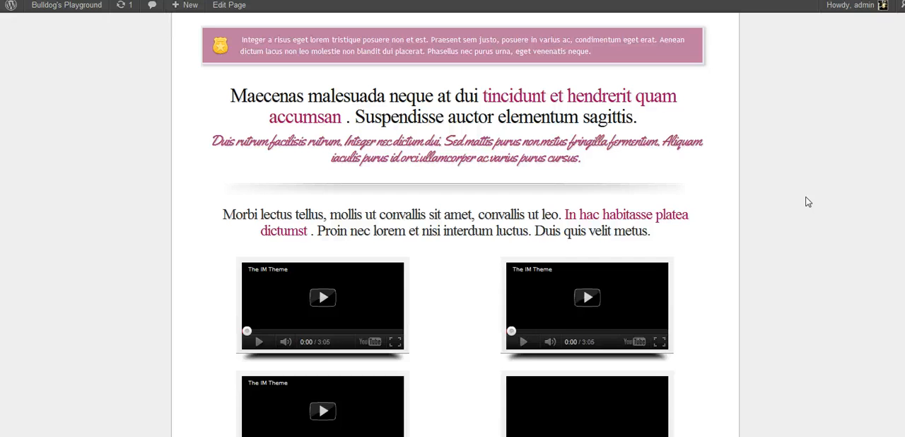
scroll(down, 3)
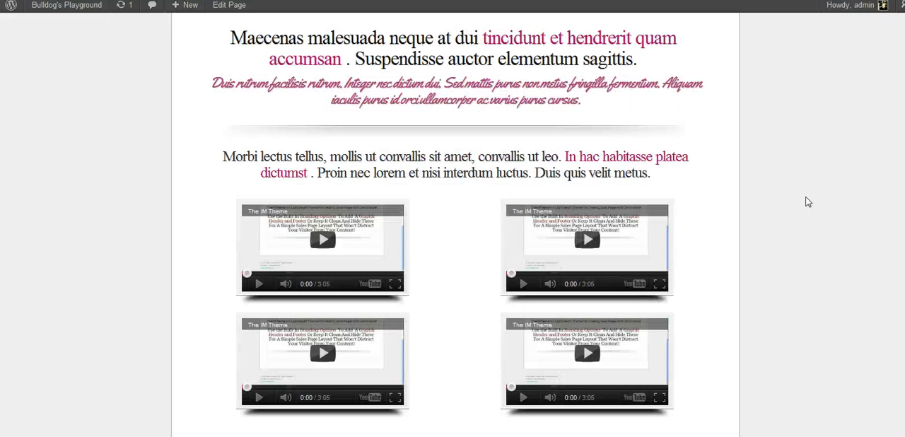
scroll(down, 3)
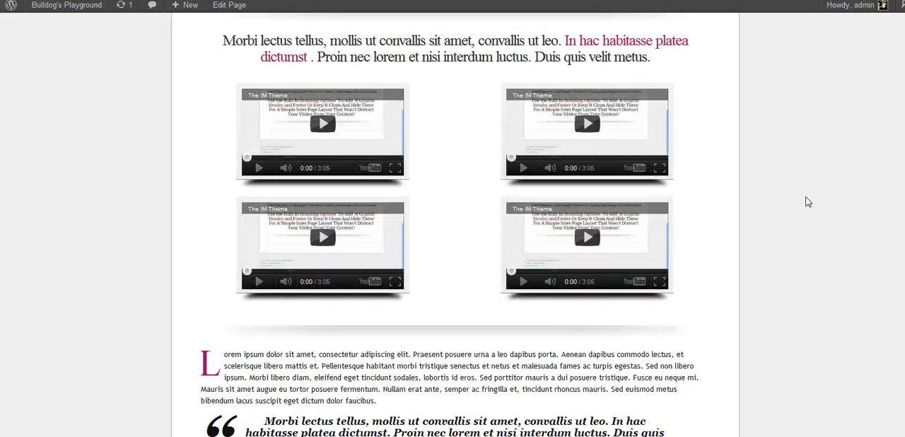
scroll(down, 3)
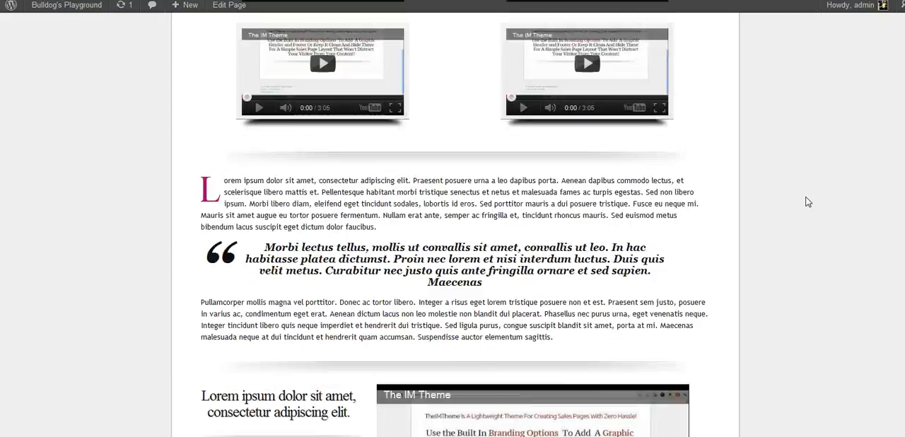
scroll(down, 3)
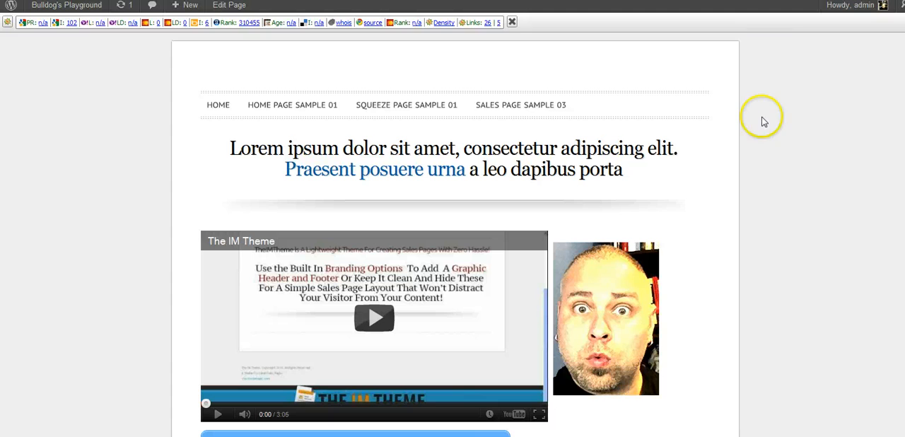
- Browse the next sample sales page through its video, buy button, columns and feature lists
scroll(down, 3)
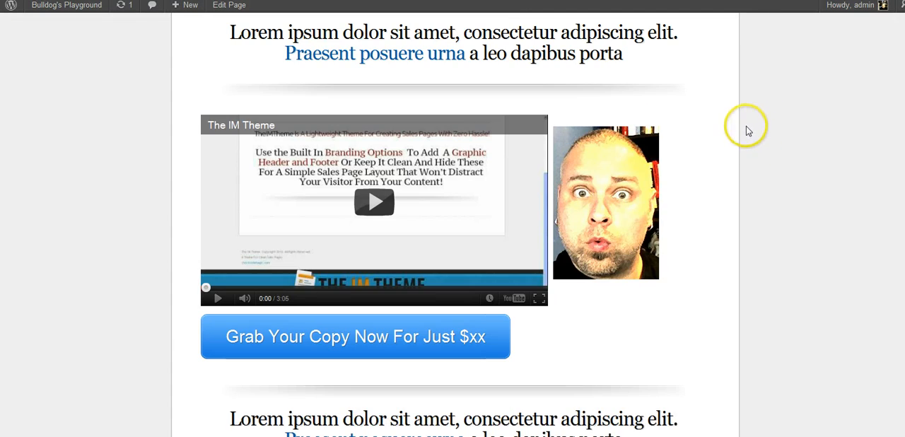
mouse_move(653, 113)
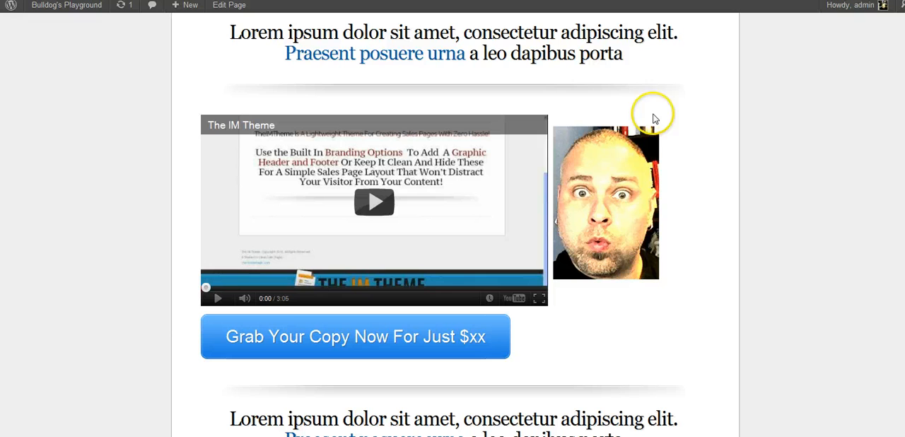
mouse_move(751, 196)
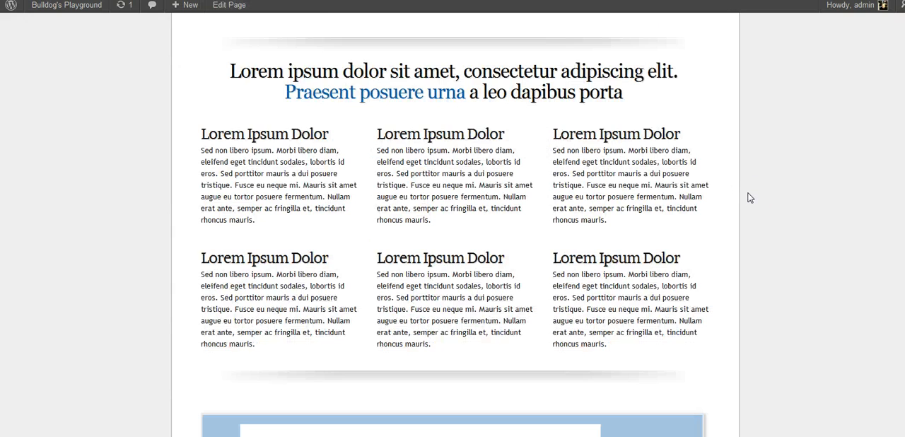
scroll(down, 3)
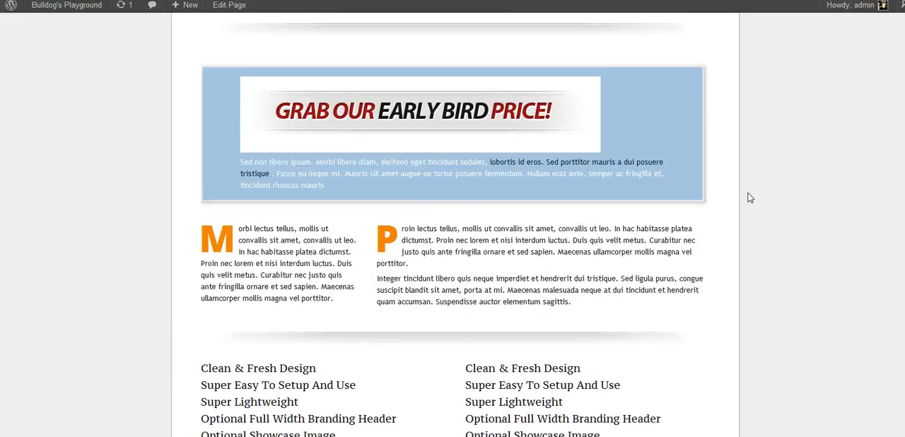
scroll(down, 3)
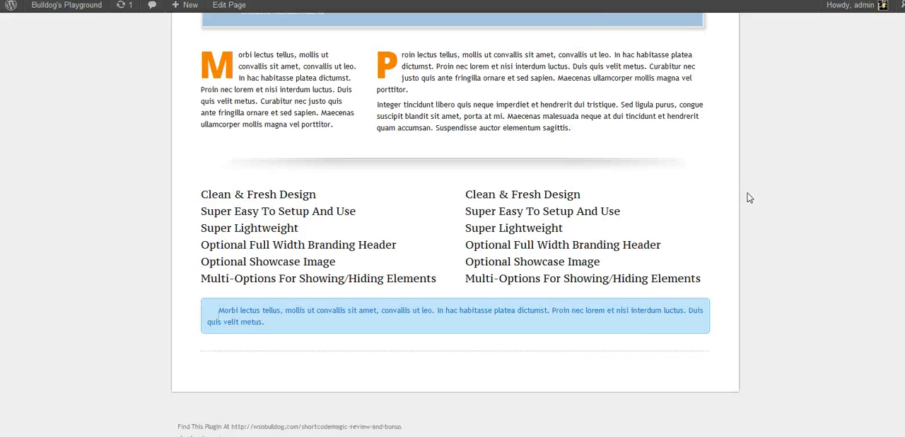
scroll(up, 3)
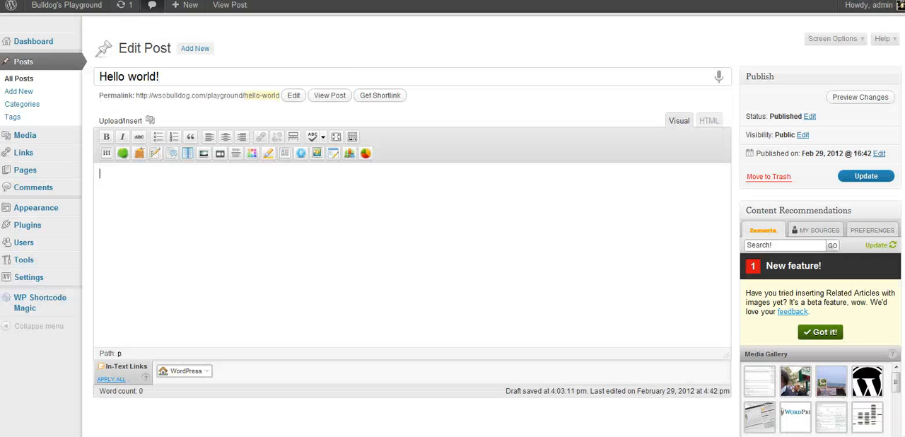
mouse_move(339, 207)
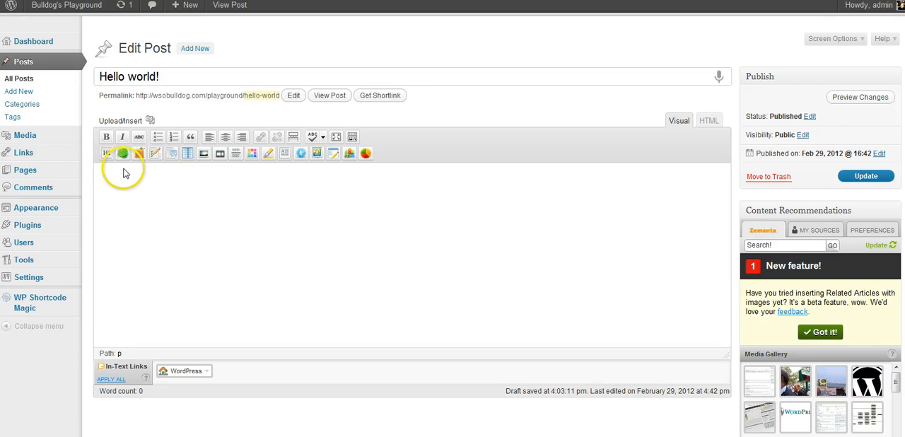
mouse_move(160, 264)
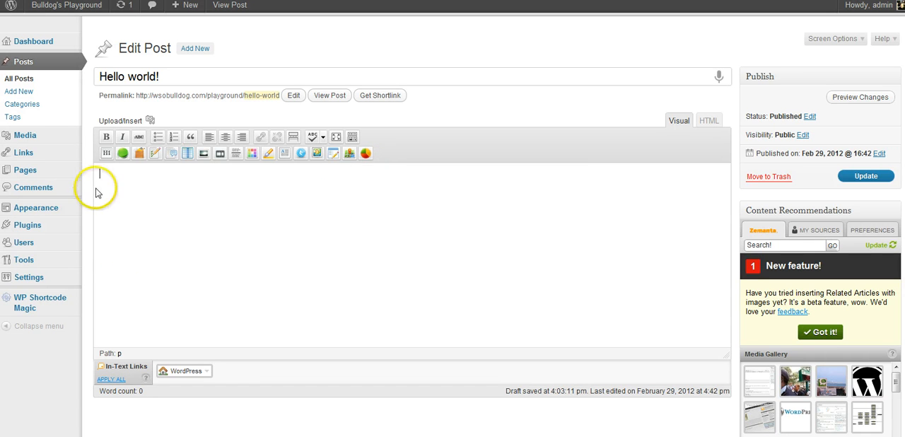
mouse_move(106, 154)
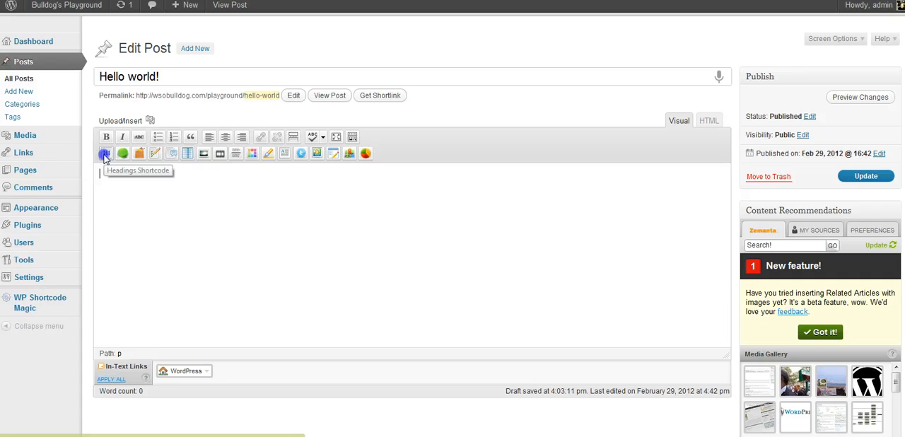
- Bring up the Headings Shortcode dialog and review the font family choices, keeping Arial and the other defaults
click(105, 153)
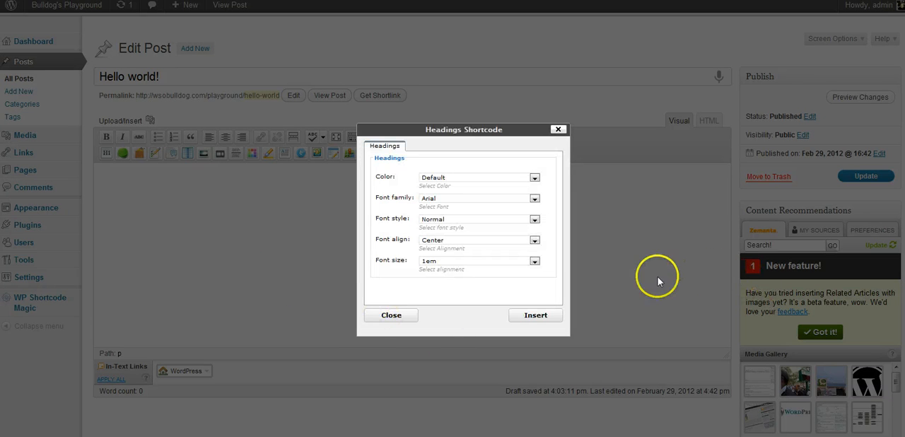
mouse_move(621, 225)
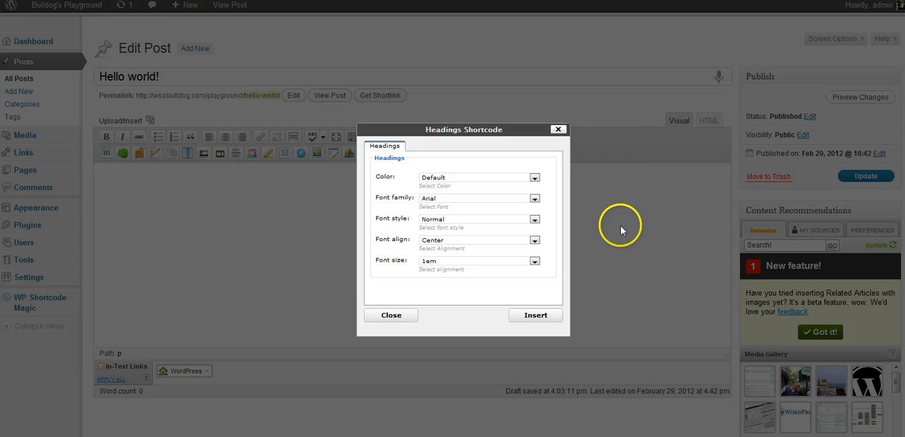
click(535, 198)
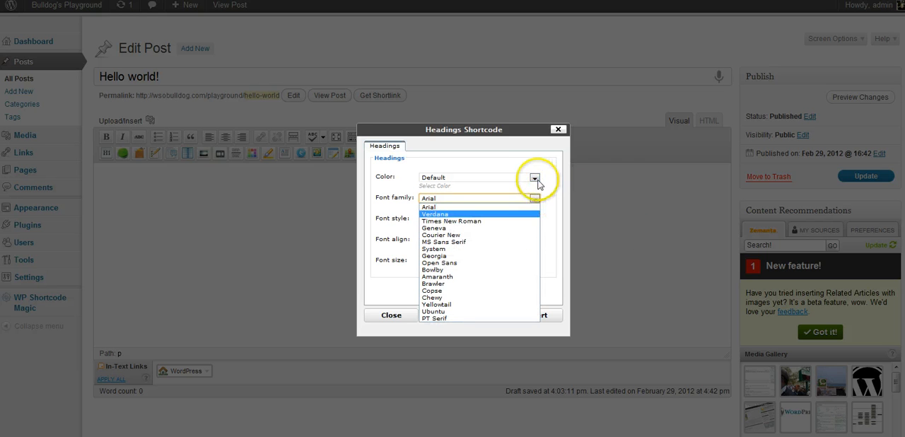
click(533, 177)
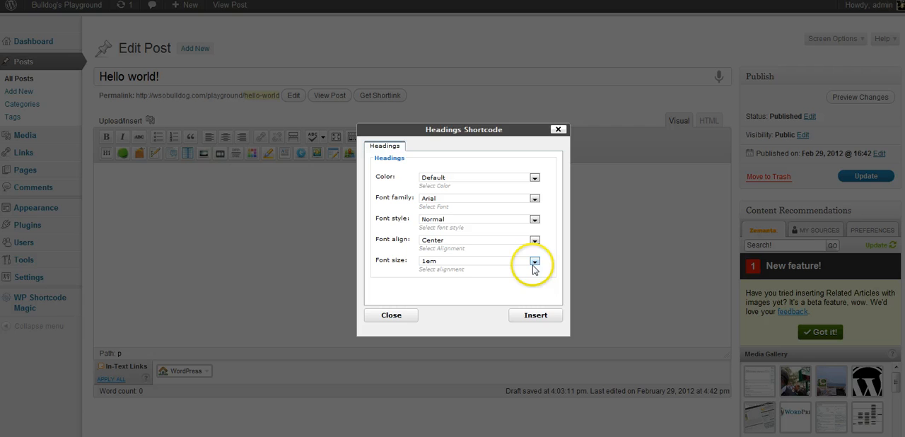
mouse_move(535, 240)
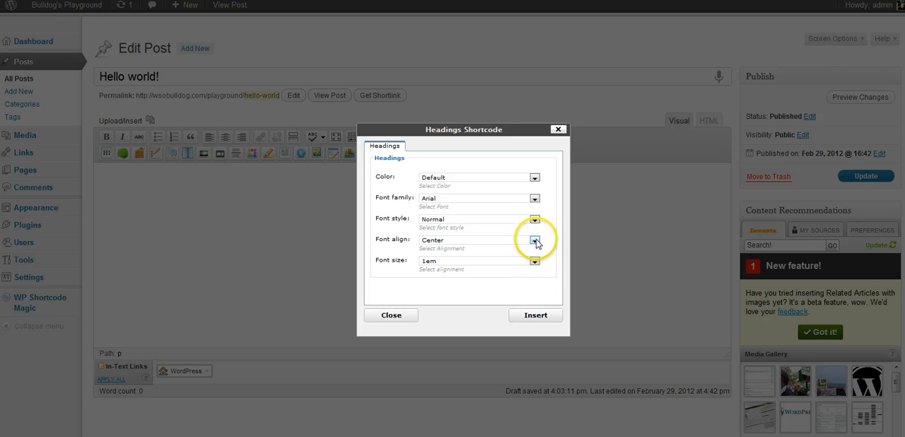
mouse_move(569, 168)
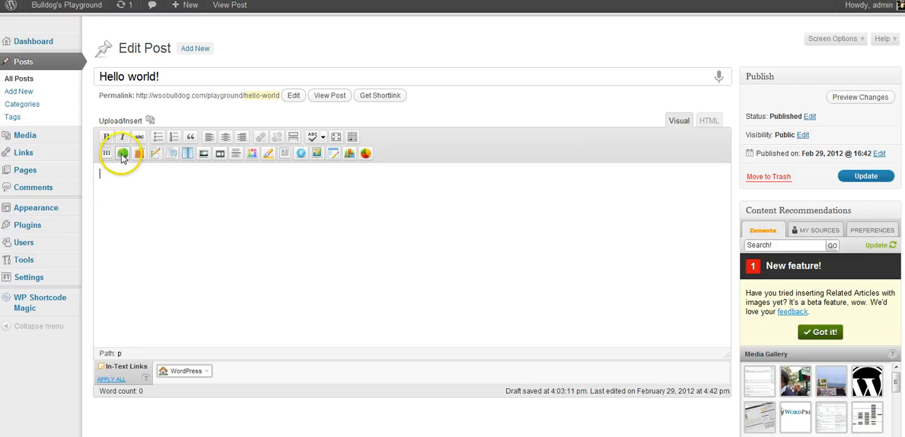
click(122, 154)
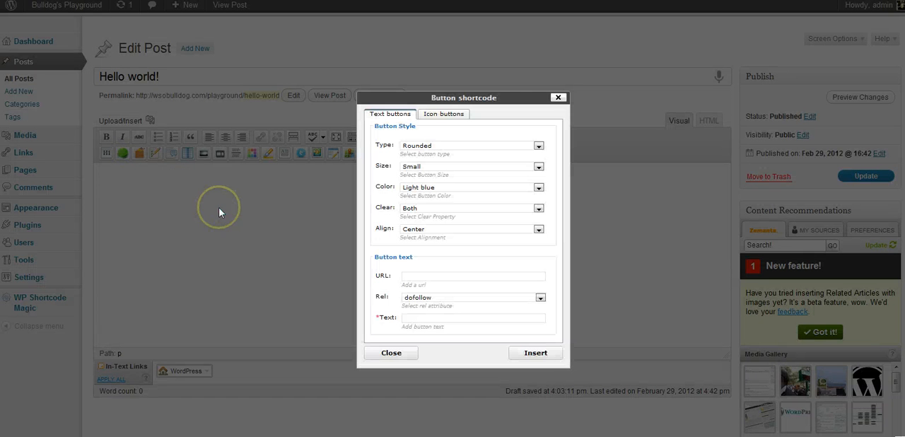
mouse_move(244, 208)
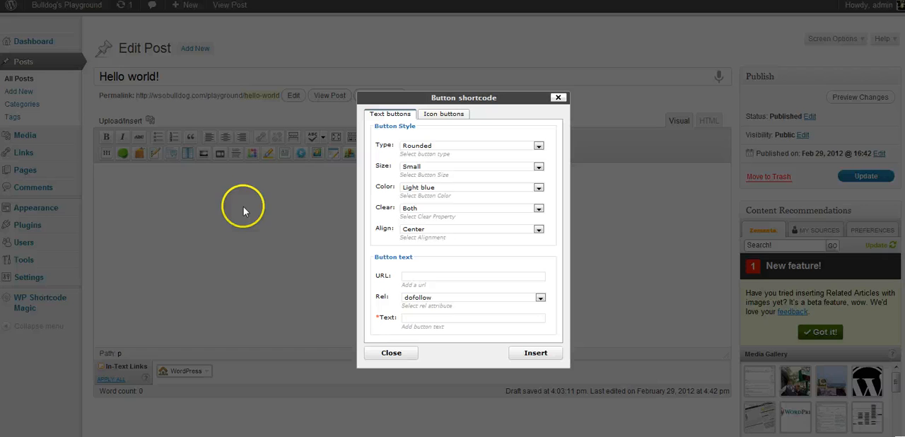
mouse_move(244, 210)
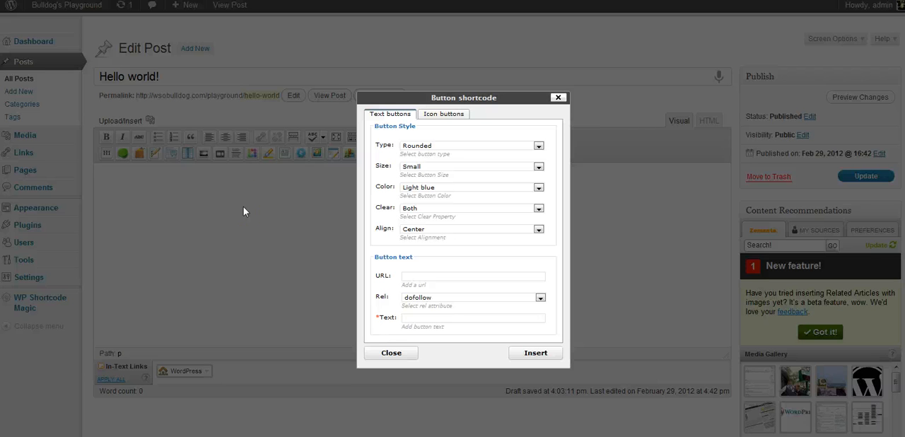
mouse_move(335, 296)
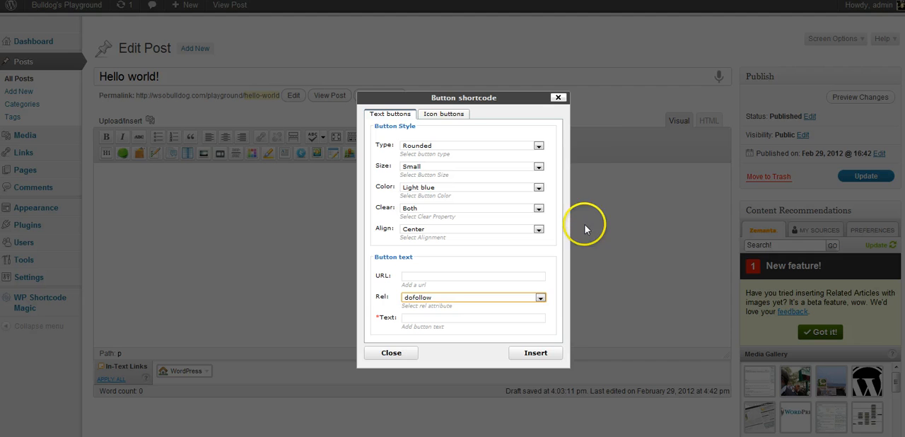
click(443, 113)
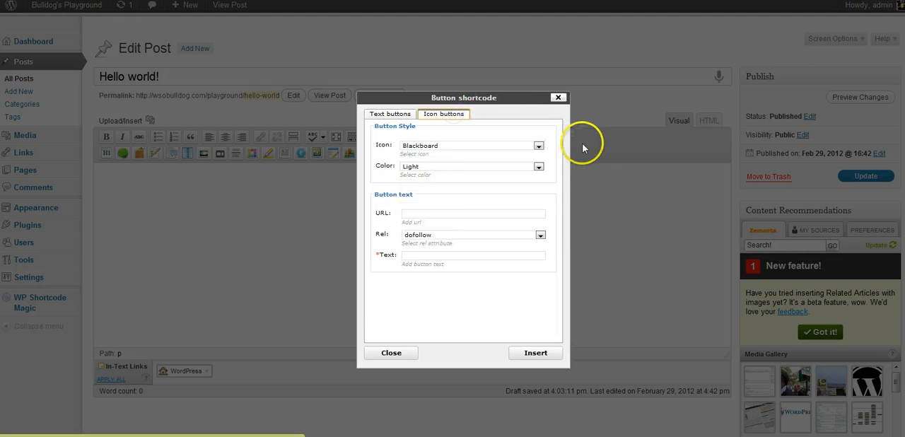
click(390, 352)
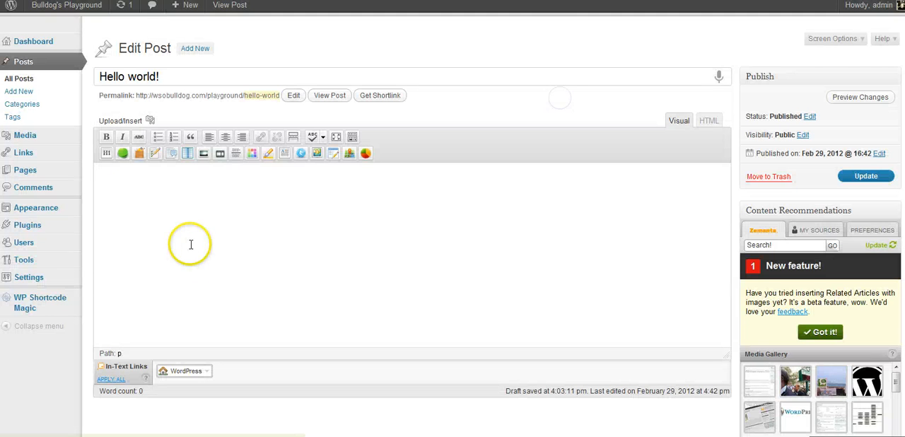
mouse_move(139, 153)
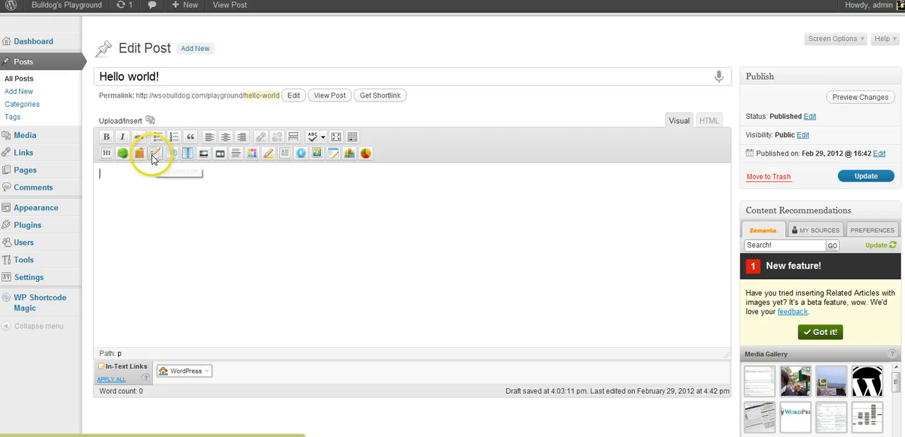
mouse_move(180, 162)
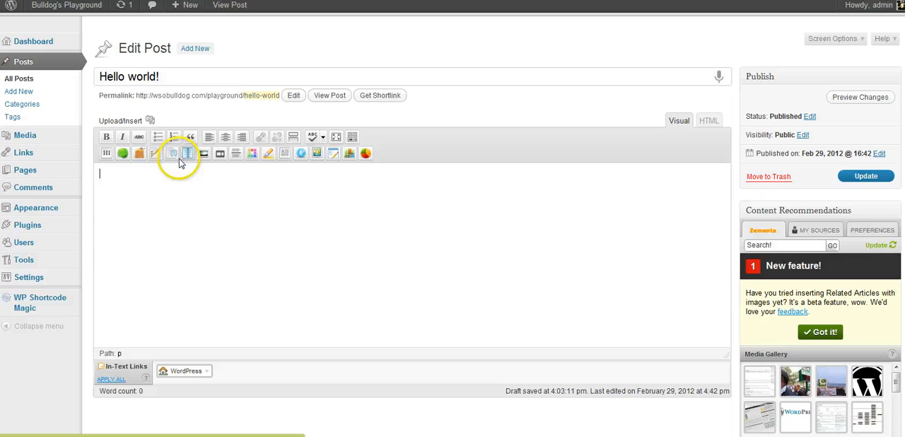
mouse_move(172, 153)
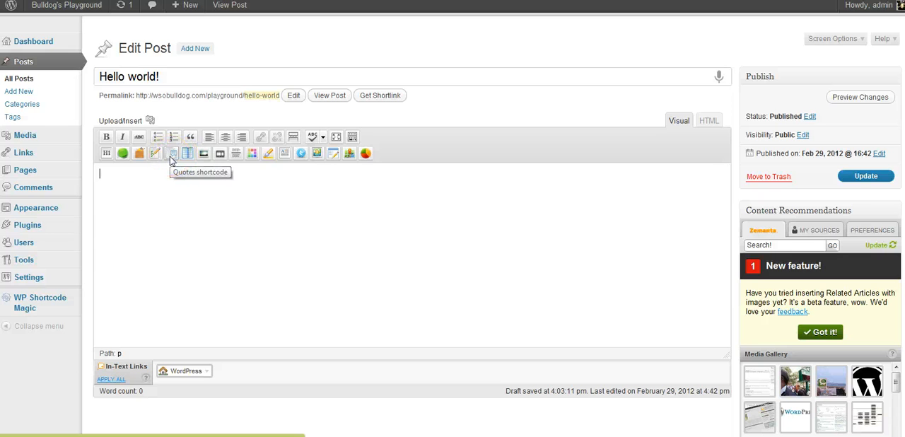
mouse_move(187, 153)
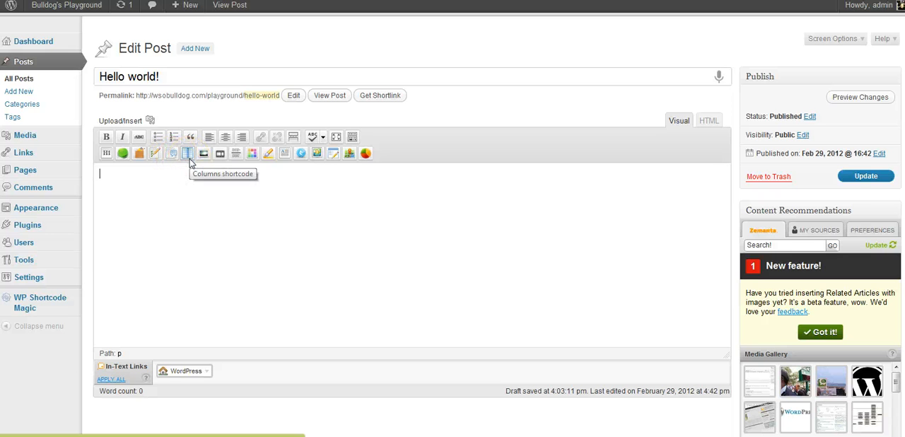
mouse_move(204, 153)
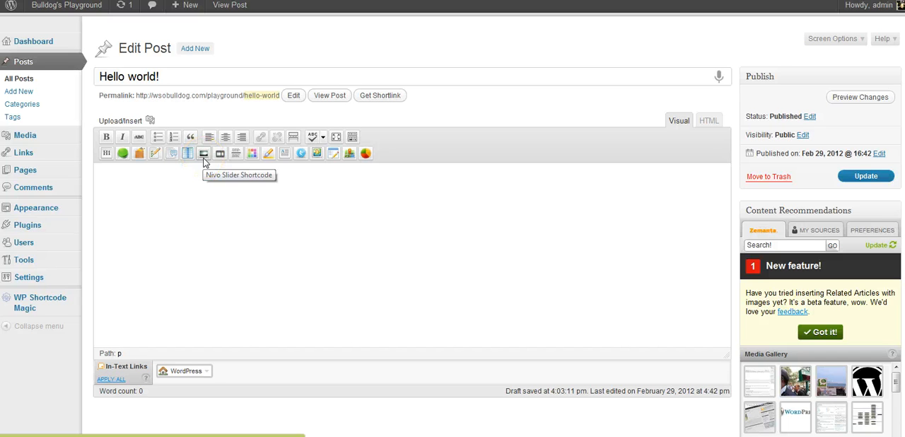
mouse_move(219, 154)
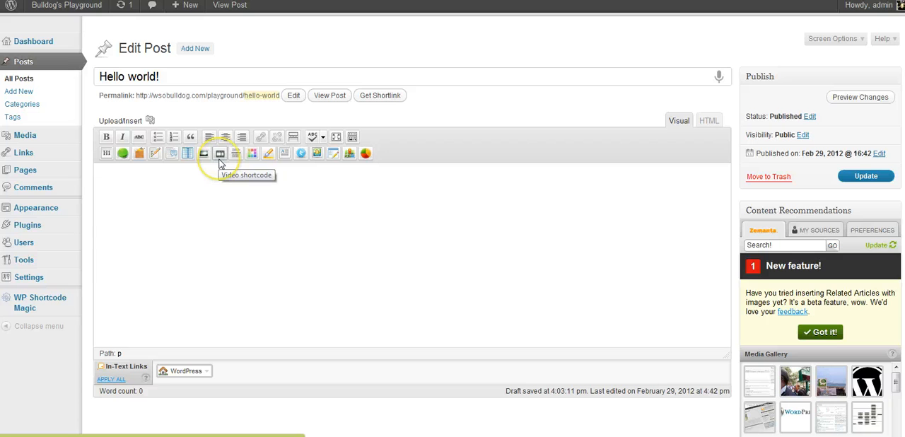
mouse_move(235, 153)
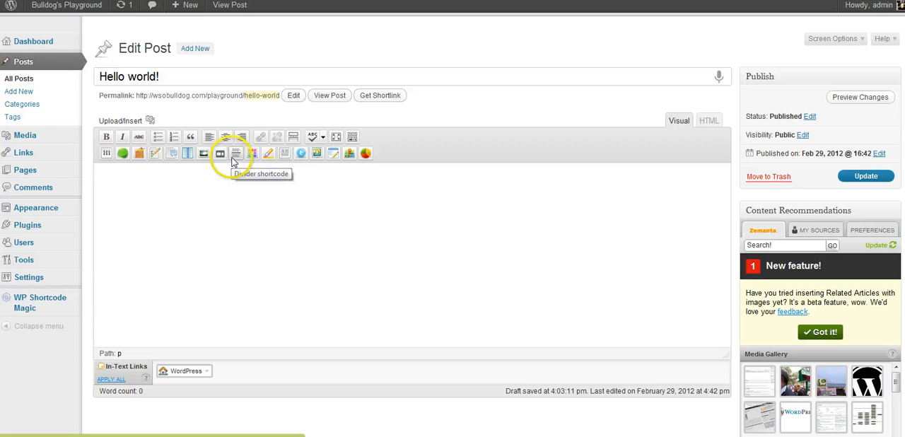
mouse_move(246, 161)
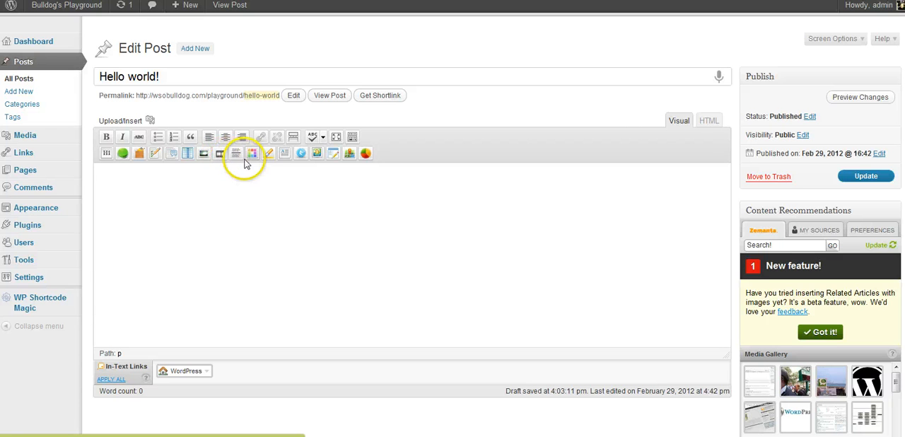
mouse_move(247, 154)
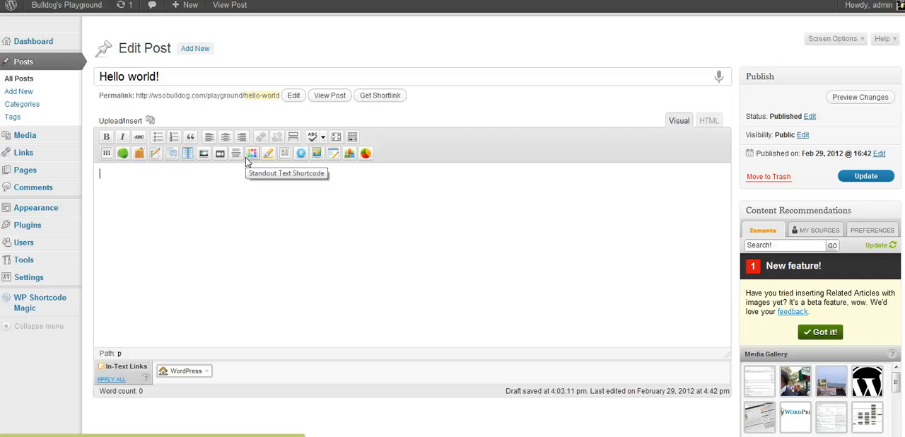
mouse_move(268, 154)
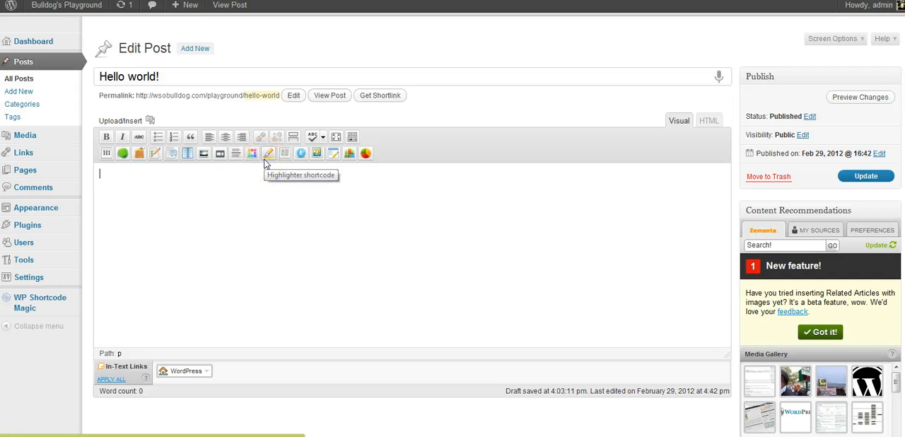
mouse_move(284, 153)
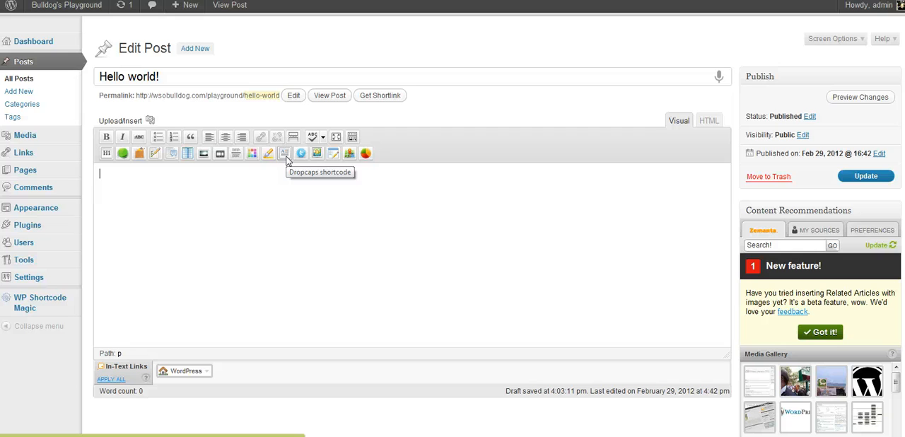
mouse_move(301, 154)
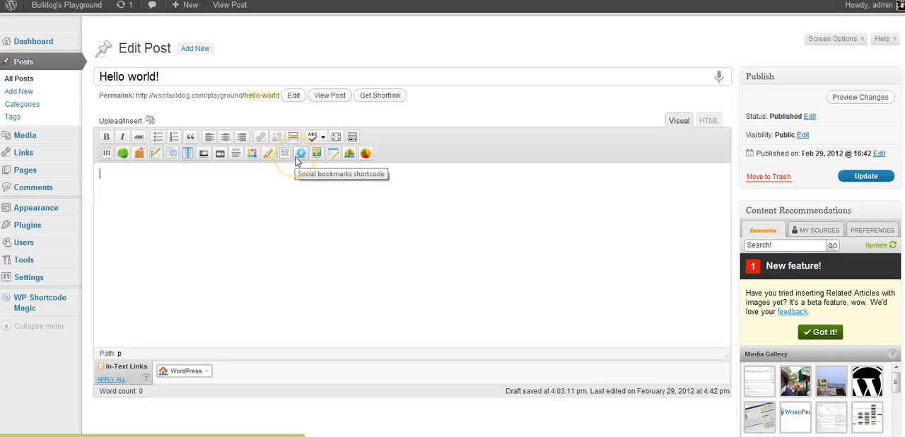
mouse_move(317, 154)
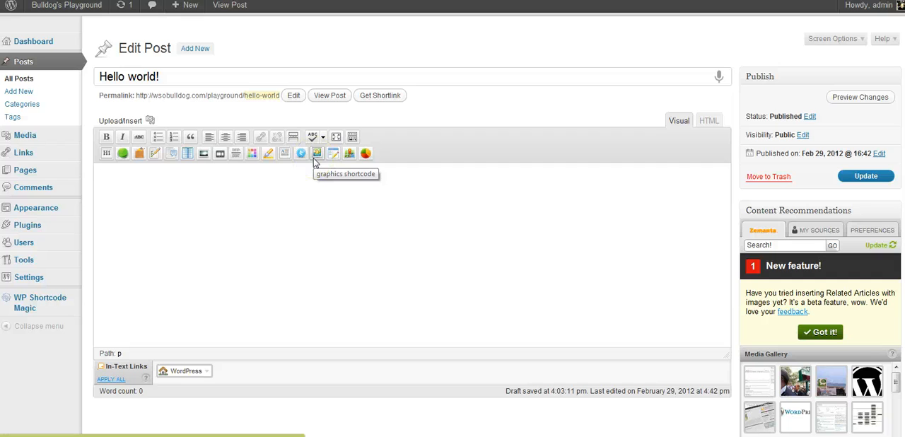
mouse_move(333, 153)
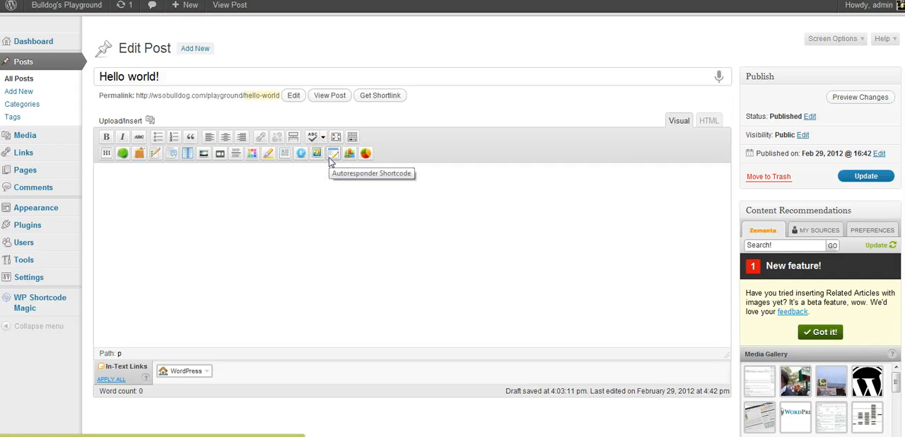
mouse_move(333, 153)
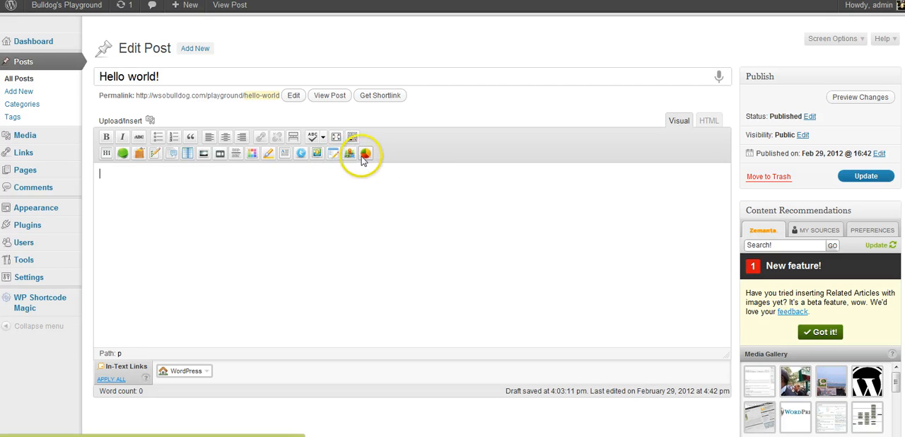
mouse_move(365, 153)
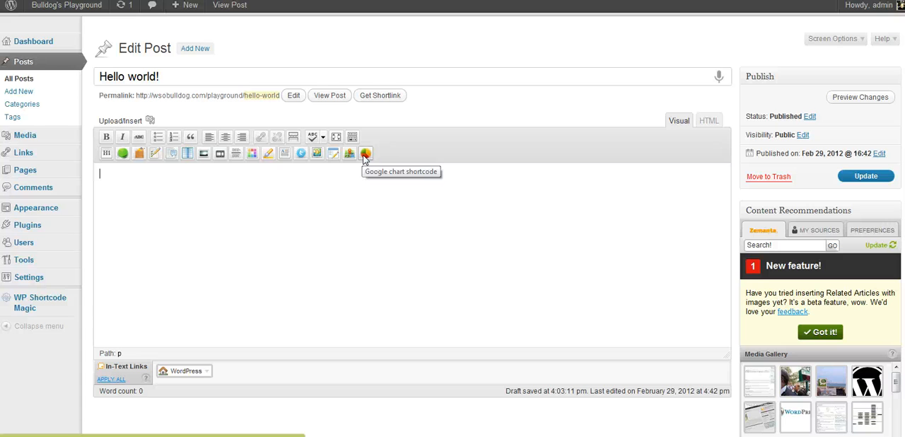
mouse_move(362, 164)
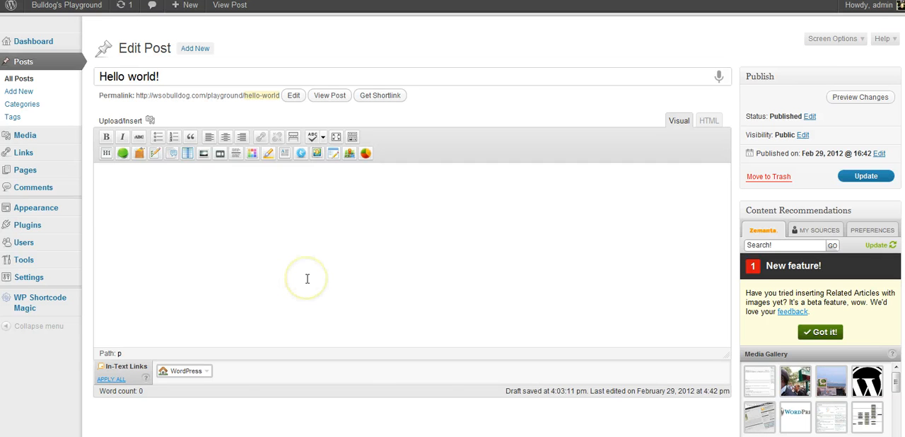
mouse_move(295, 267)
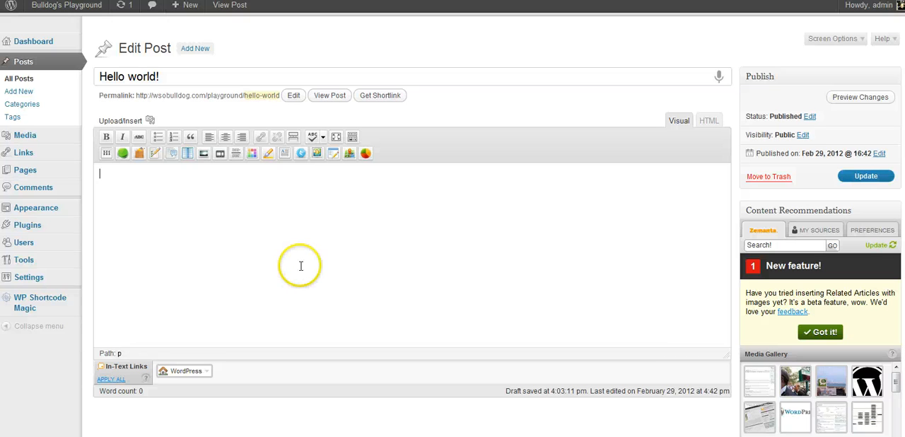
mouse_move(104, 190)
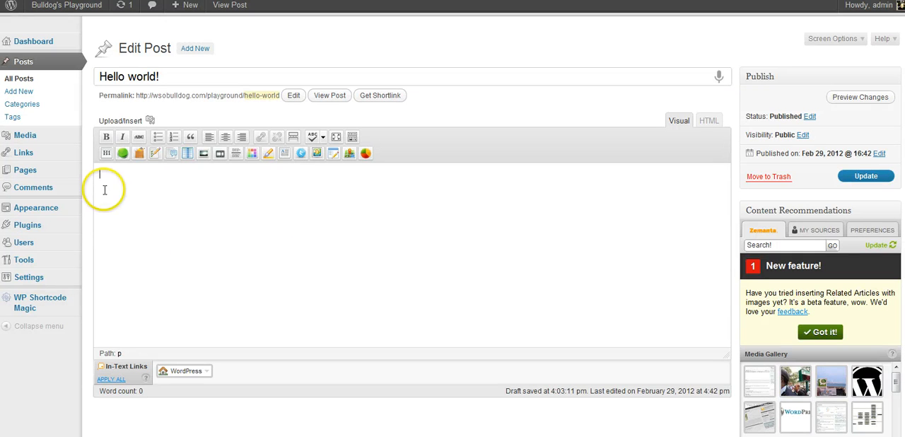
mouse_move(362, 175)
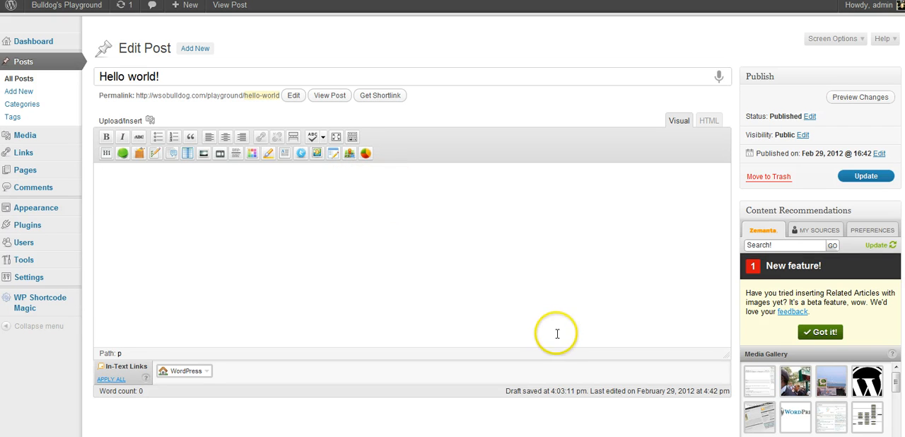
mouse_move(522, 281)
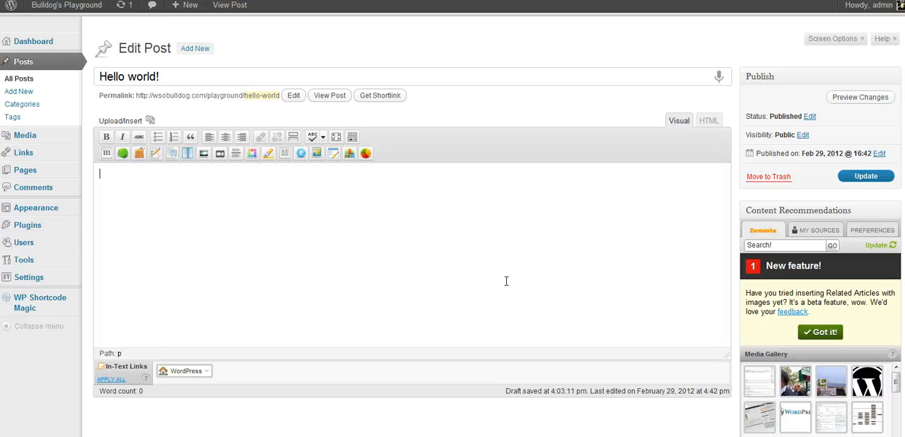
mouse_move(313, 282)
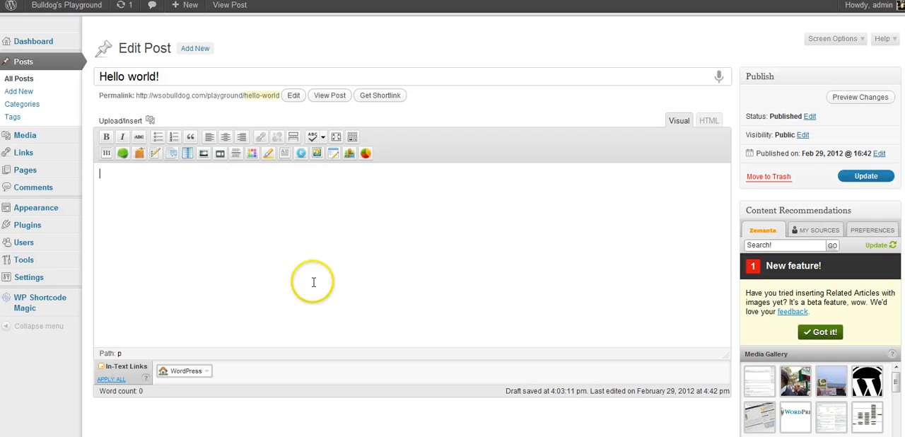
mouse_move(583, 274)
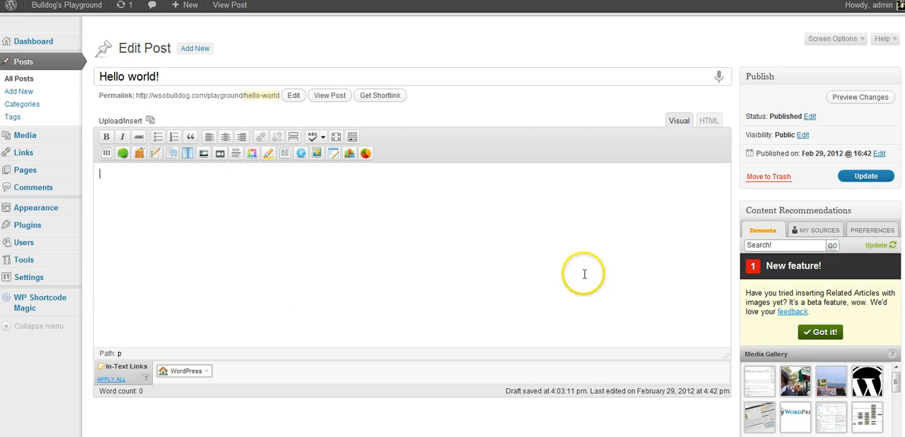
mouse_move(704, 233)
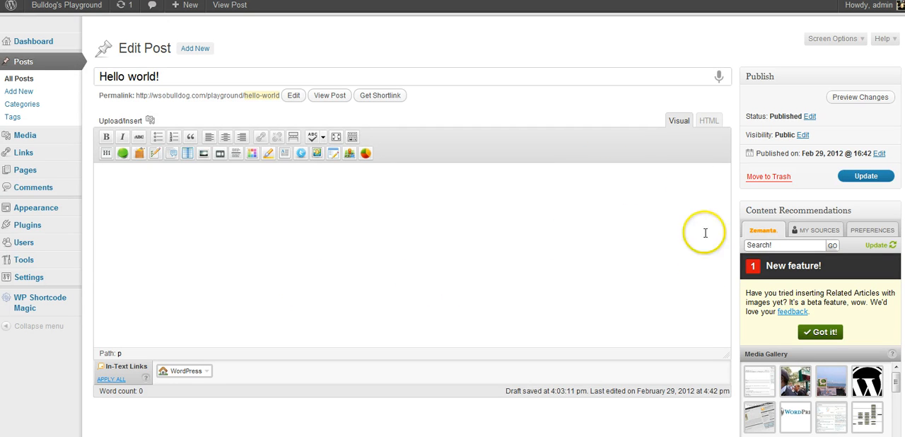
mouse_move(352, 243)
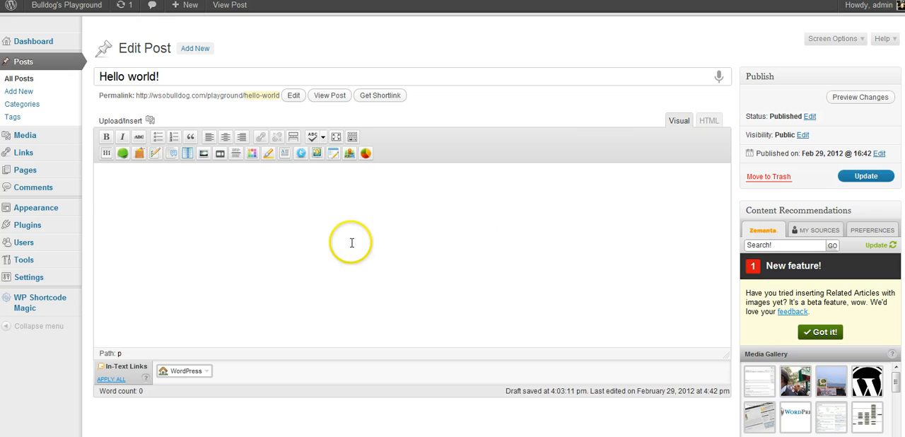
mouse_move(418, 244)
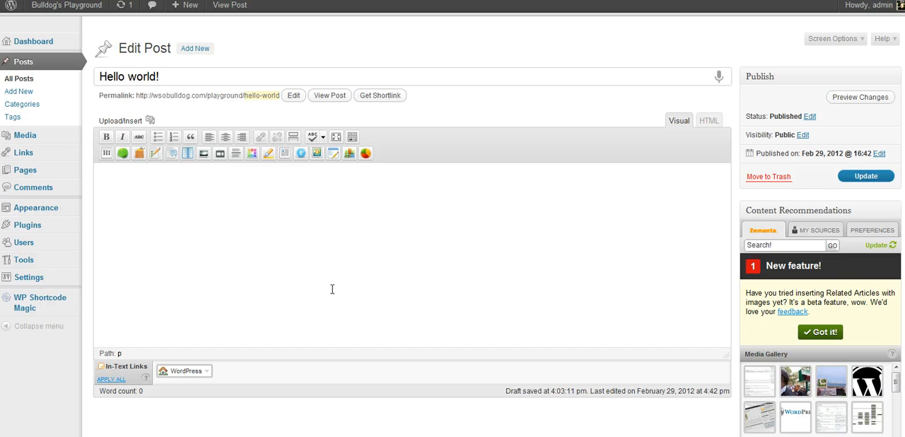
click(389, 294)
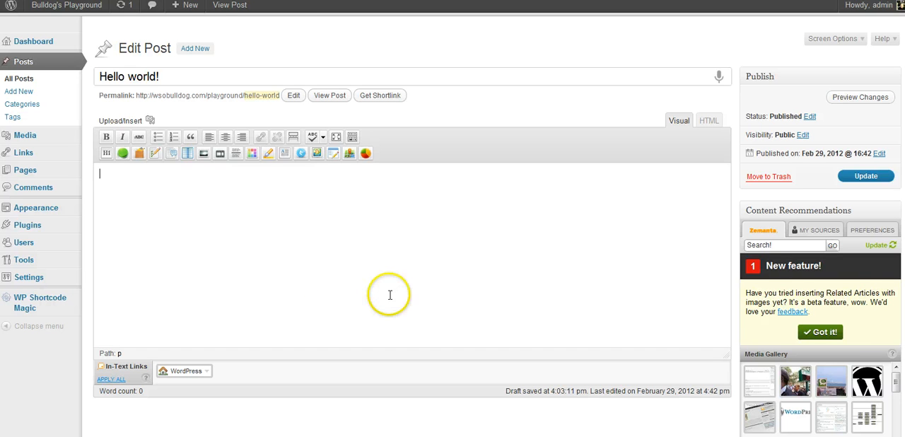
scroll(down, 3)
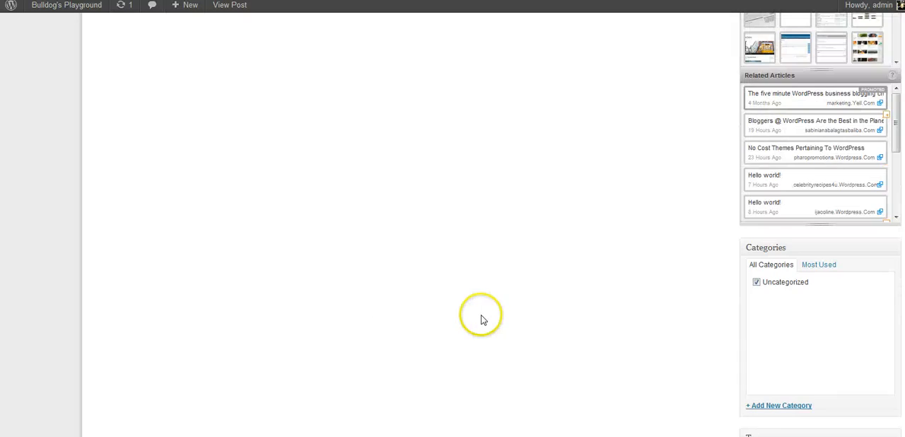
scroll(up, 3)
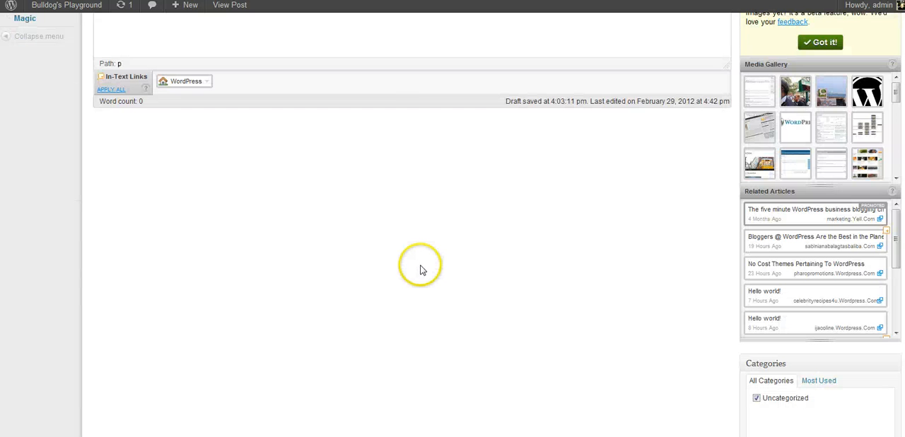
scroll(down, 3)
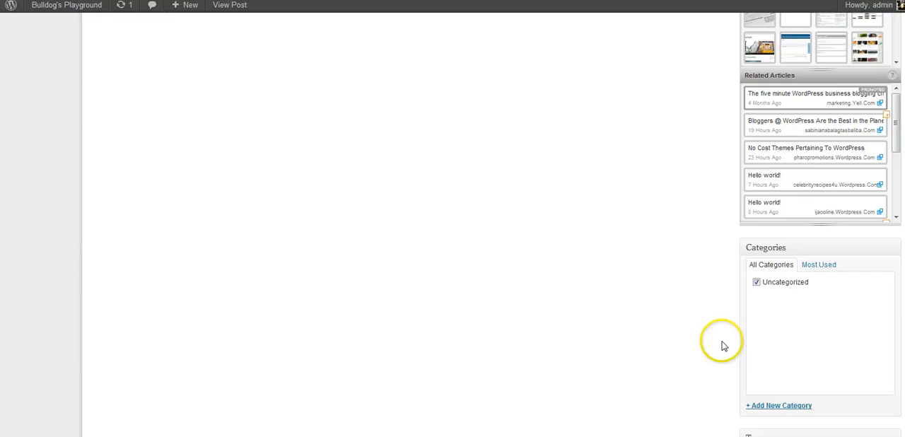
scroll(up, 3)
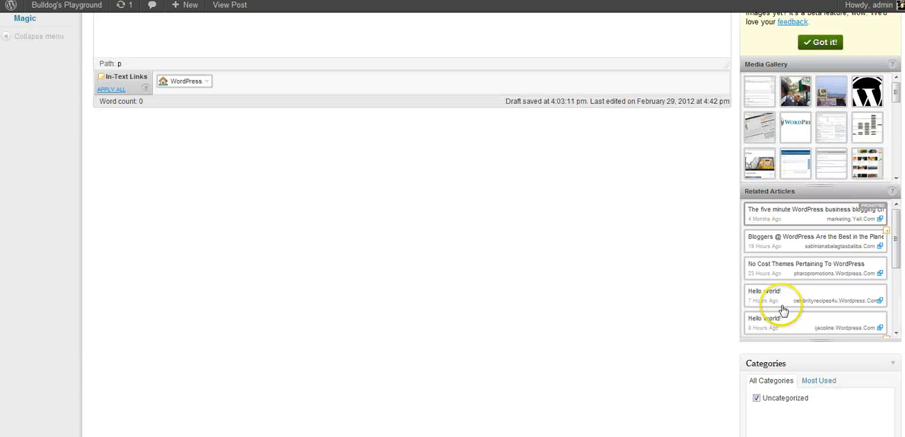
scroll(down, 3)
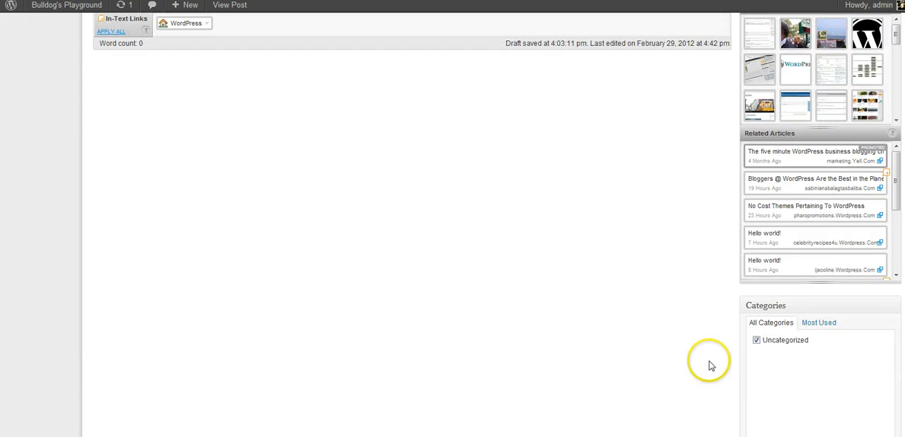
mouse_move(672, 372)
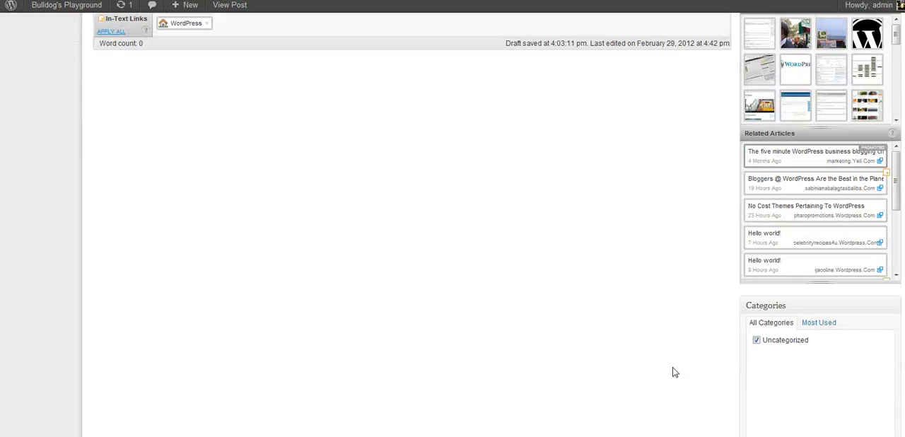
scroll(down, 3)
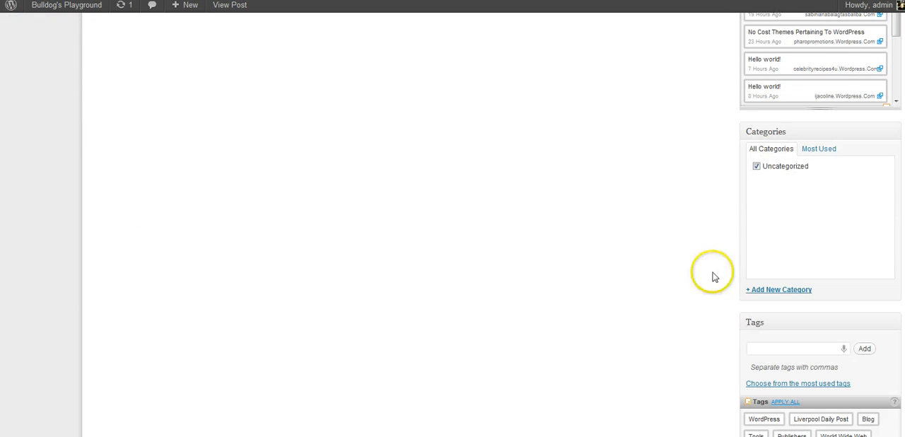
scroll(up, 3)
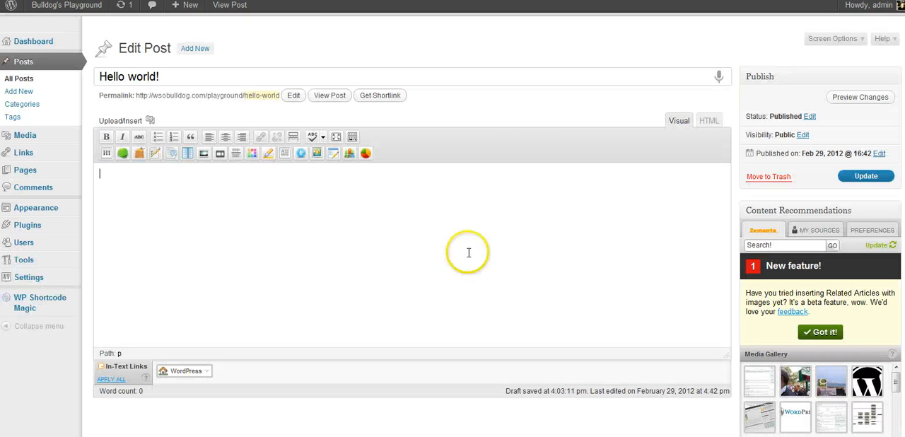
mouse_move(529, 111)
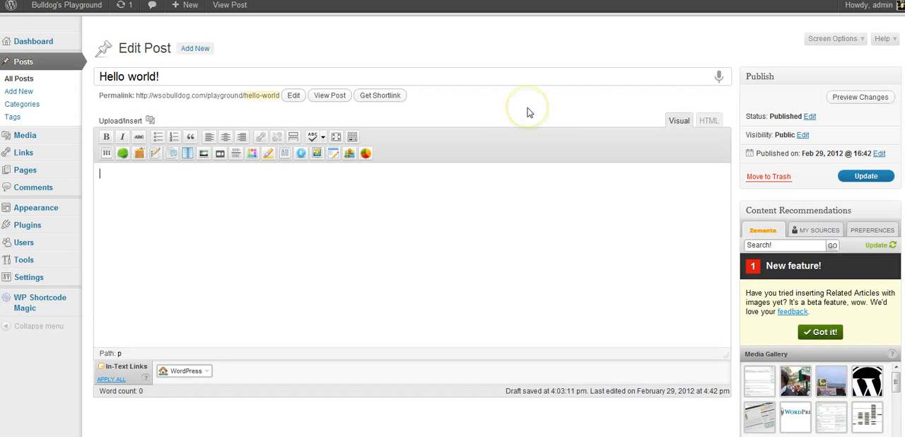
mouse_move(526, 111)
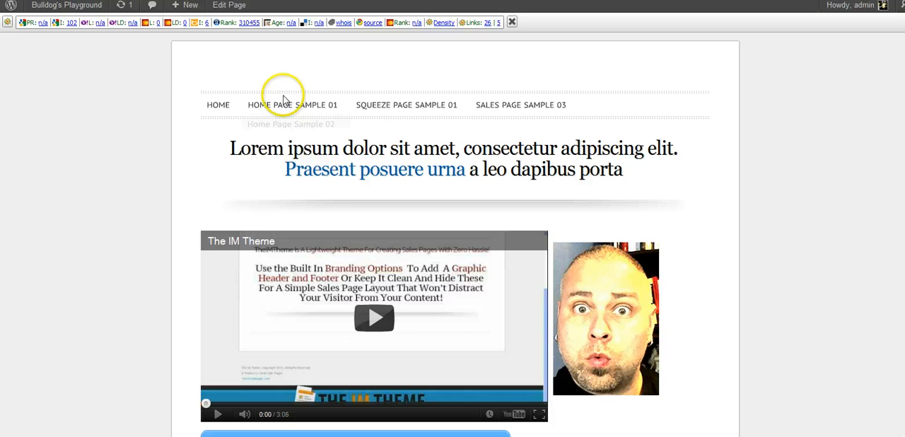
mouse_move(669, 83)
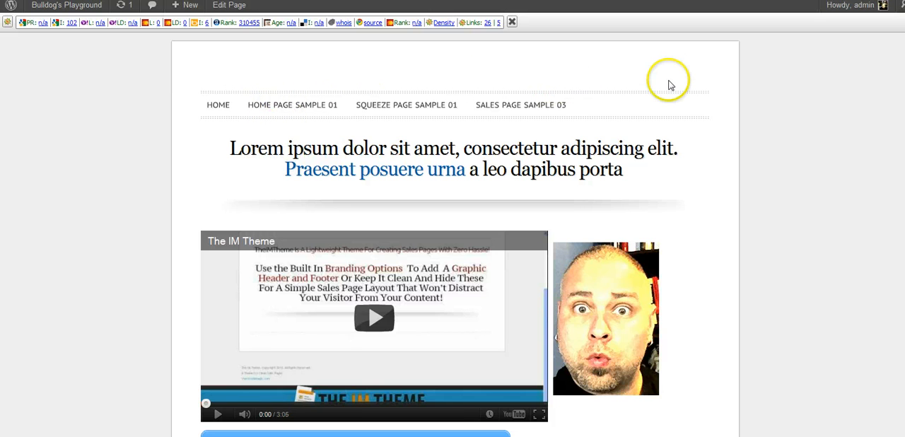
mouse_move(470, 73)
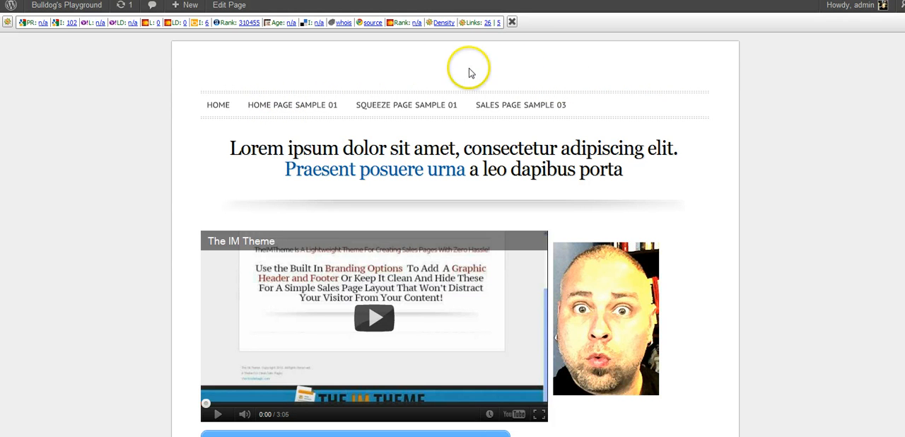
mouse_move(101, 244)
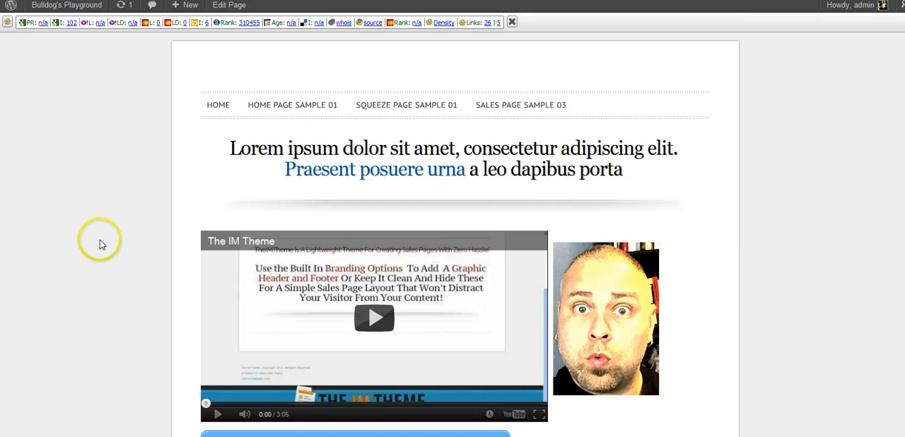
- Scroll the sample sales page down past its video, buy button and feature columns
scroll(down, 3)
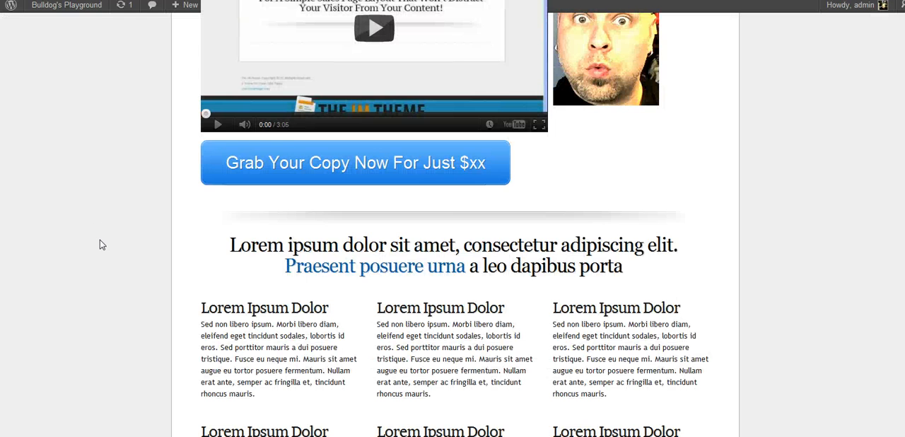
scroll(down, 3)
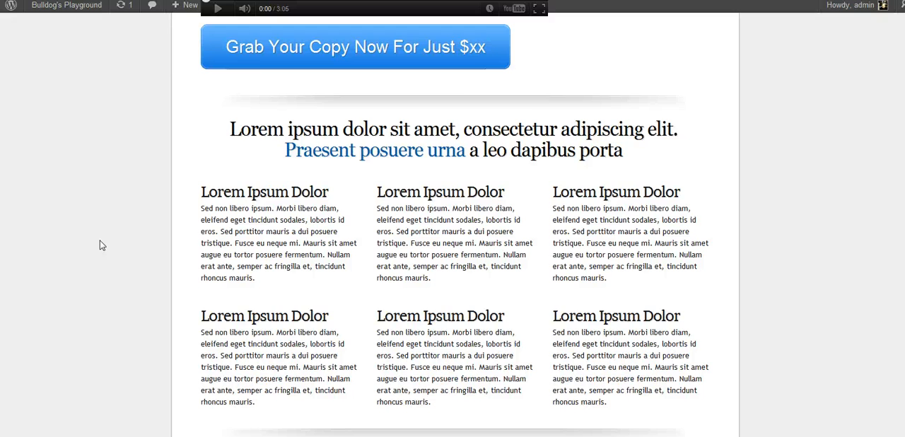
scroll(down, 3)
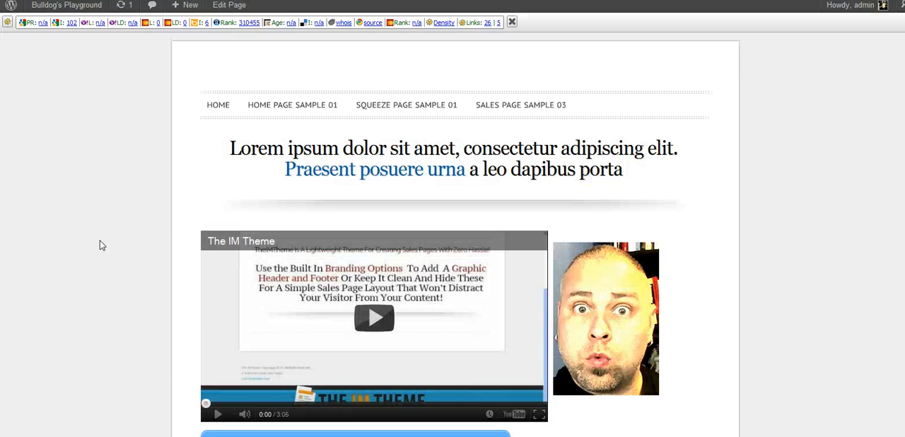
mouse_move(105, 147)
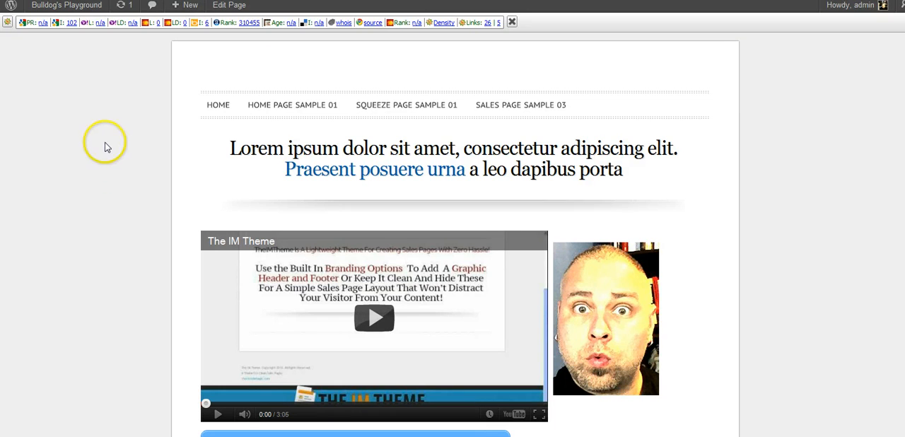
mouse_move(194, 74)
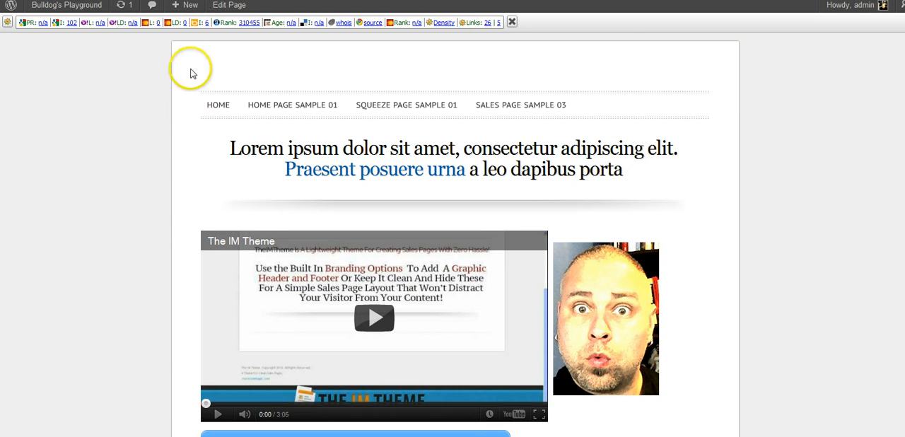
mouse_move(274, 55)
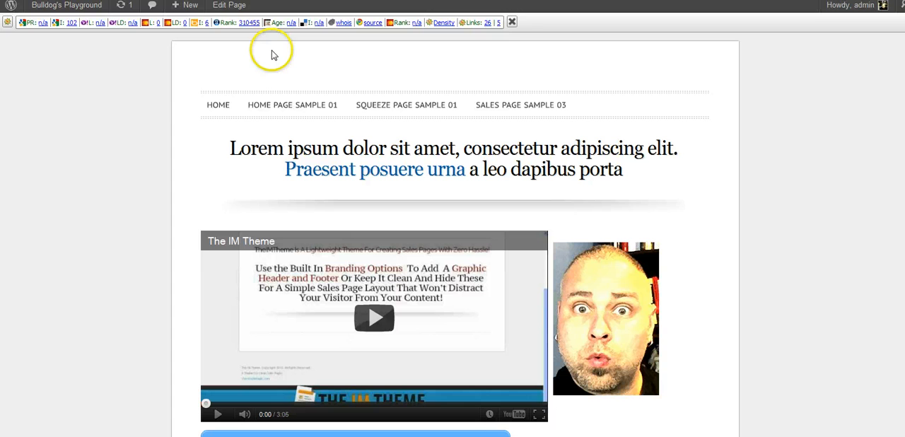
mouse_move(275, 56)
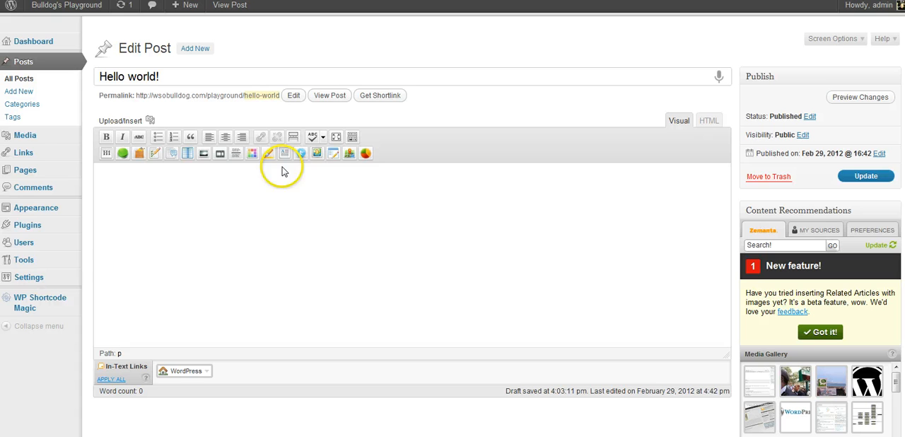
mouse_move(389, 173)
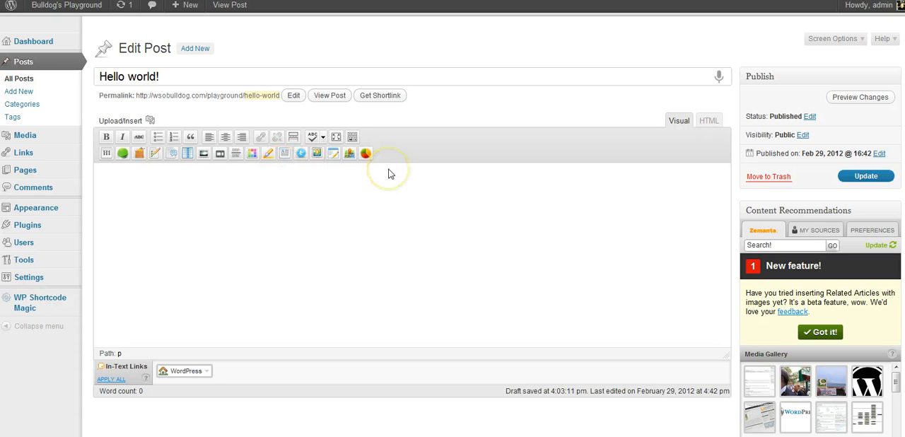
mouse_move(387, 174)
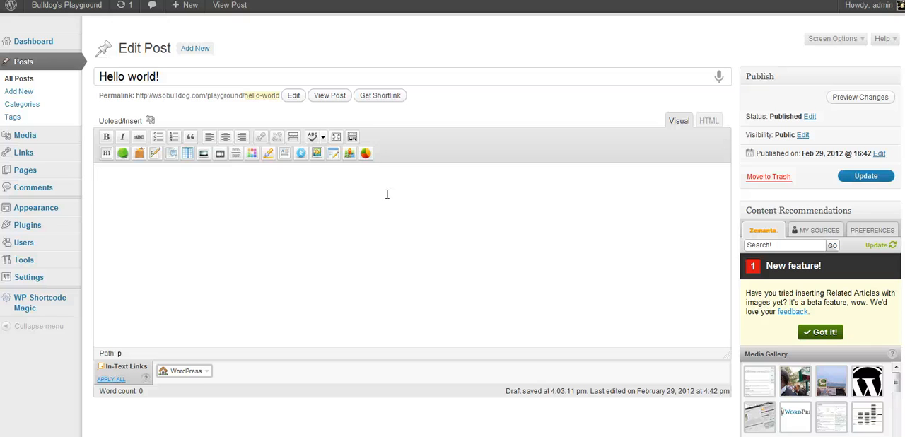
mouse_move(302, 408)
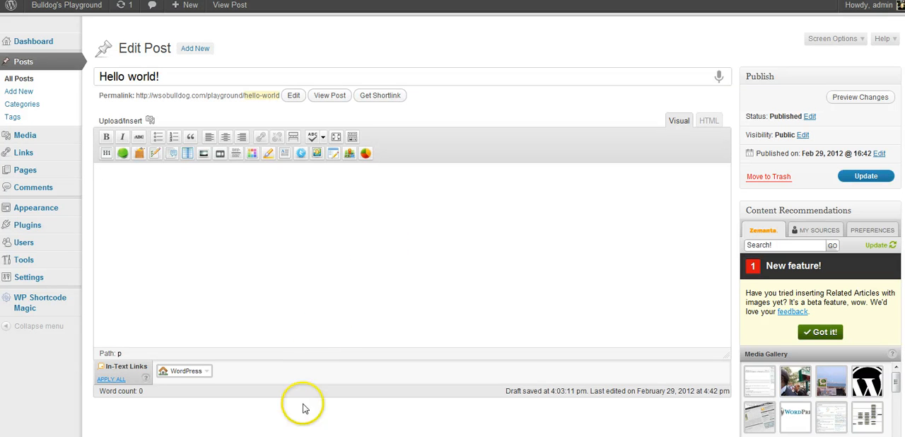